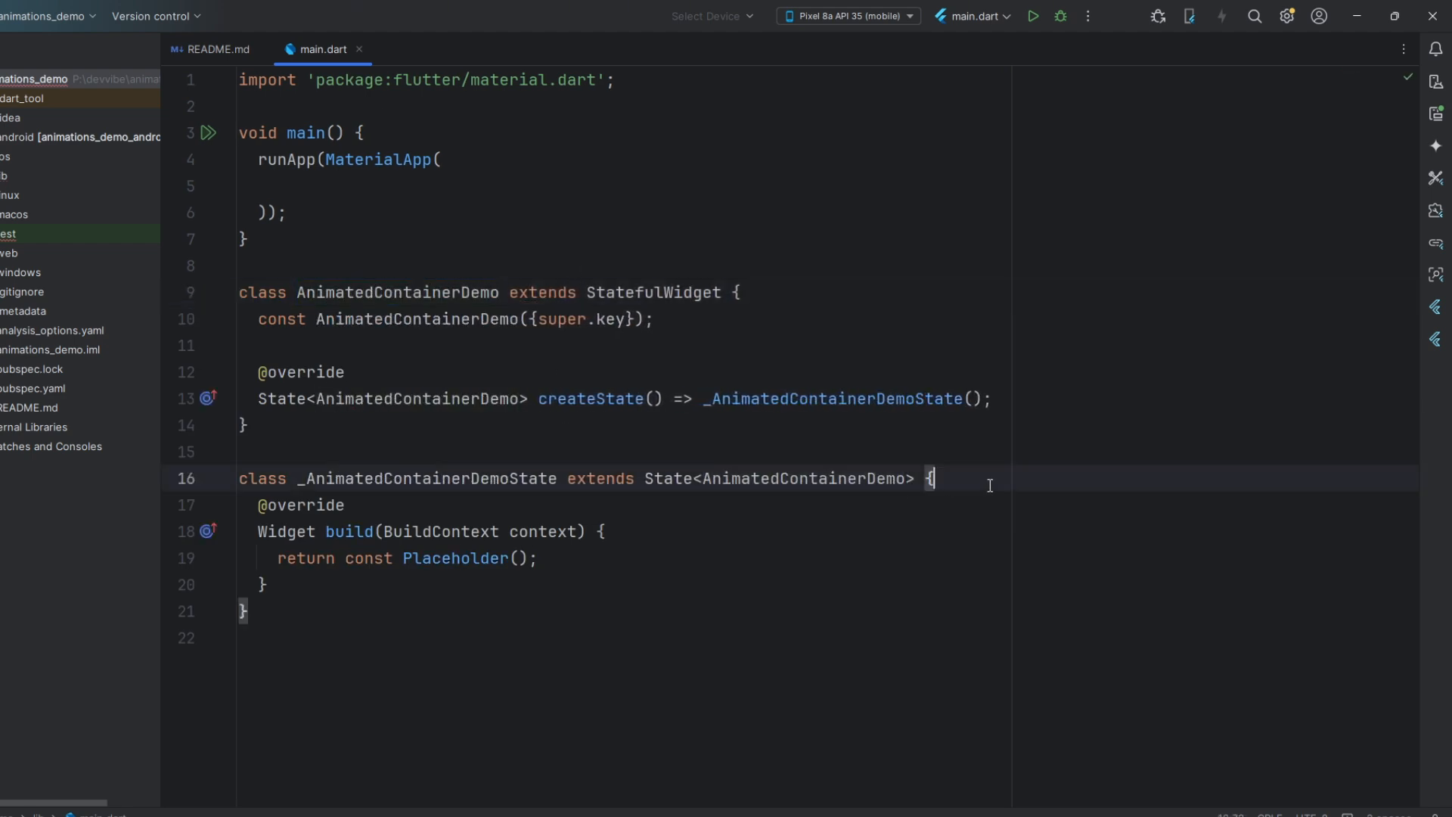
Declare bool isExpanded = false in _AnimatedContainerDemoState above the build method.
{"action": "type", "text": "bool is"}
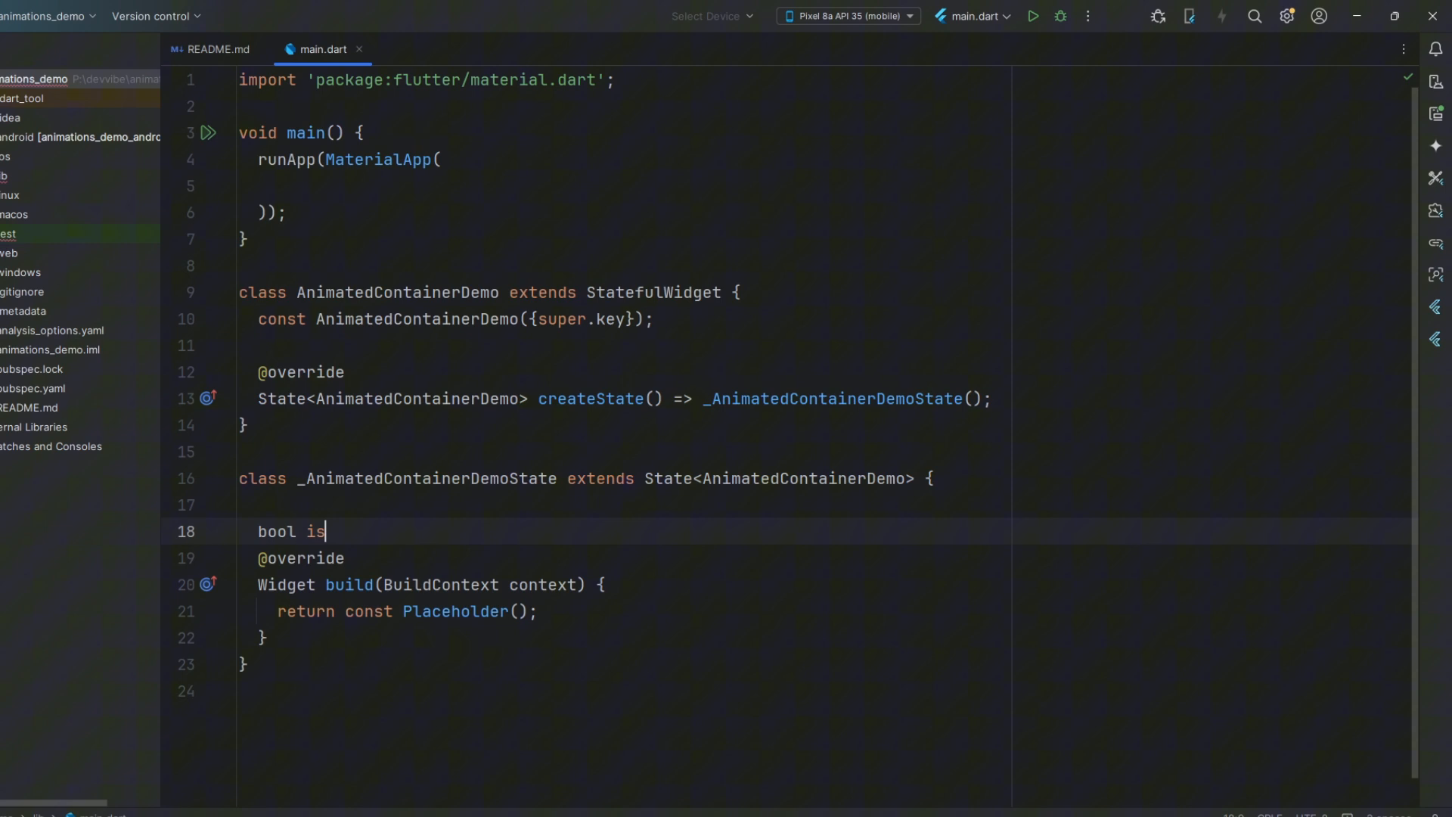
{"action": "type", "text": "Expanded"}
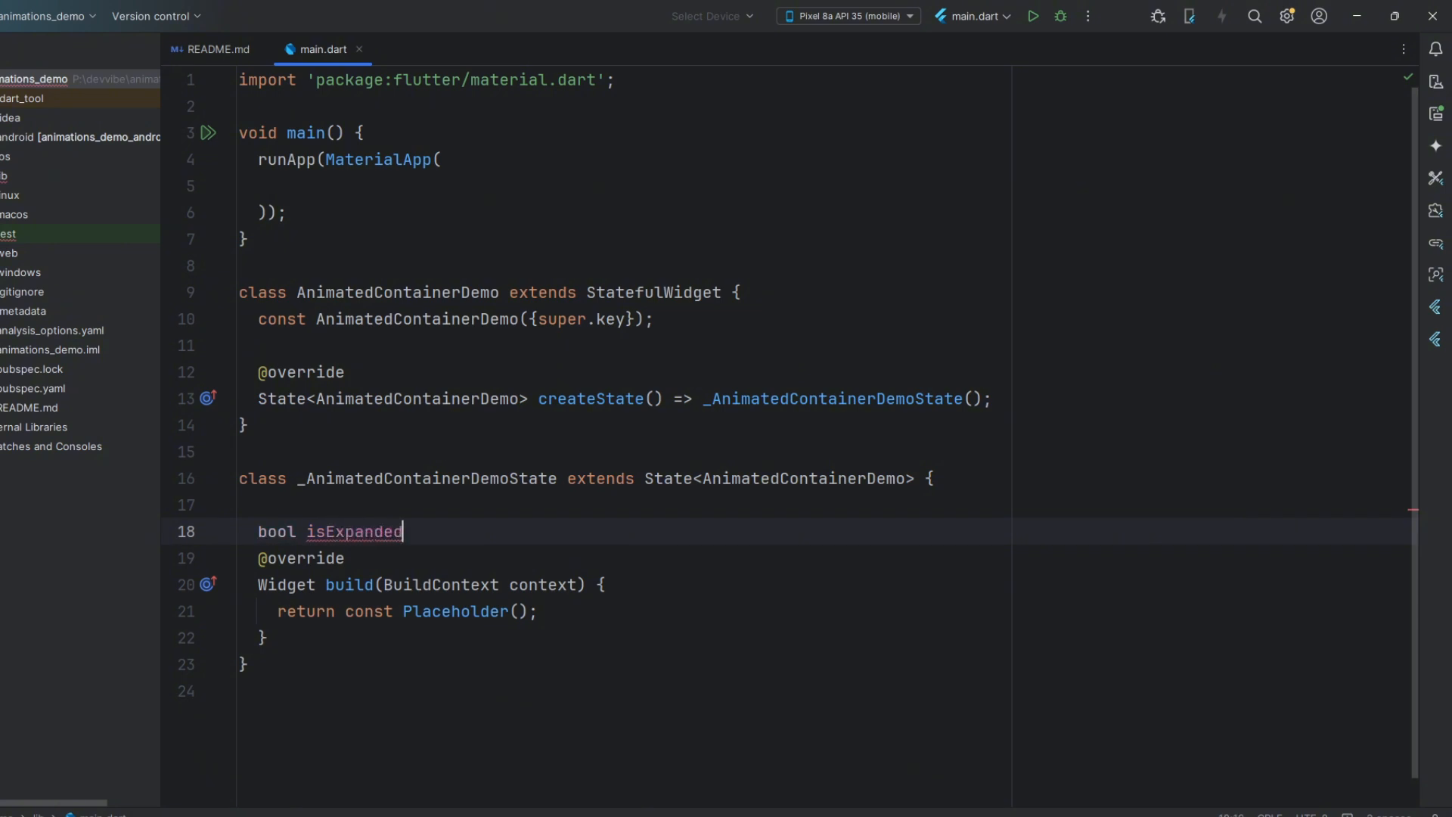
{"action": "type", "text": "= false;"}
{"action": "type", "text": "child: A"}
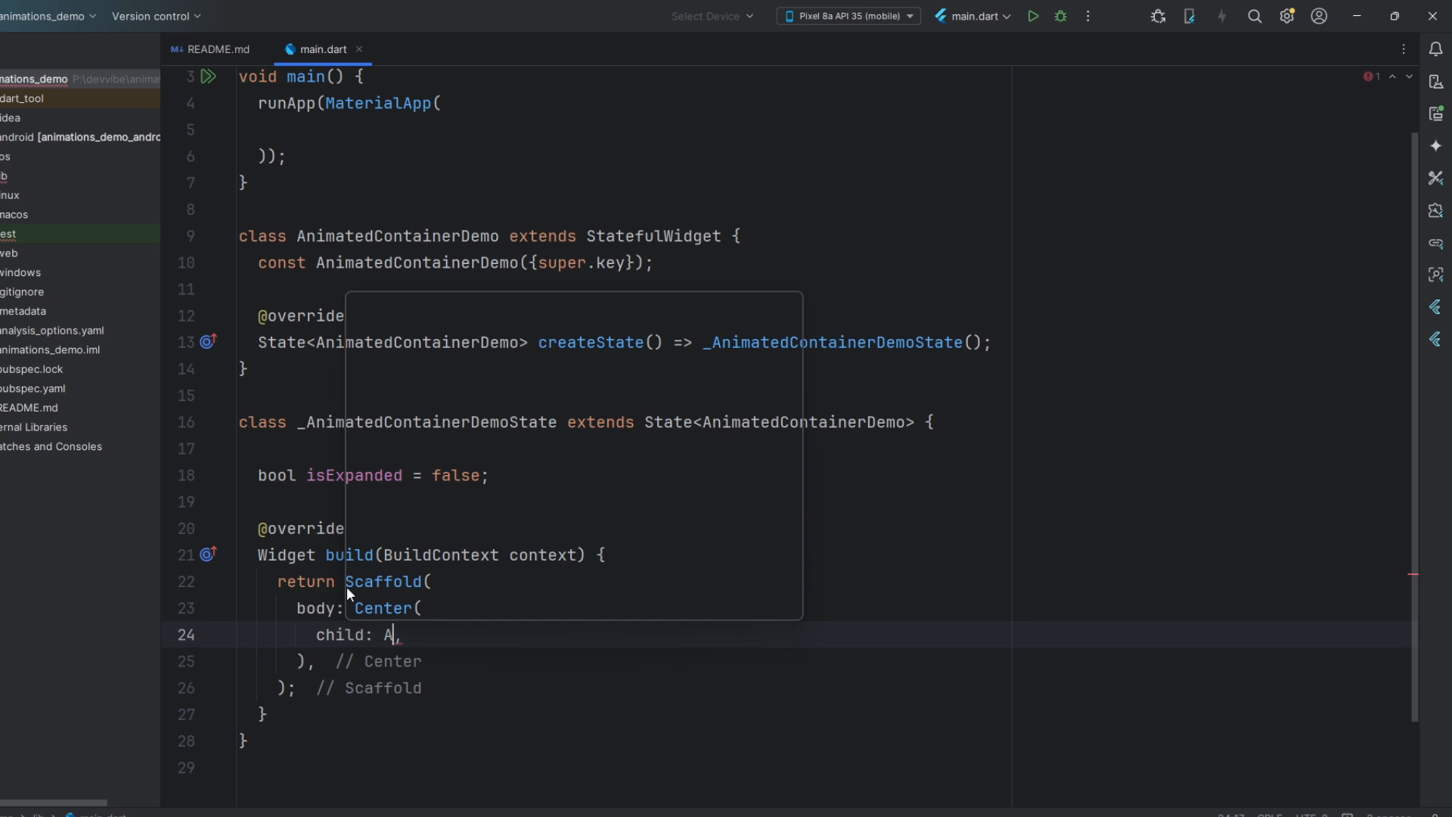
Add an AnimatedContainer with a one-second duration and easeInOut curve.
{"action": "key", "text": "Enter"}
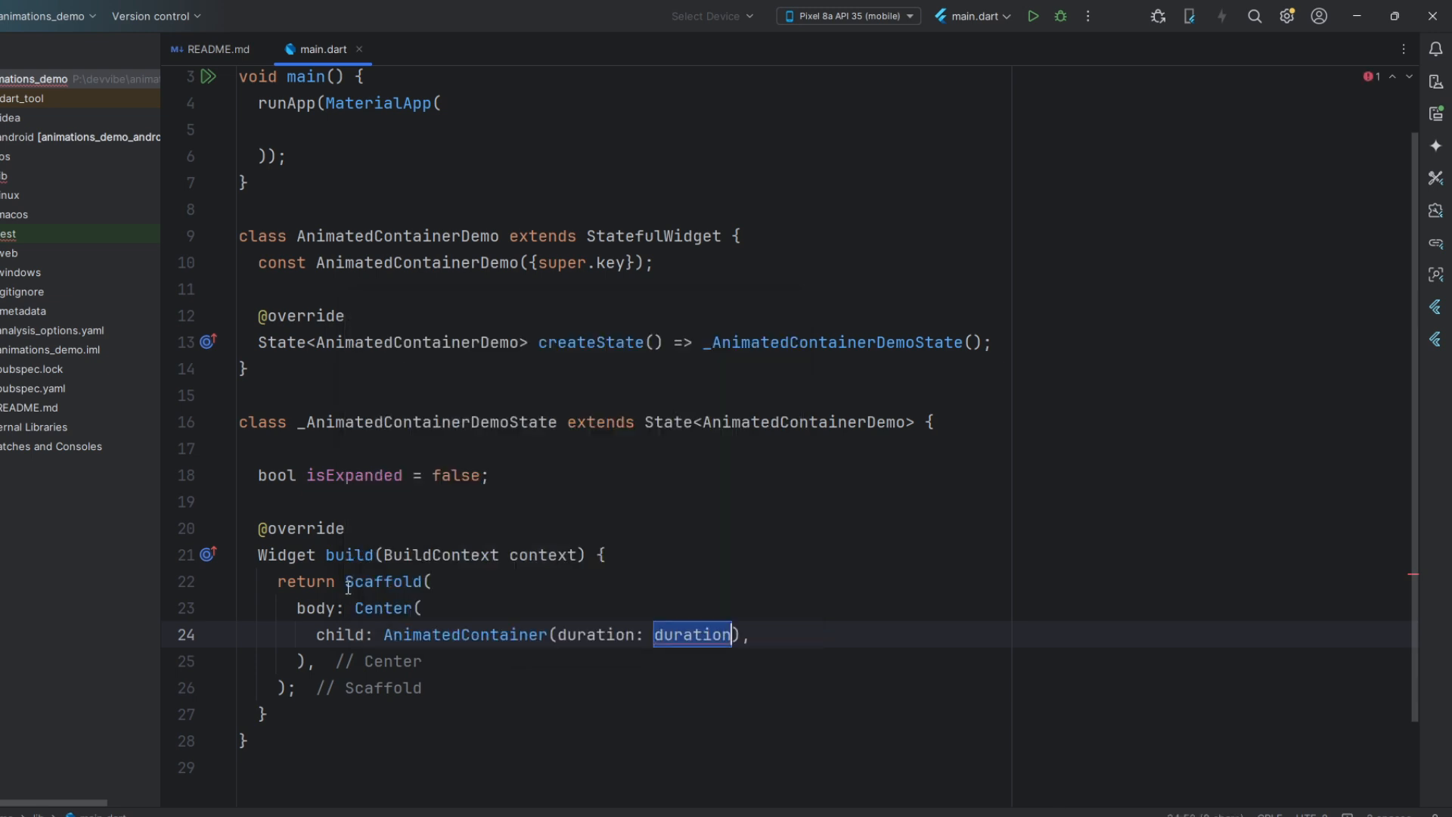
{"action": "type", "text": "Dur"}
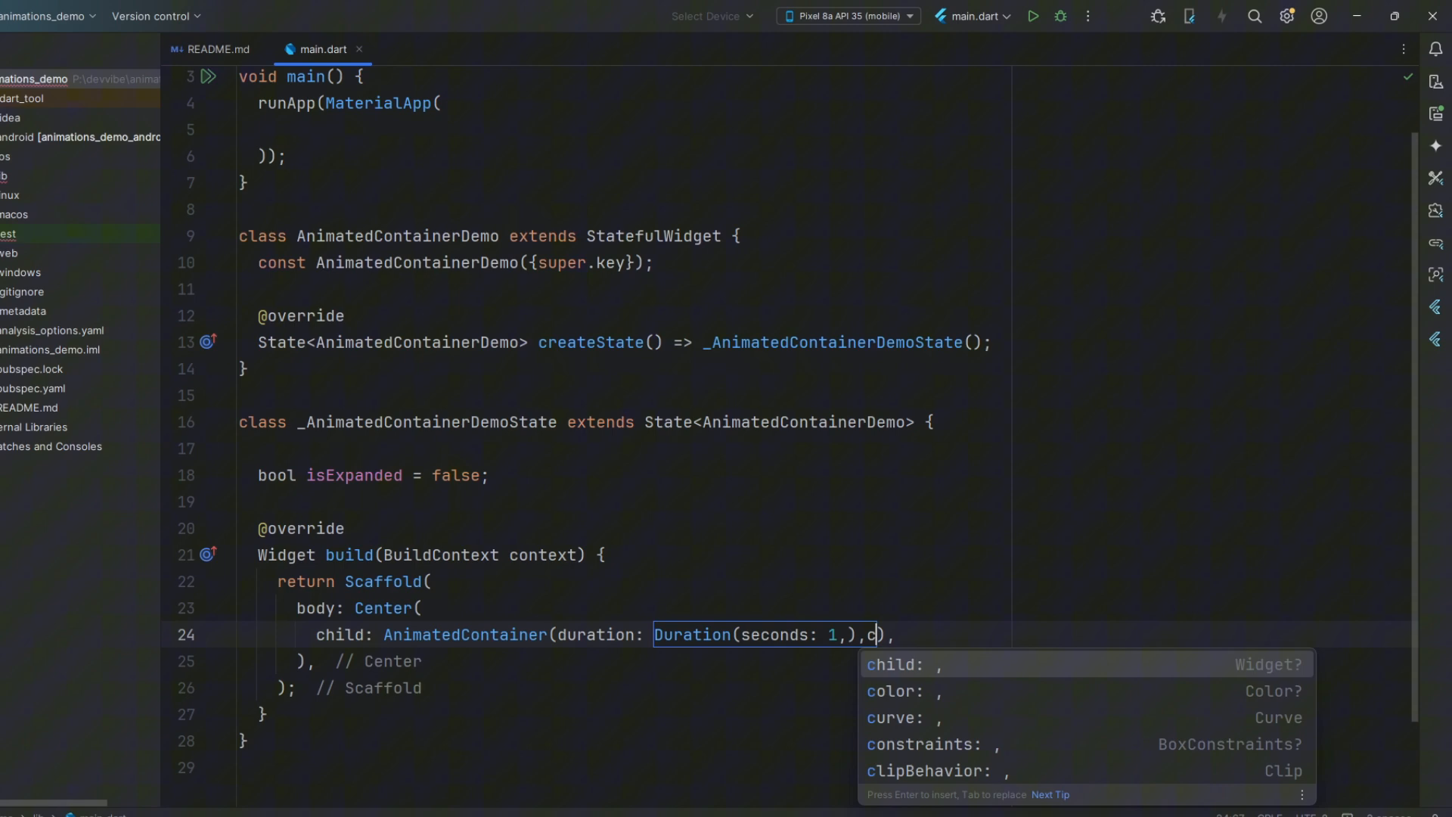
{"action": "type", "text": "urve: eas"}
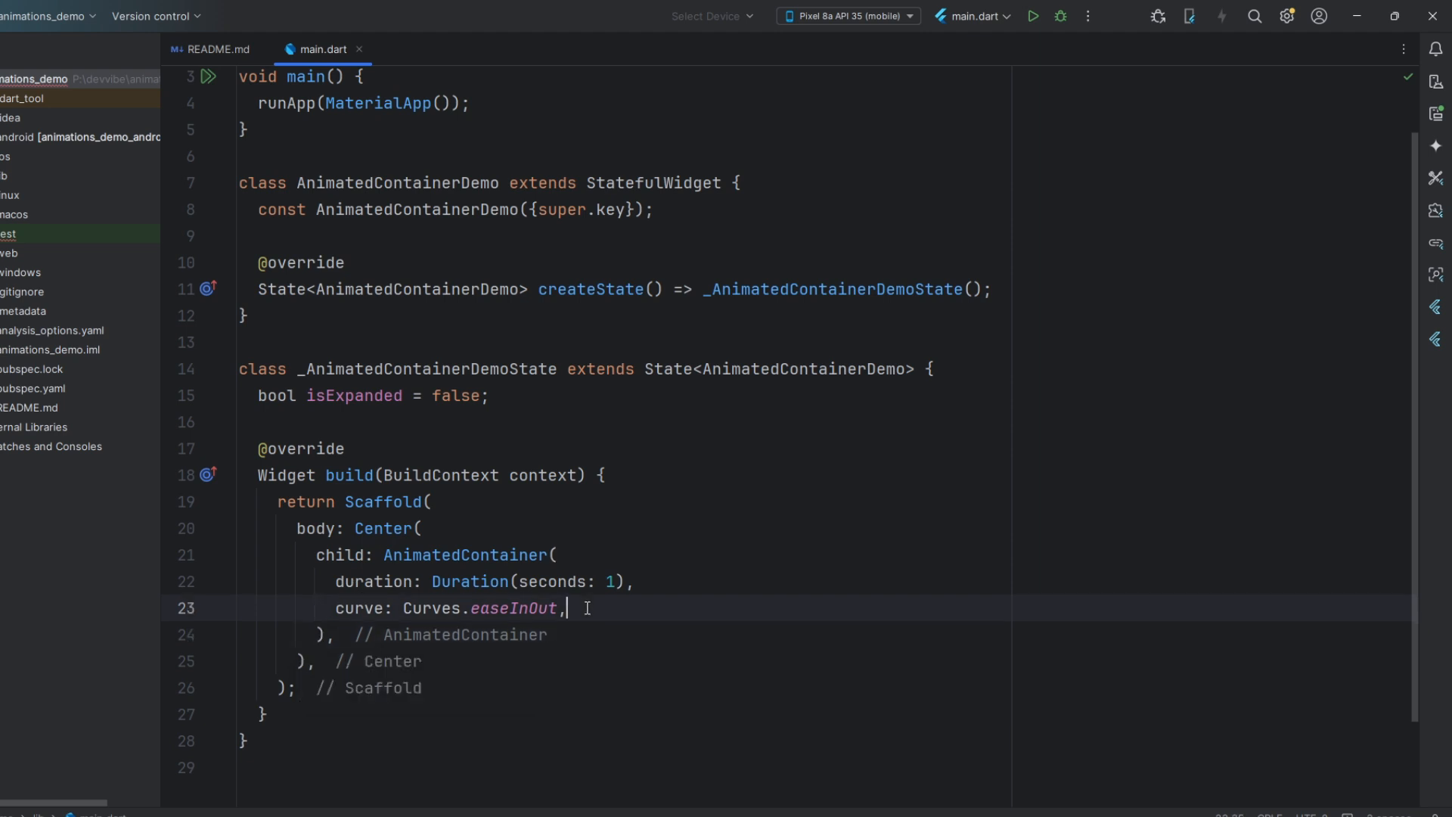
Make its width/height isExpanded ? 300 : 200 and color isExpanded ? Colors.red : Colors.blue.
{"action": "type", "text": "width:"}
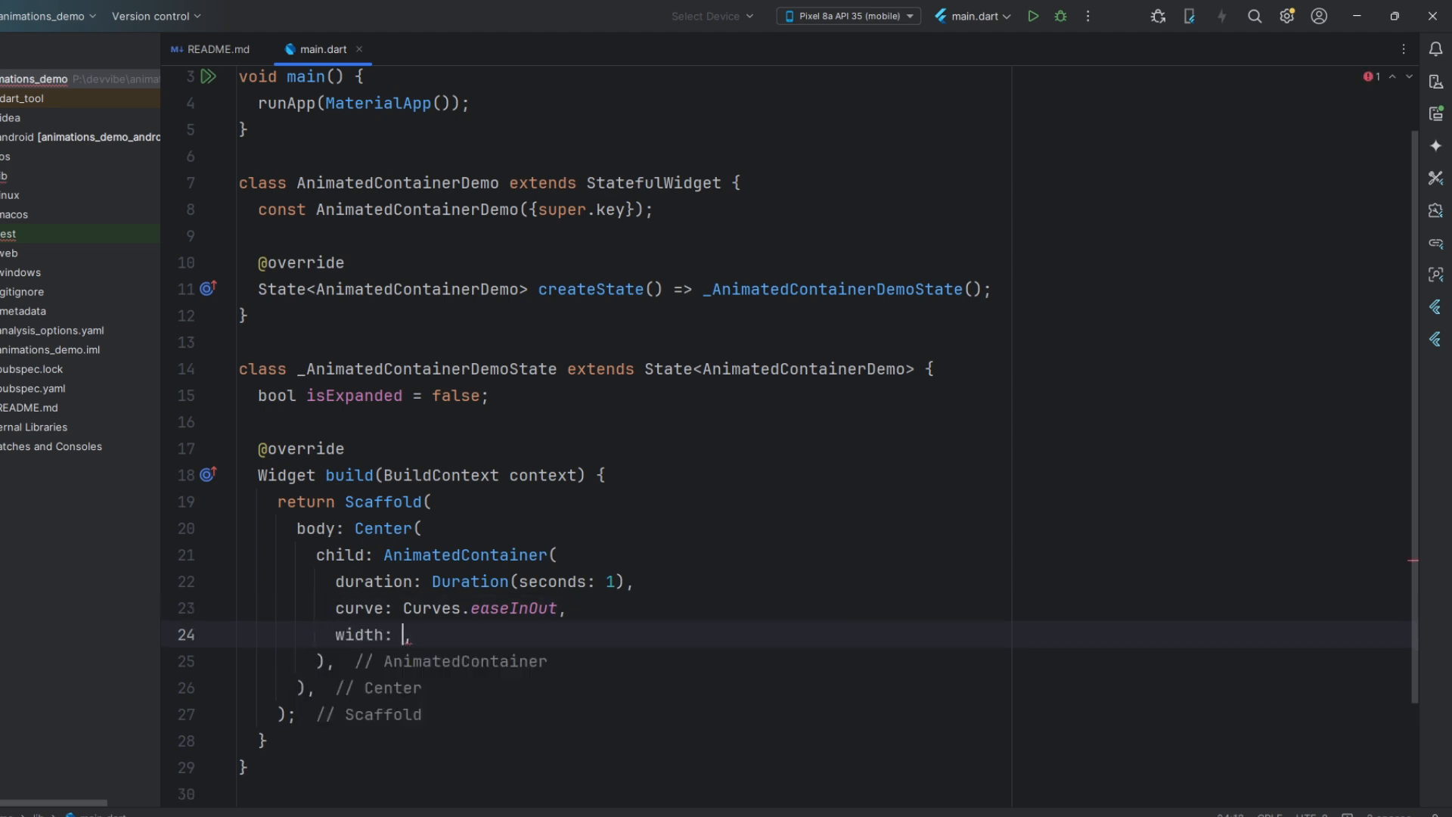
{"action": "type", "text": "isExpanded ? 300 : 200"}
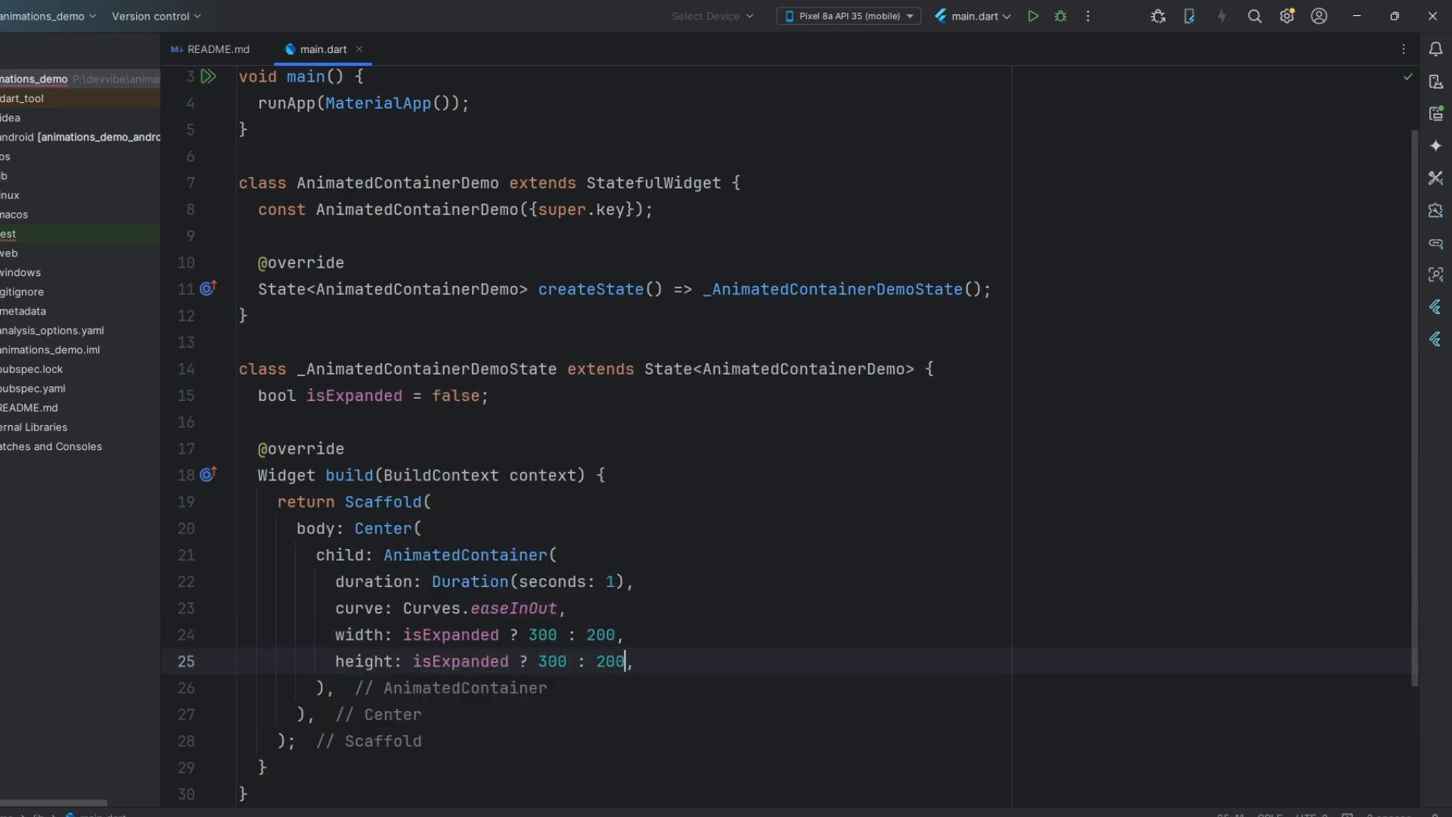
{"action": "type", "text": "color: ,"}
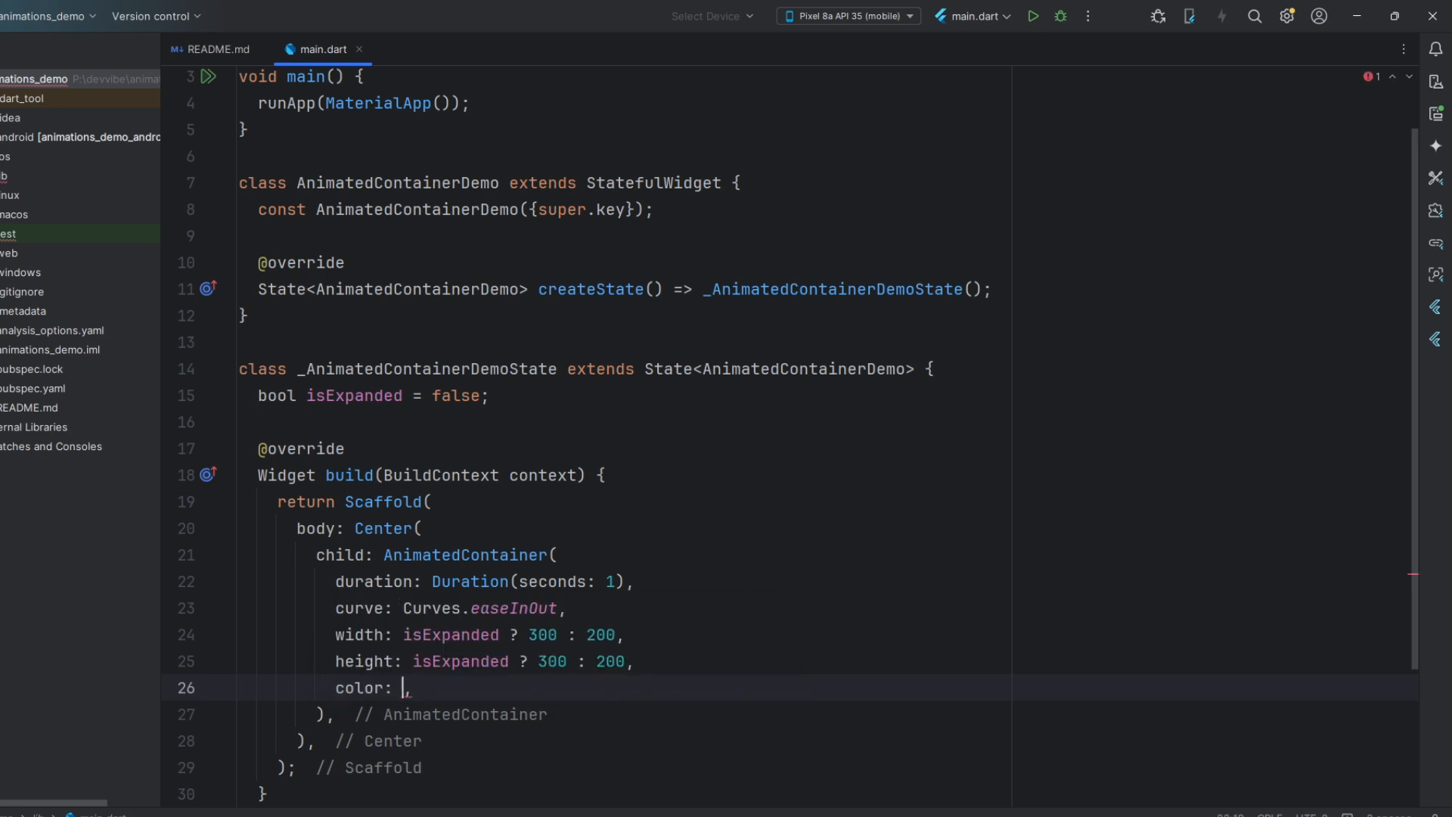
{"action": "type", "text": "isExpanded ? Colors.red :"}
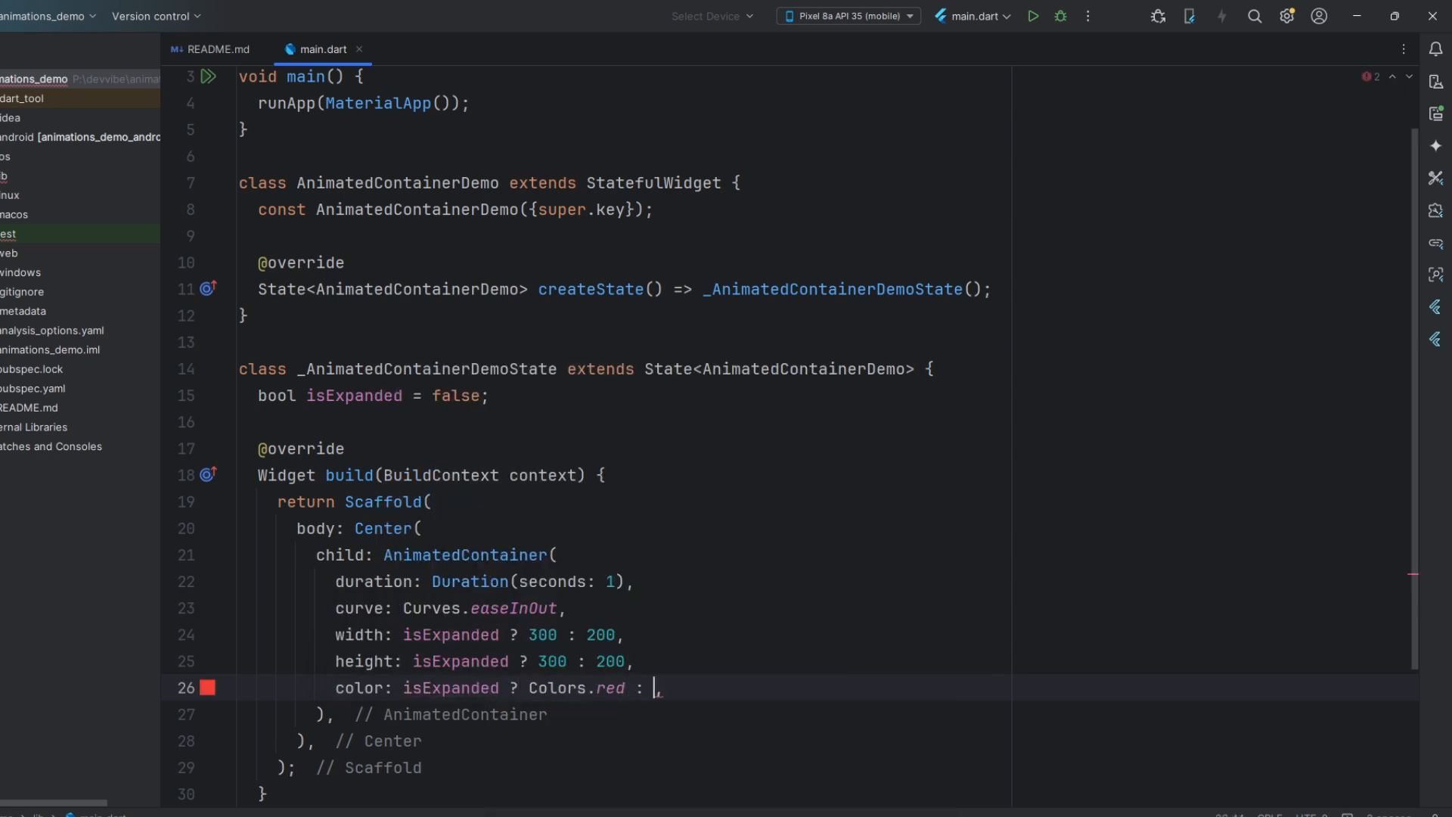
{"action": "type", "text": "Colors.blue"}
{"action": "type", "text": "Wi"}
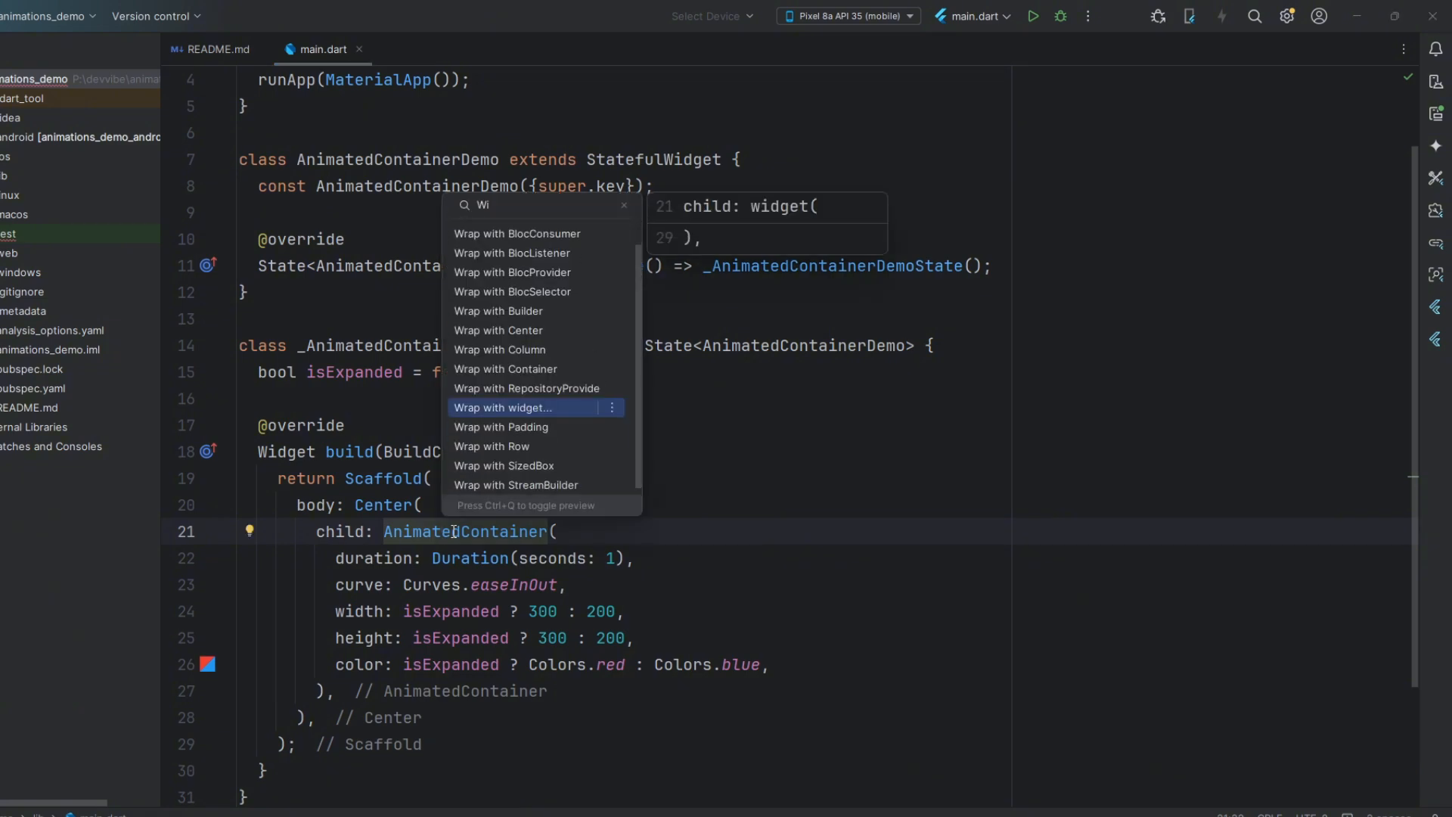
Wrap the container in a GestureDetector whose onTap setState flips isExpanded.
{"action": "type", "text": "GestureDetector("}
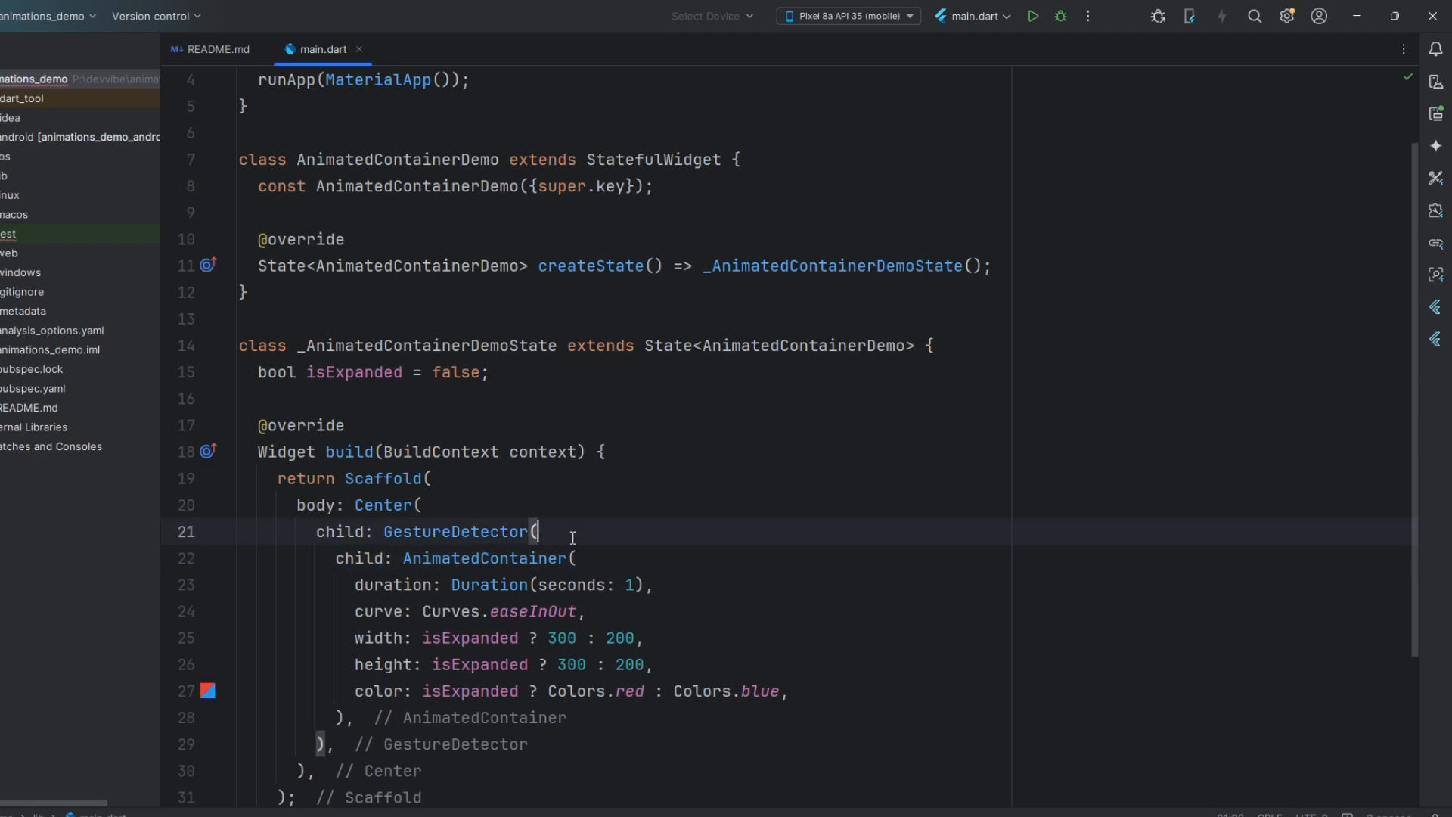
{"action": "type", "text": "onTap: (){"}
{"action": "type", "text": "i"}
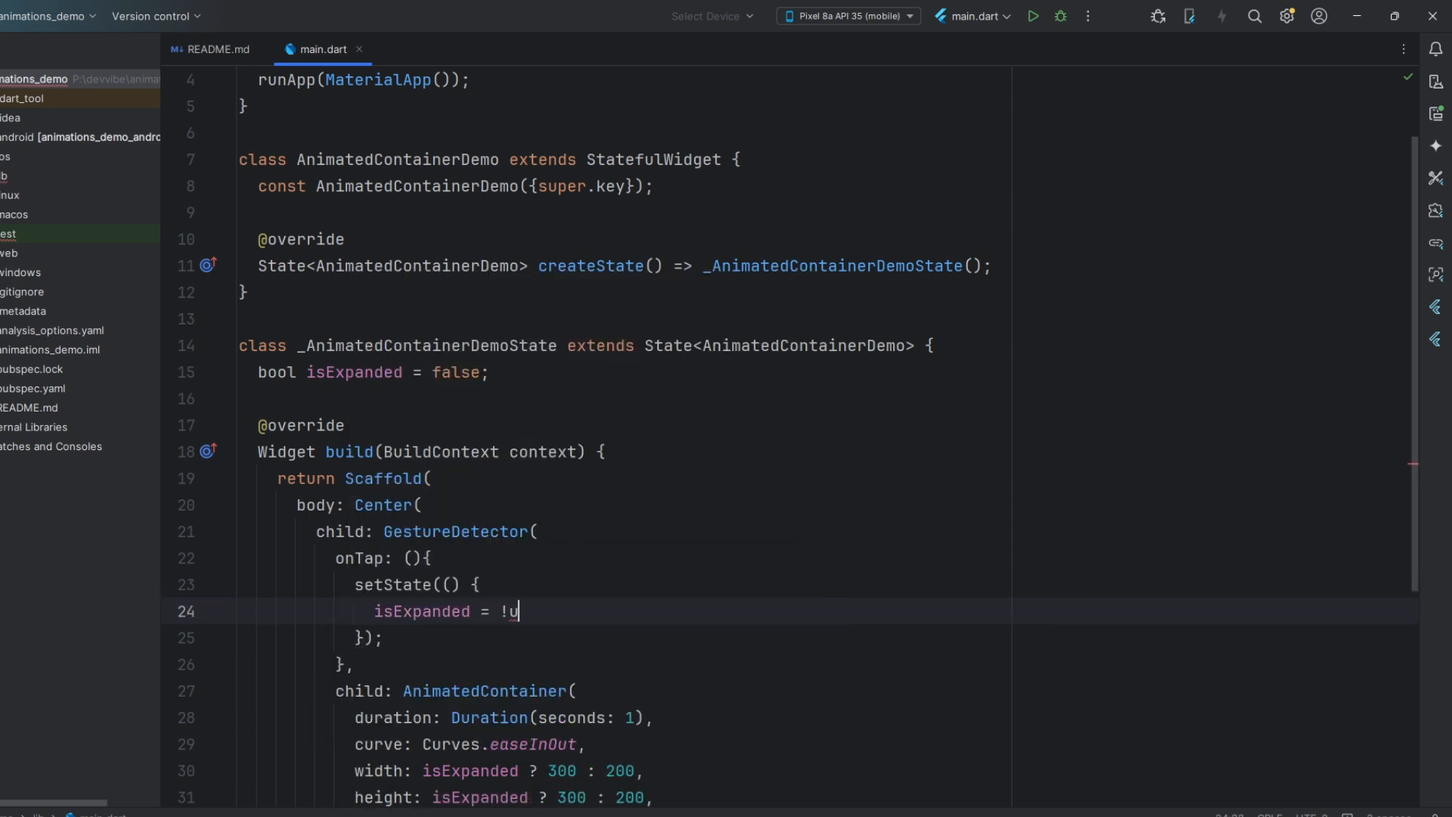
{"action": "type", "text": "sExpanded;"}
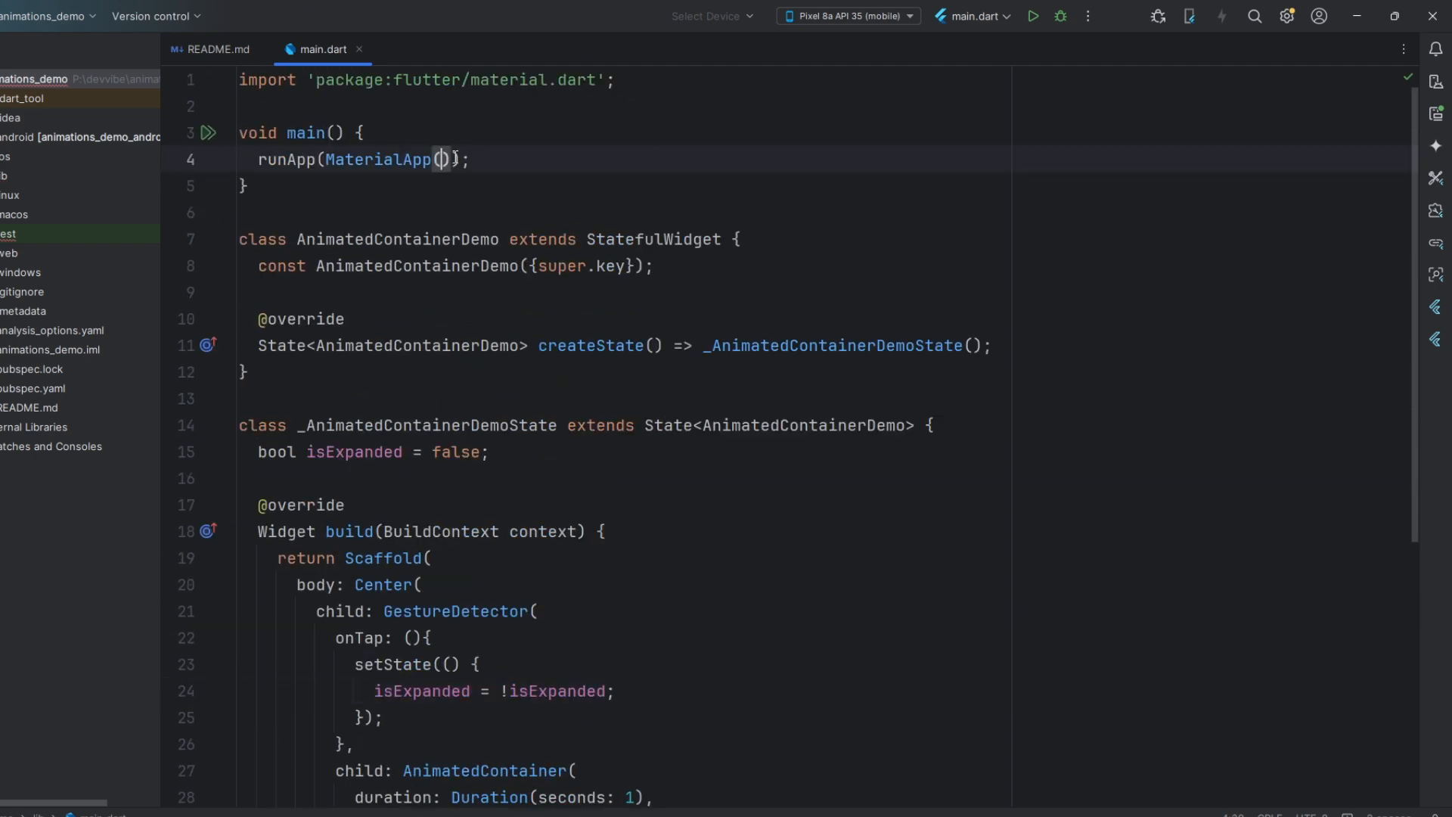
Set MaterialApp home to AnimatedContainerDemo() and run the app on the emulator.
{"action": "type", "text": "home: AnC"}
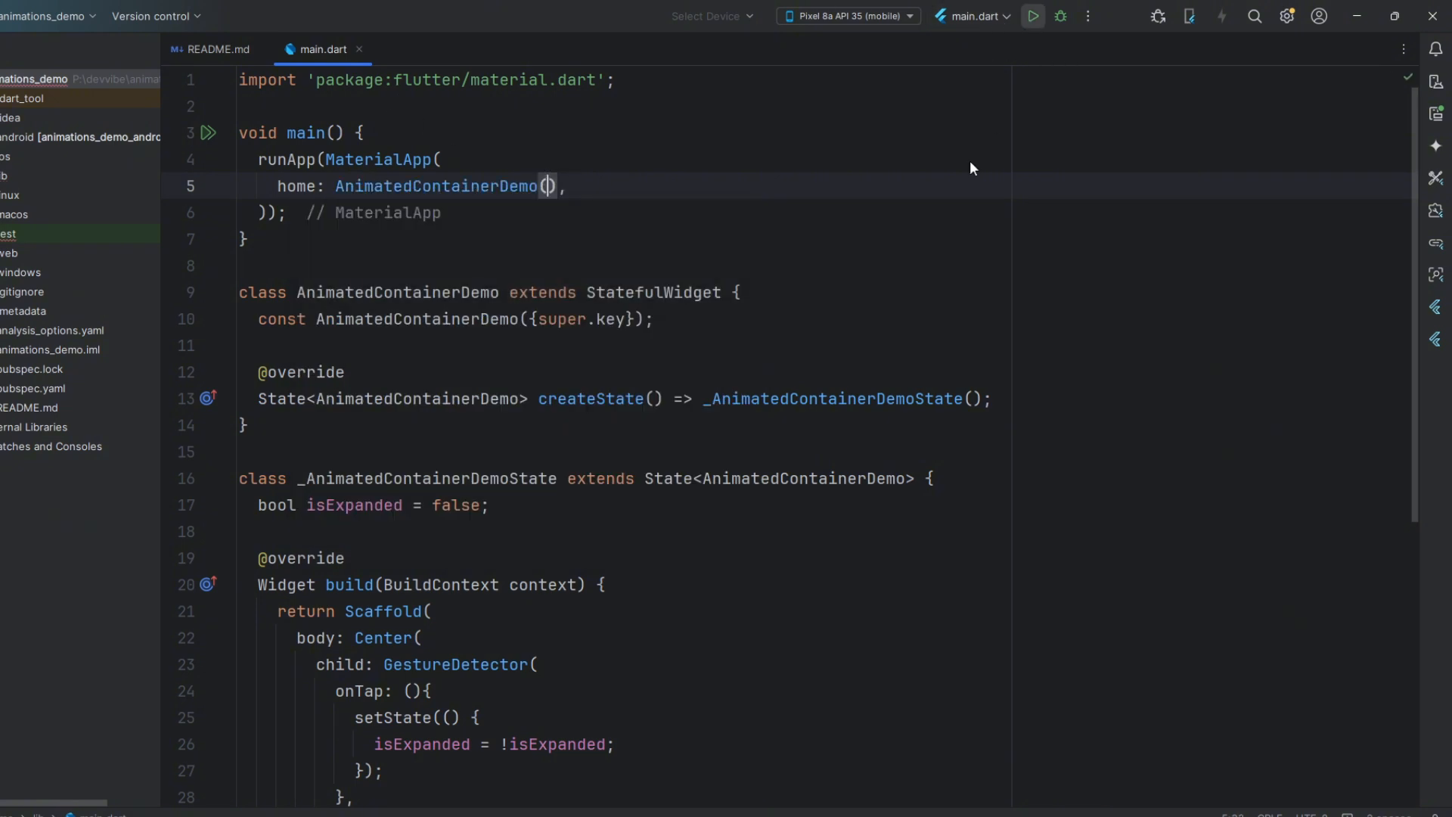
{"action": "left_click", "coordinate": [1030, 15]}
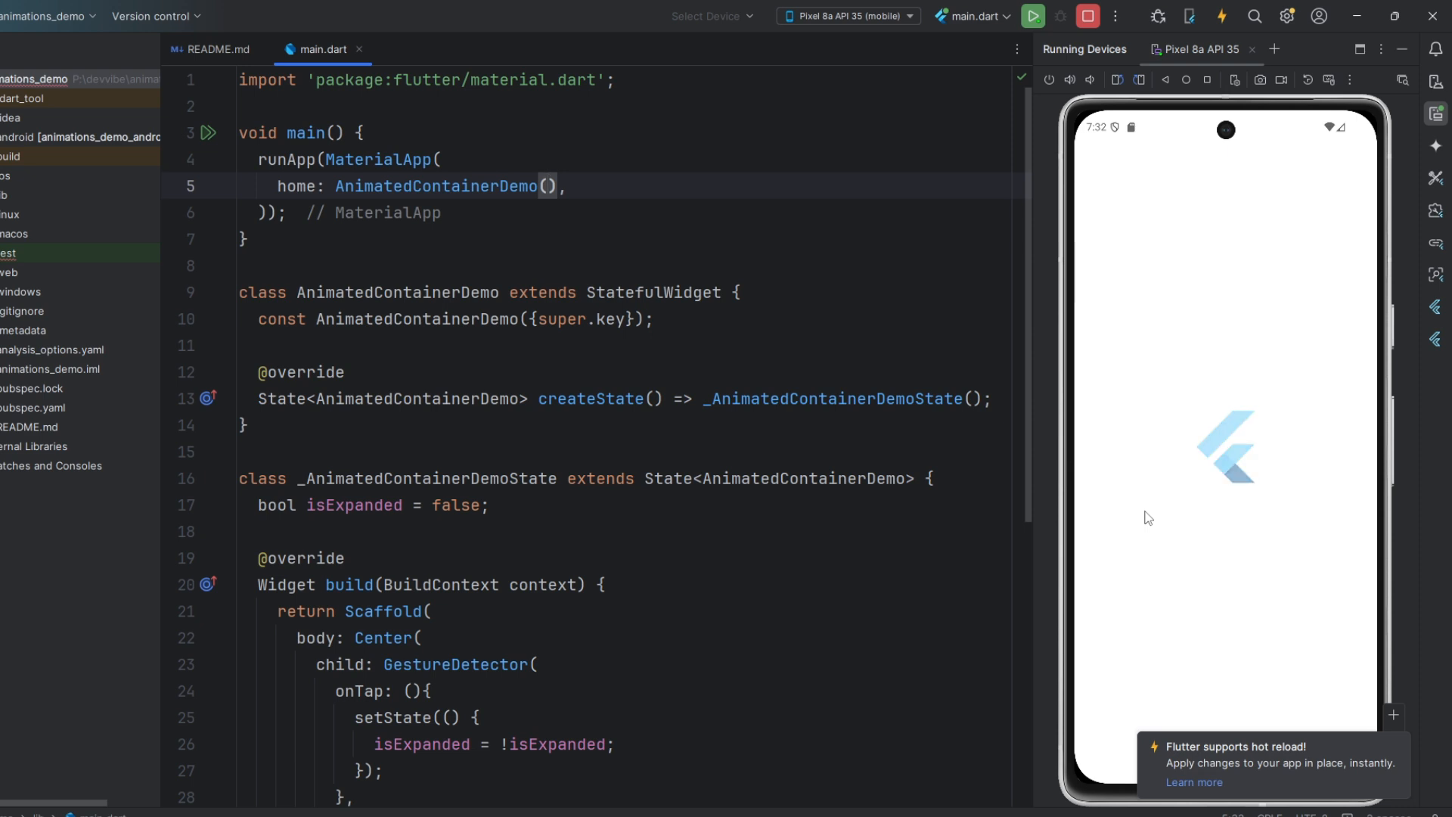
Tap the square repeatedly on the emulator to watch it grow red and shrink back blue.
{"action": "left_click", "coordinate": [1032, 15]}
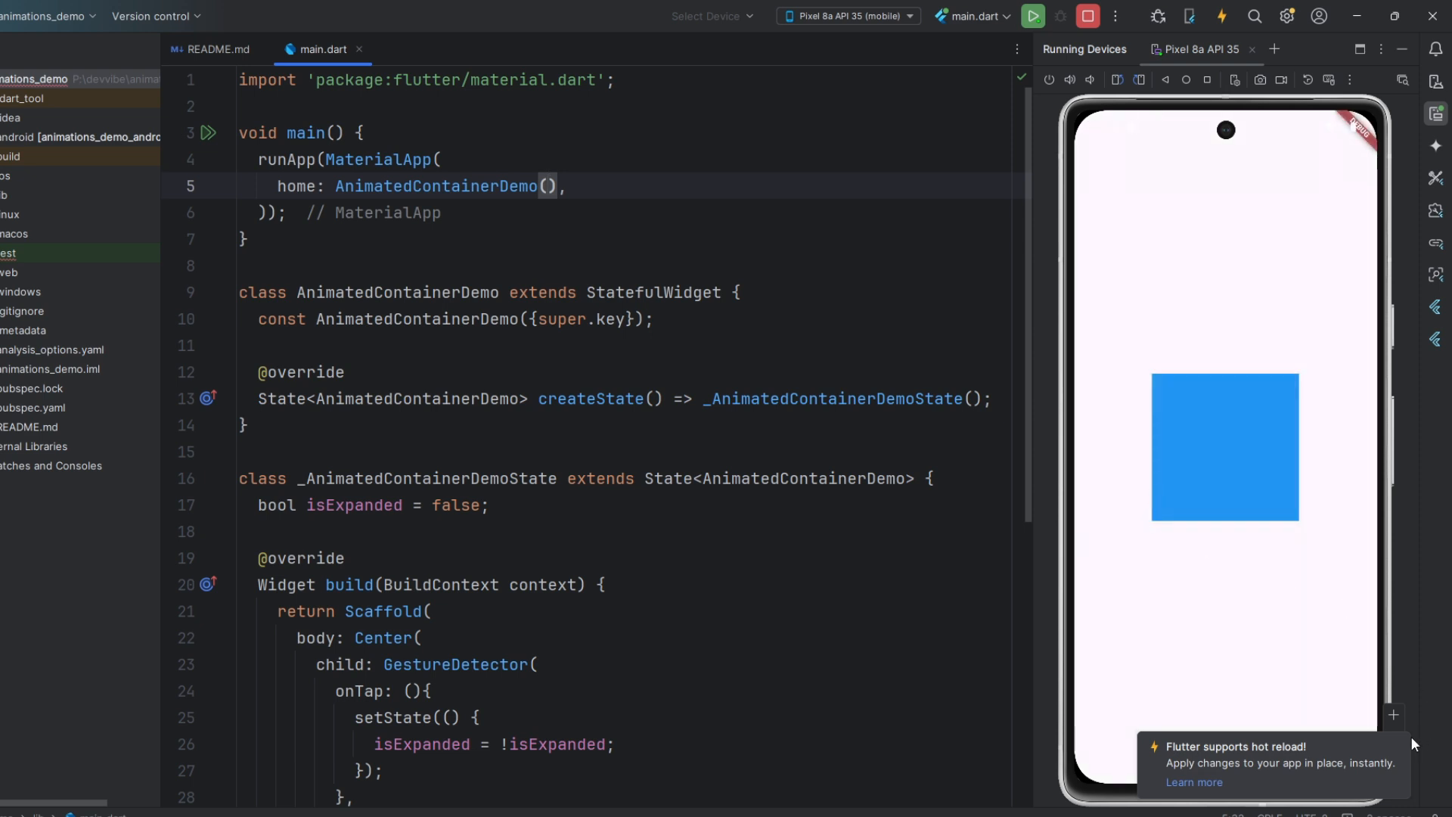
{"action": "left_click", "coordinate": [1224, 447]}
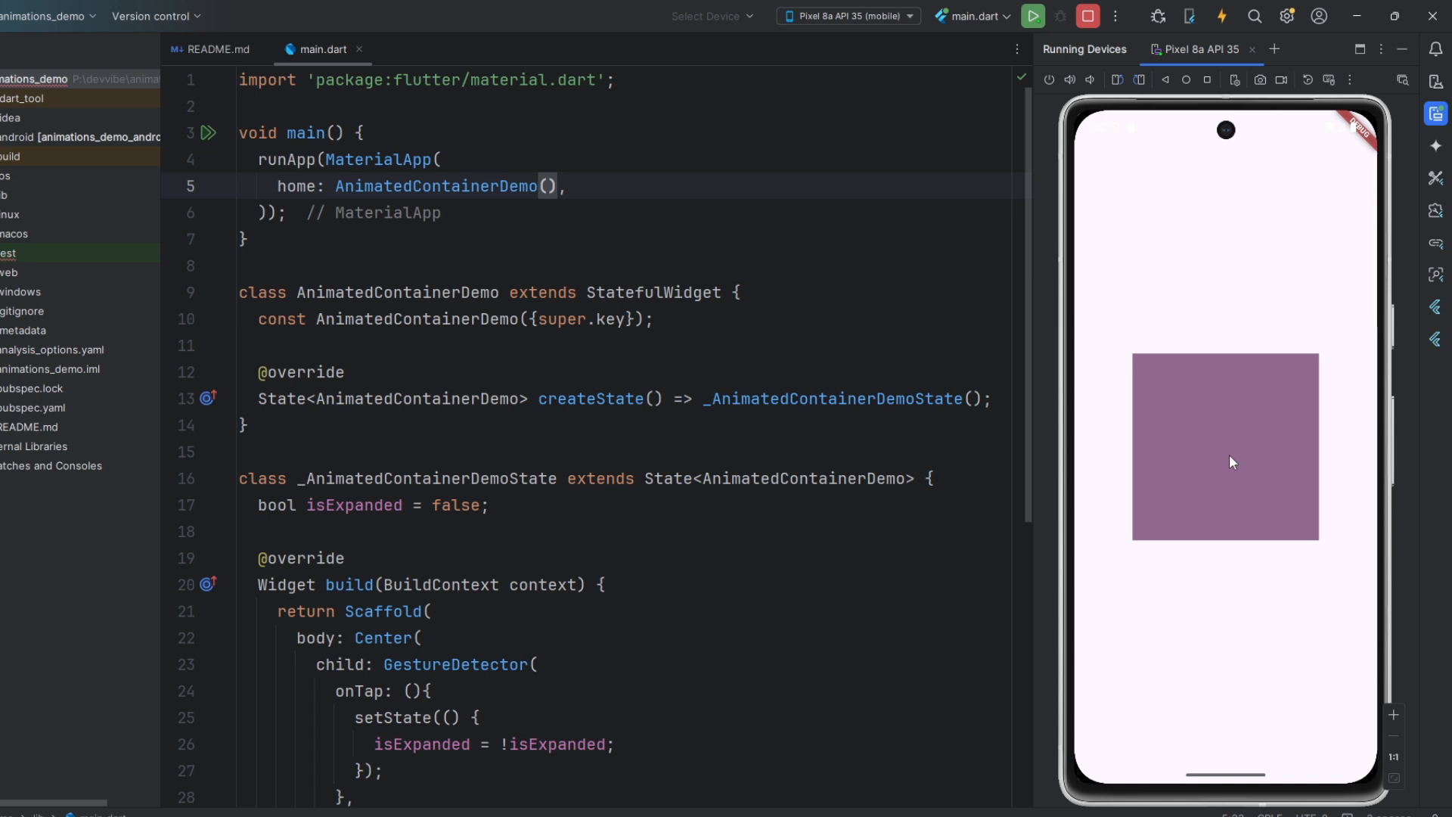
{"action": "left_click", "coordinate": [1223, 463]}
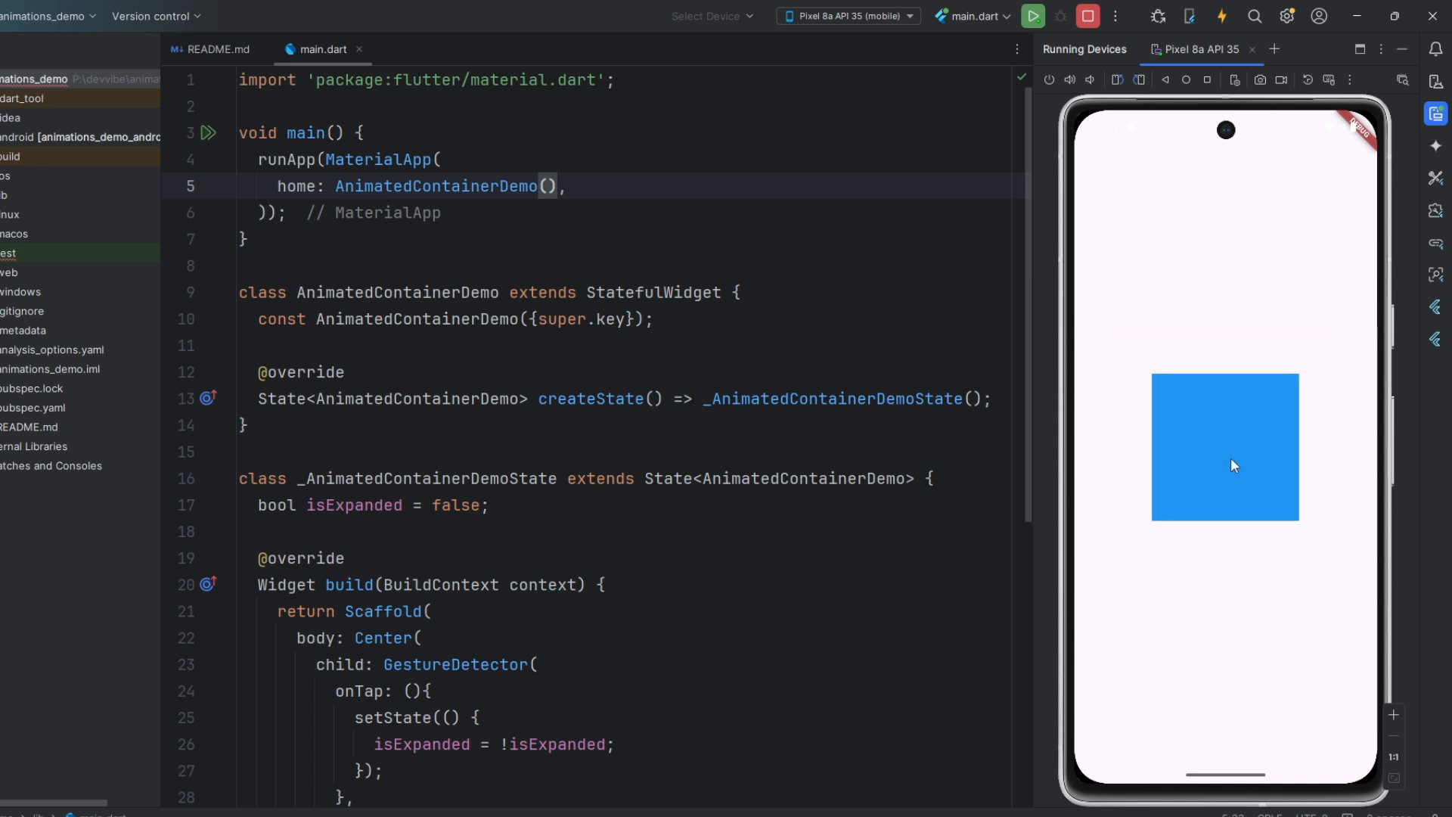
{"action": "left_click", "coordinate": [1224, 448]}
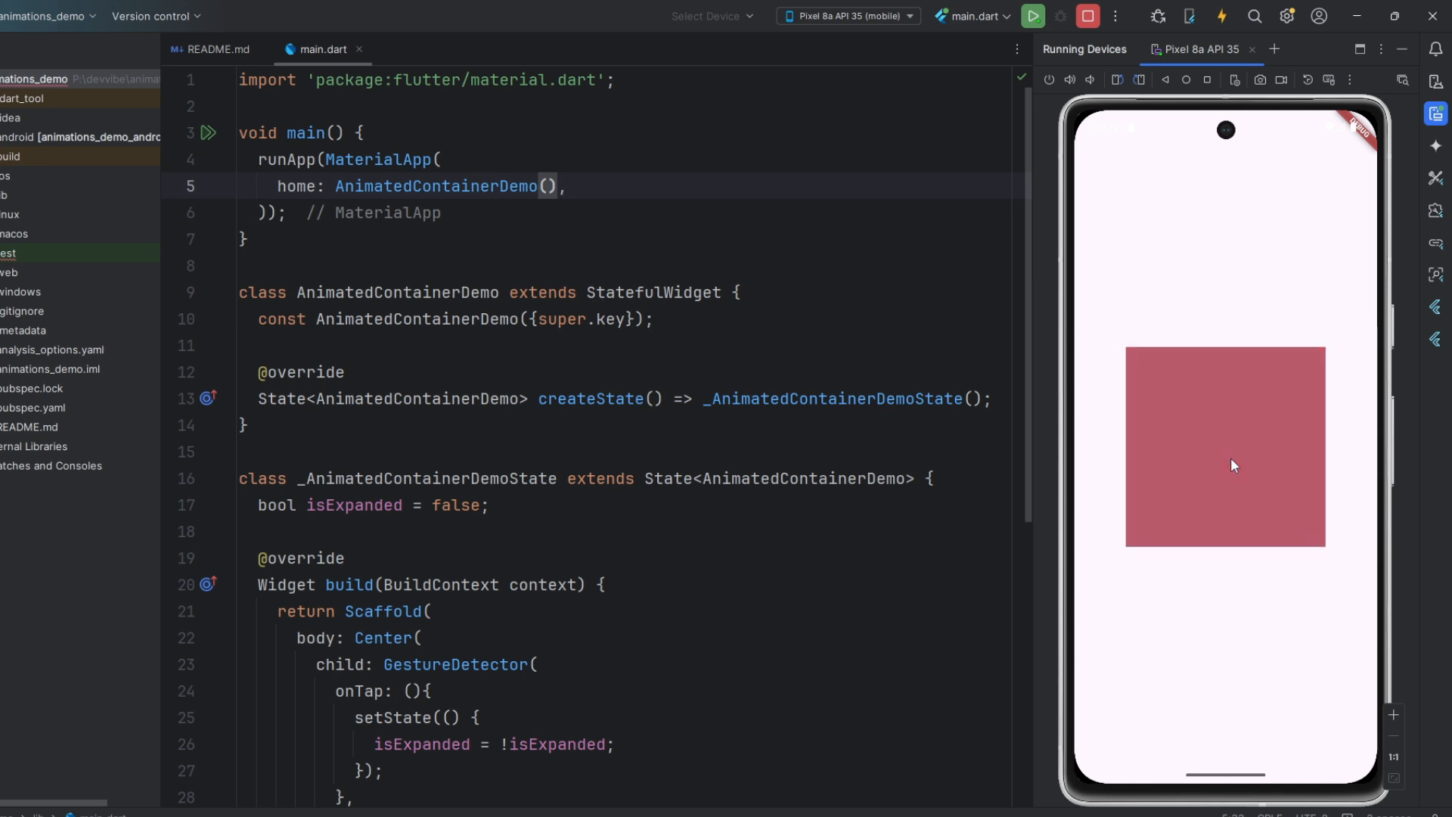
{"action": "left_click", "coordinate": [1223, 452]}
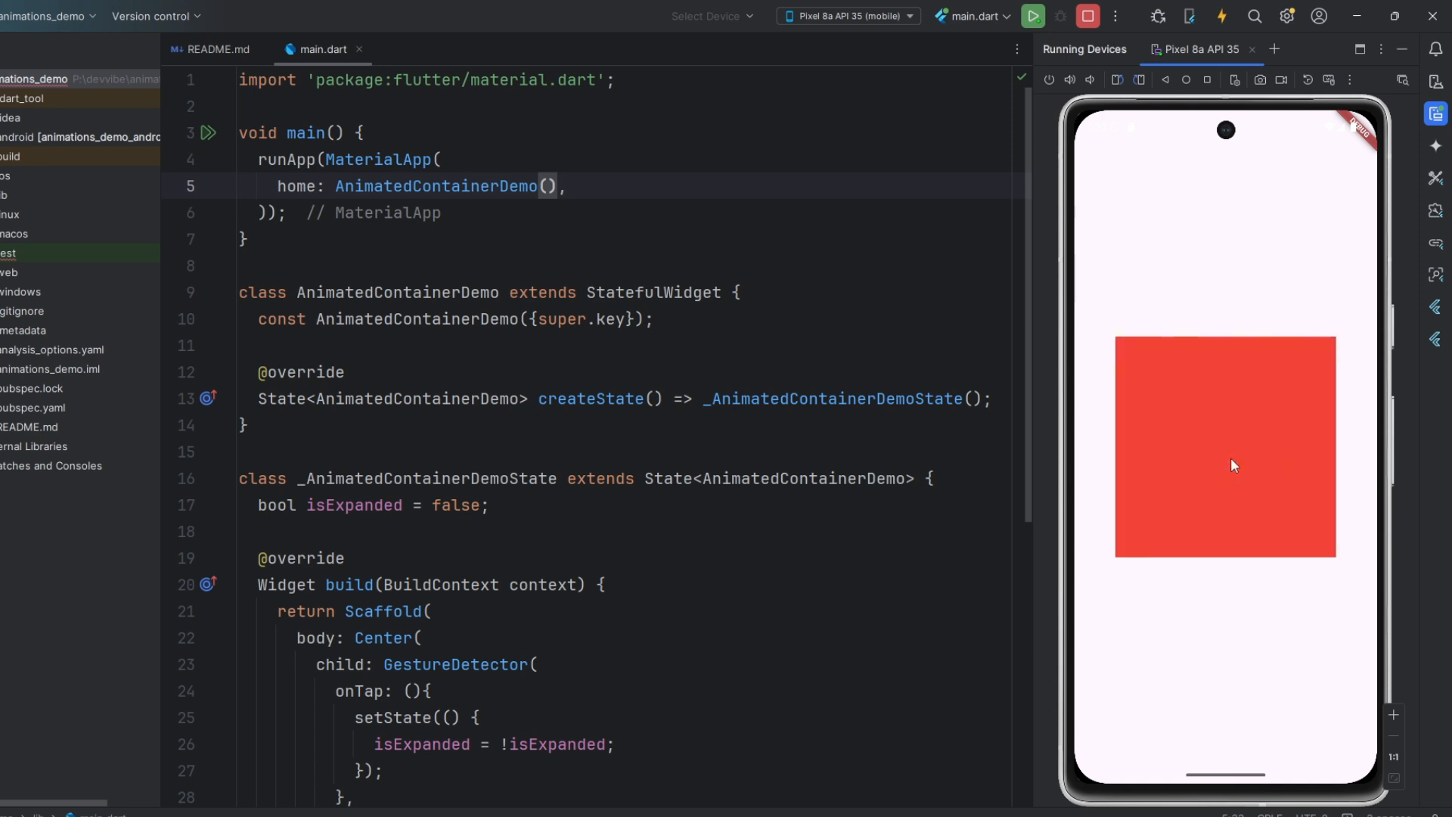
{"action": "left_click", "coordinate": [1224, 449]}
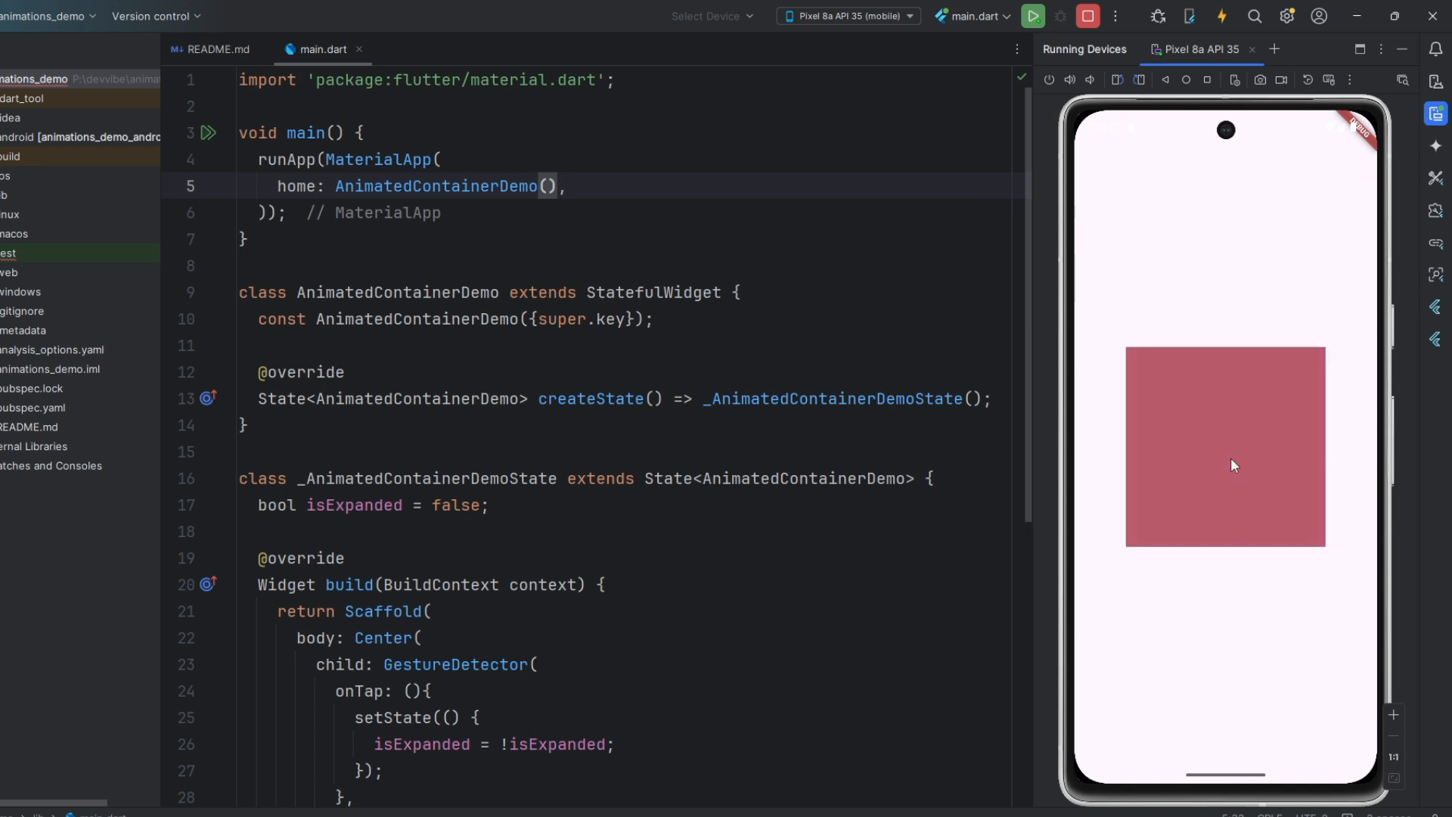
{"action": "left_click", "coordinate": [1223, 446]}
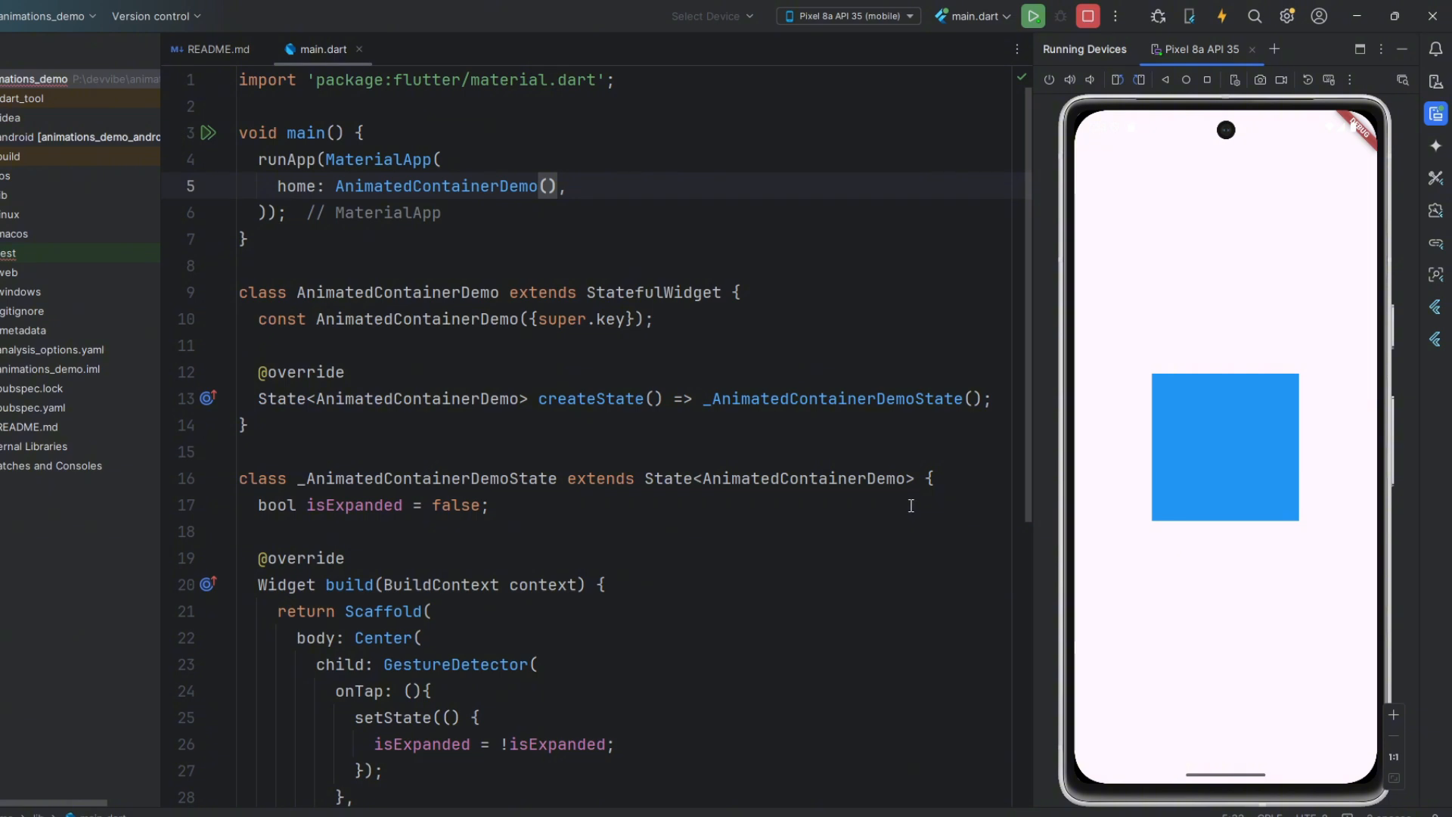
{"action": "mouse_move", "coordinate": [1169, 507]}
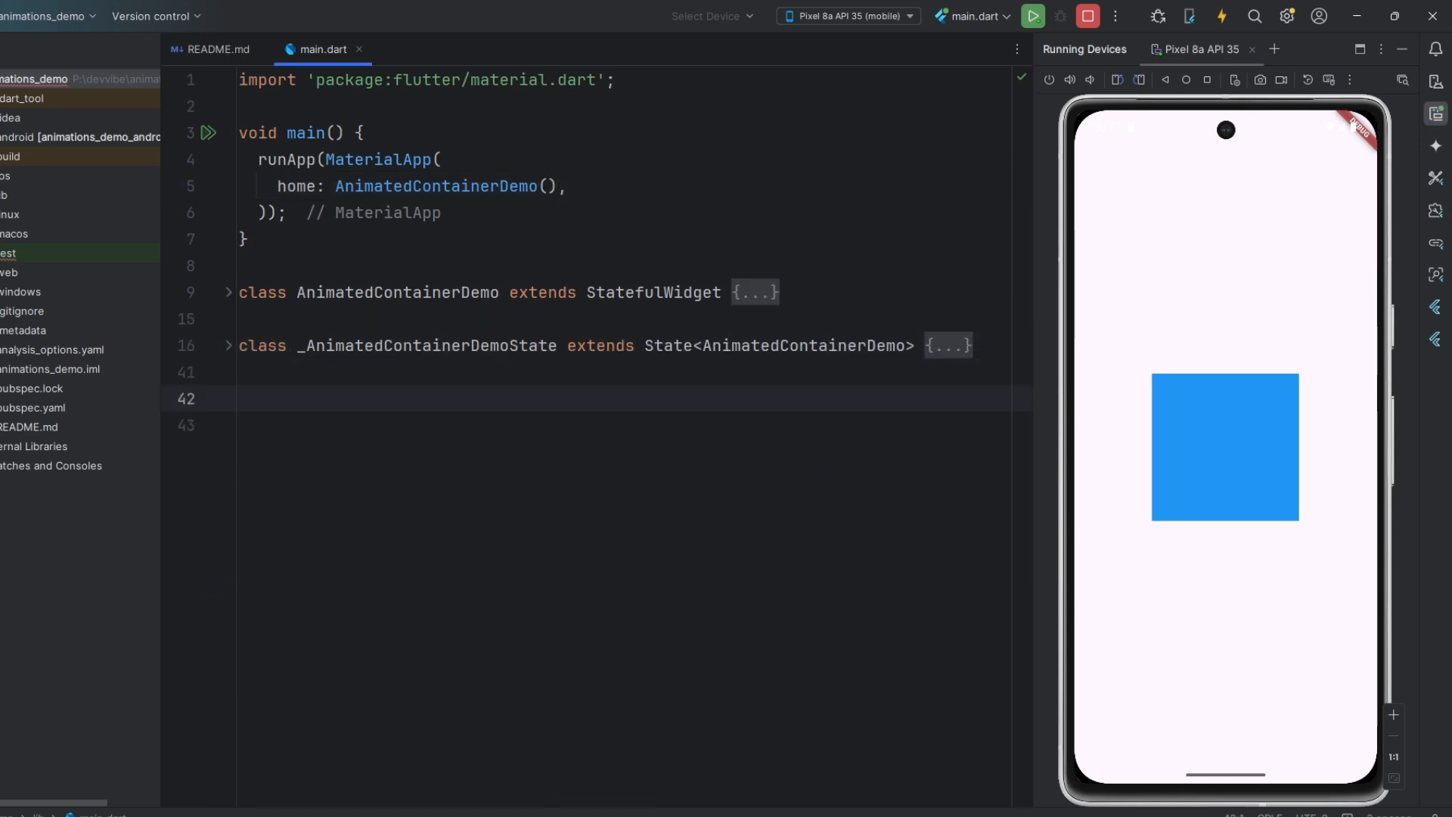
{"action": "type", "text": "stl"}
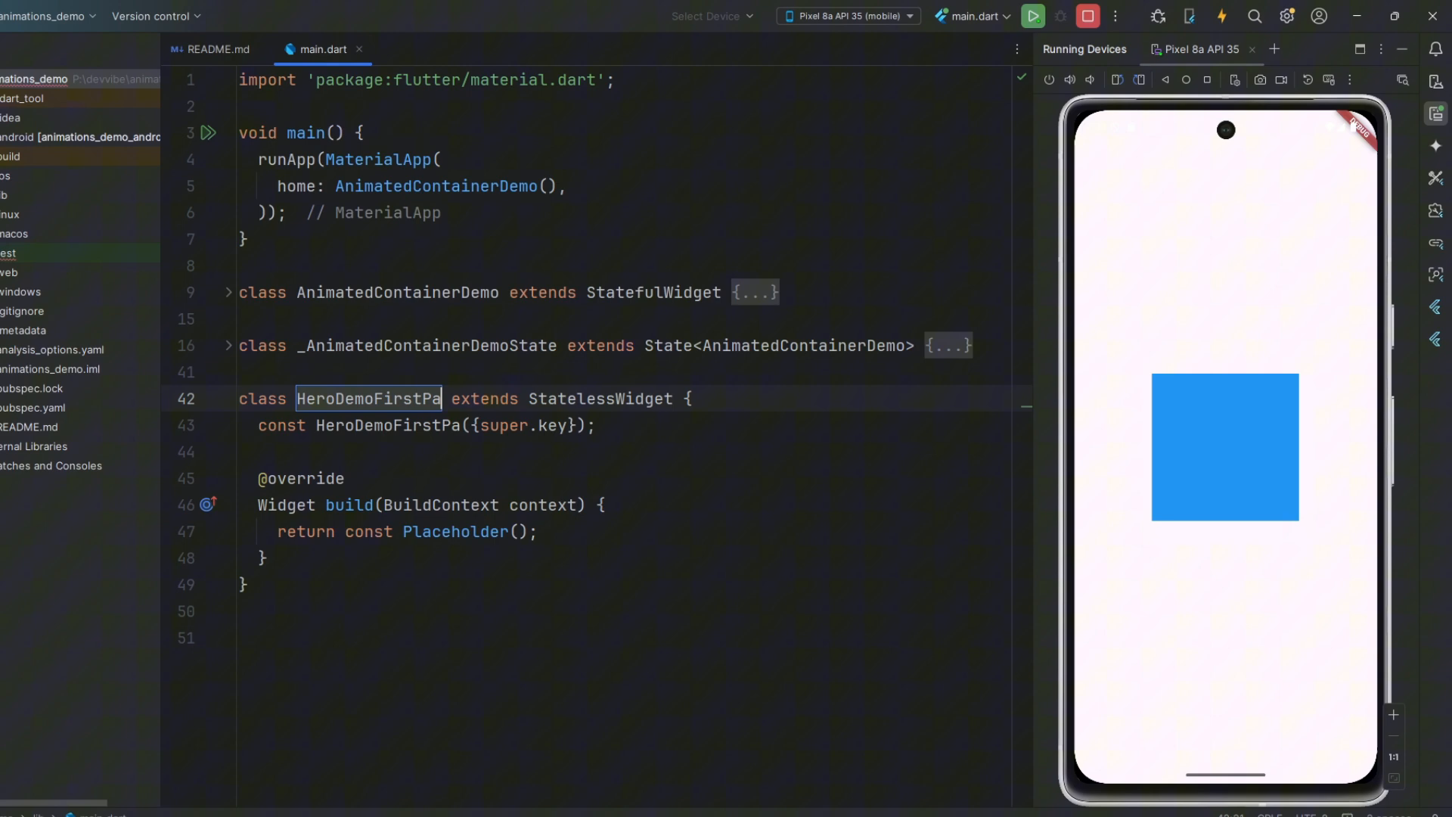
{"action": "type", "text": "Scaffold("}
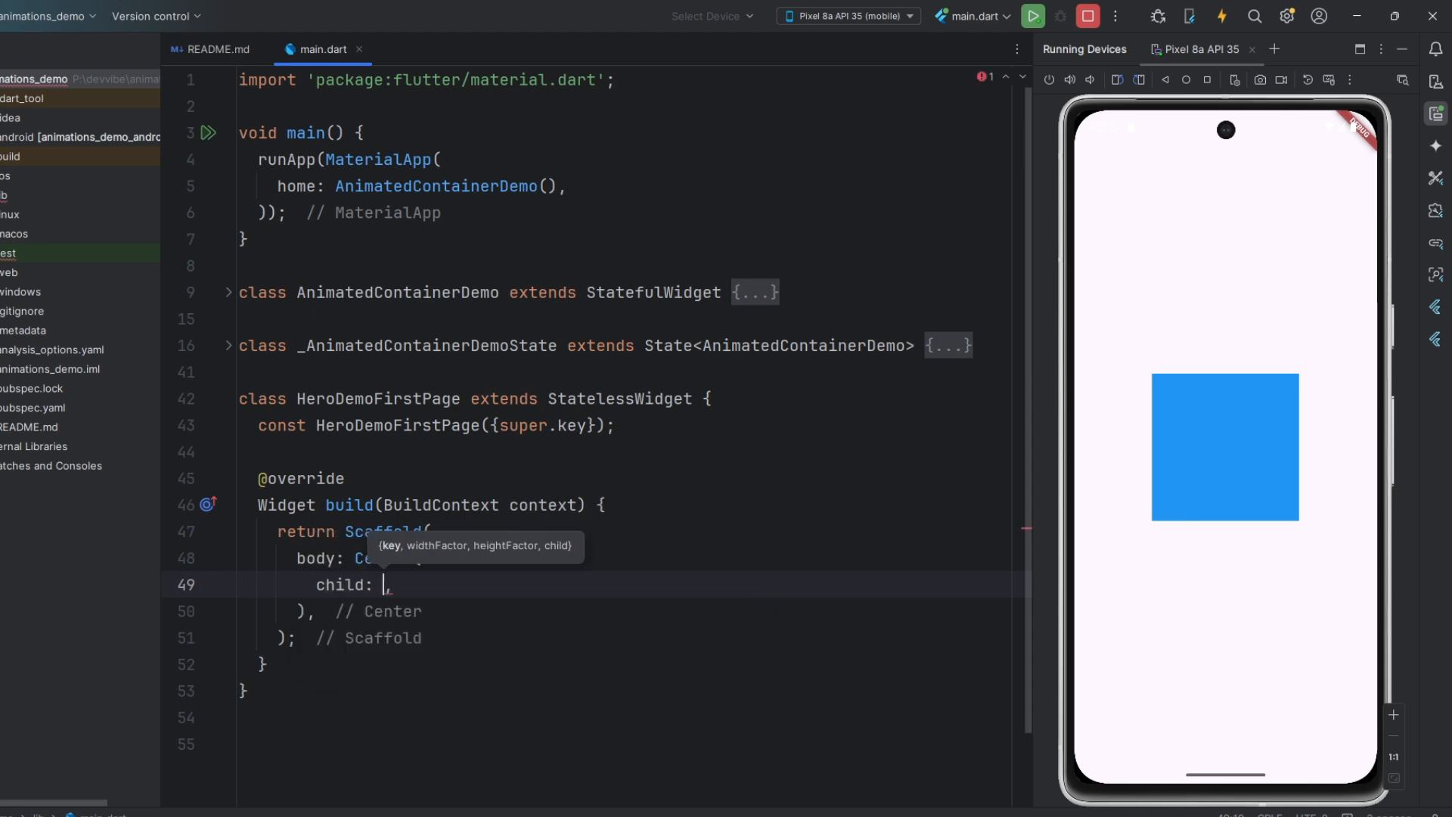
{"action": "type", "text": "Image.network('https://placehold.co/600x400/000000/FFF"}
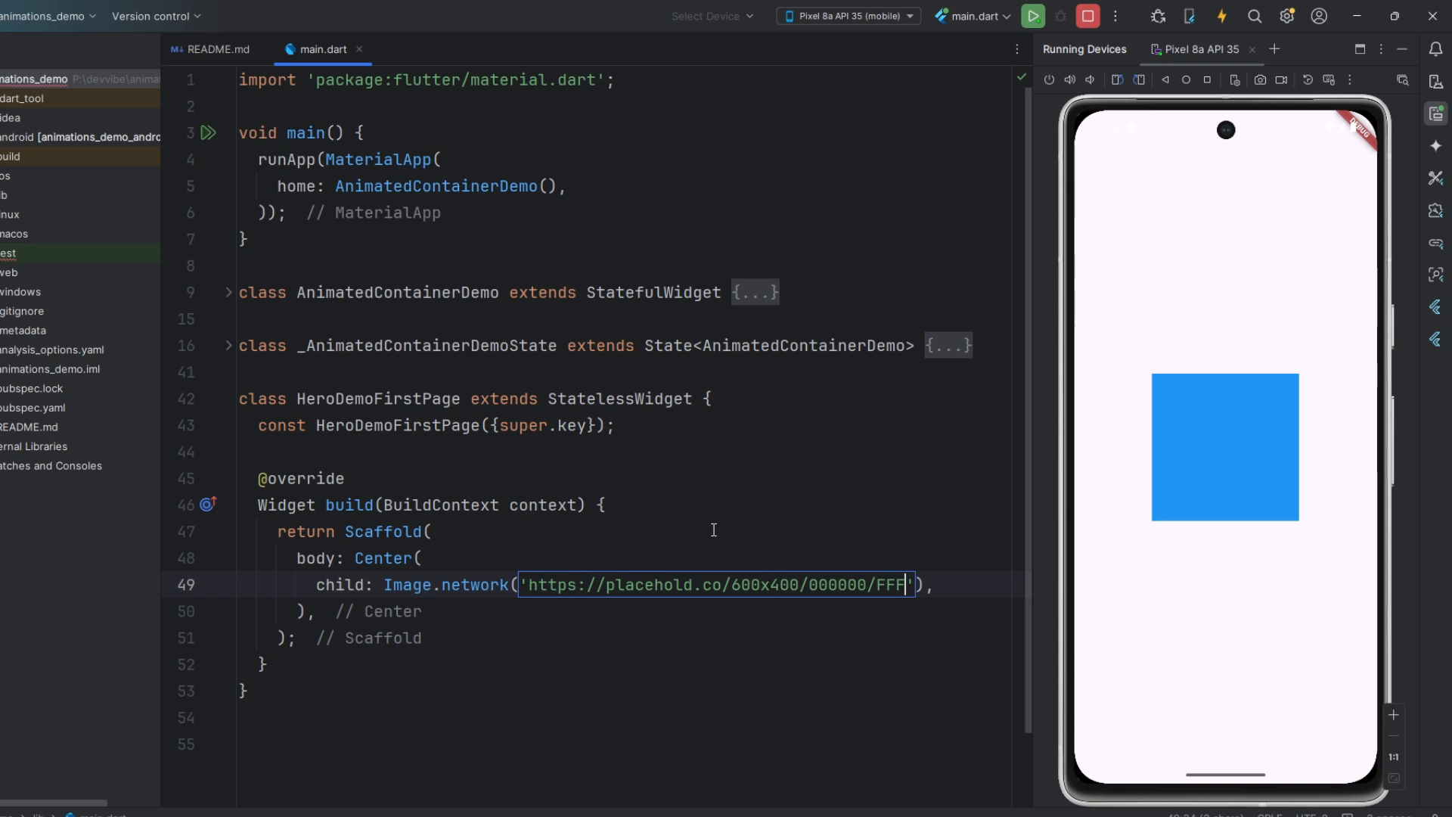
{"action": "type", "text": "/p"}
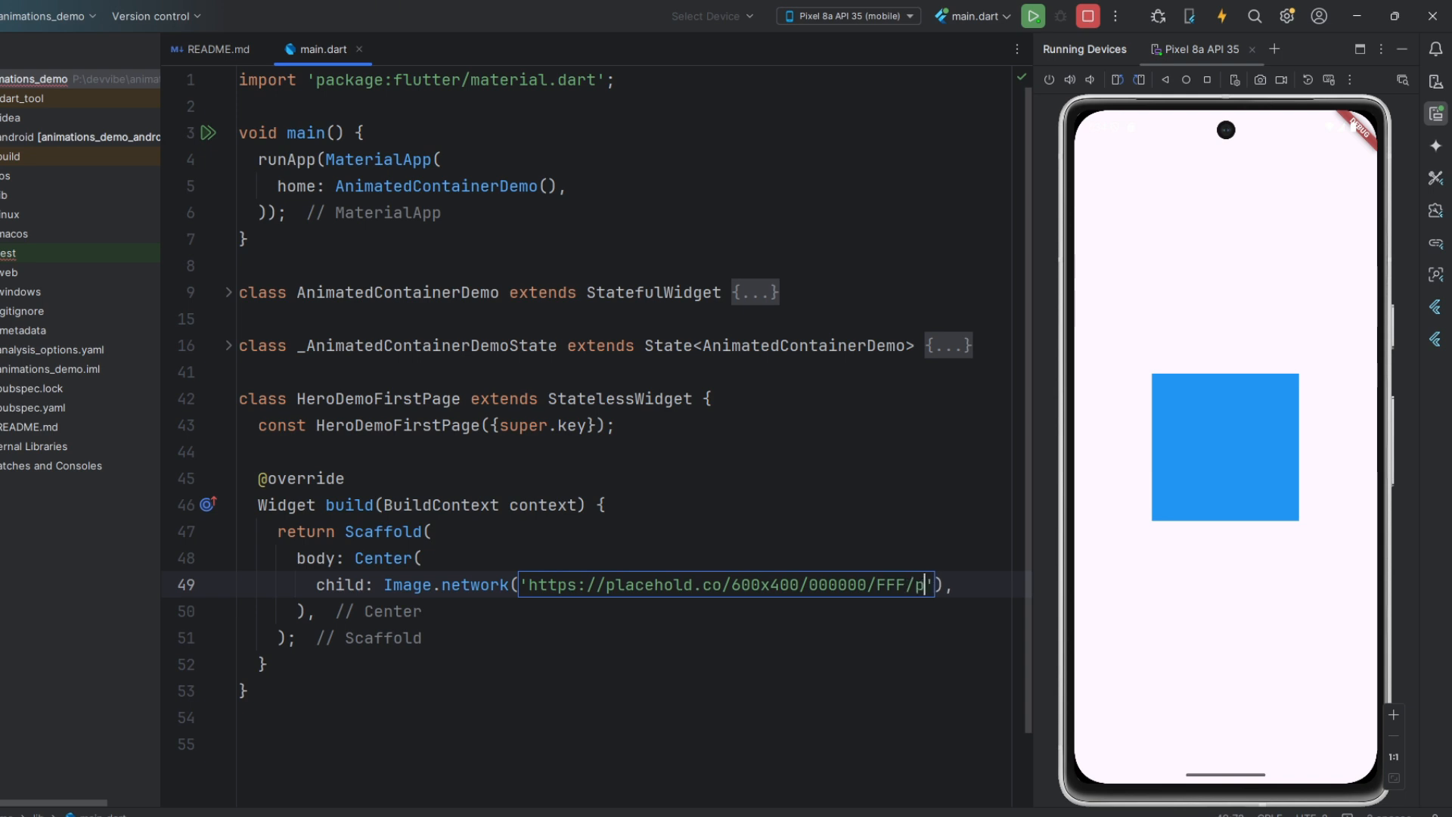
{"action": "type", "text": "ng"}
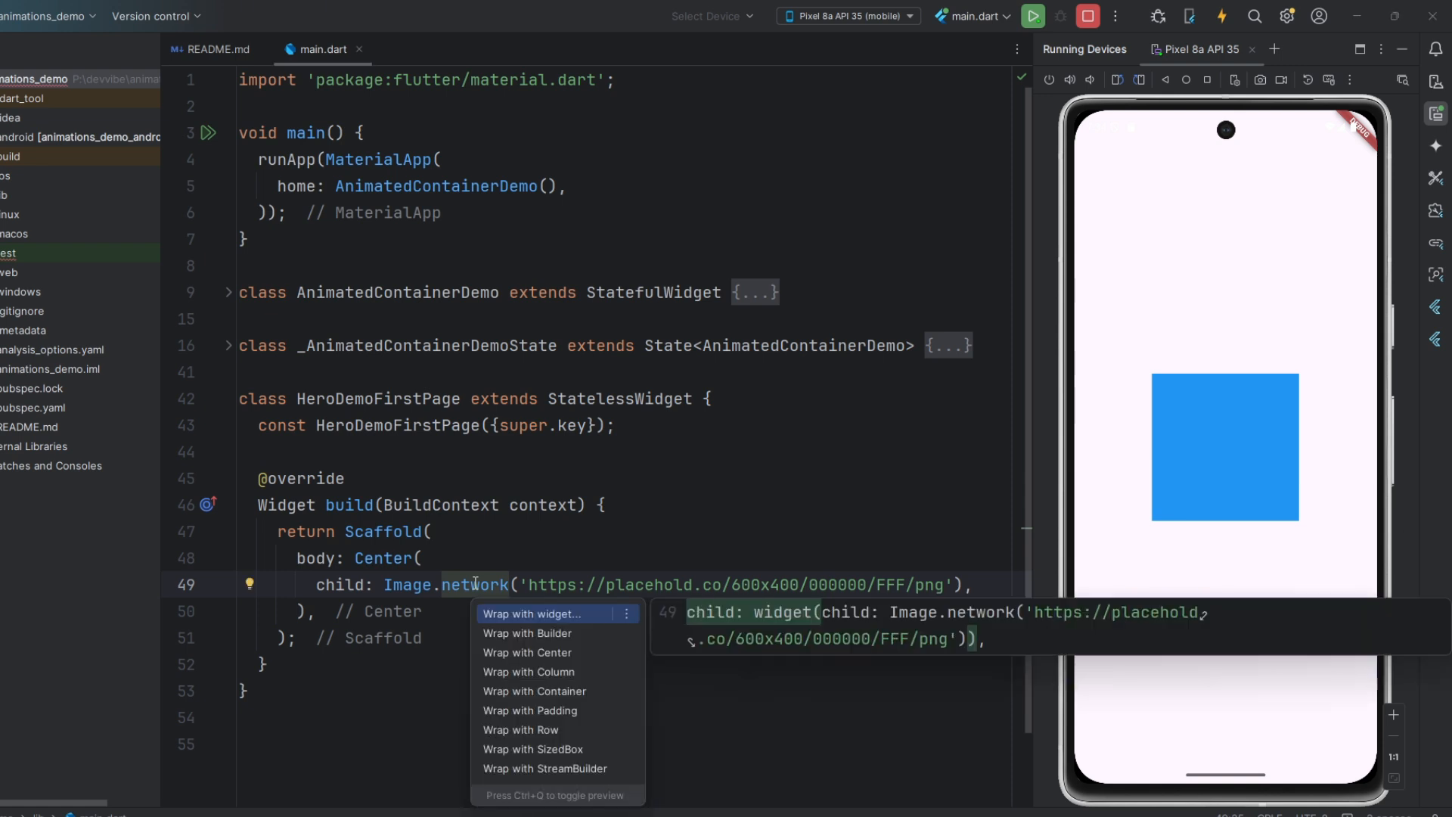
Wrap the network image in a Hero widget and add an empty tag: '' line.
{"action": "left_click", "coordinate": [534, 613]}
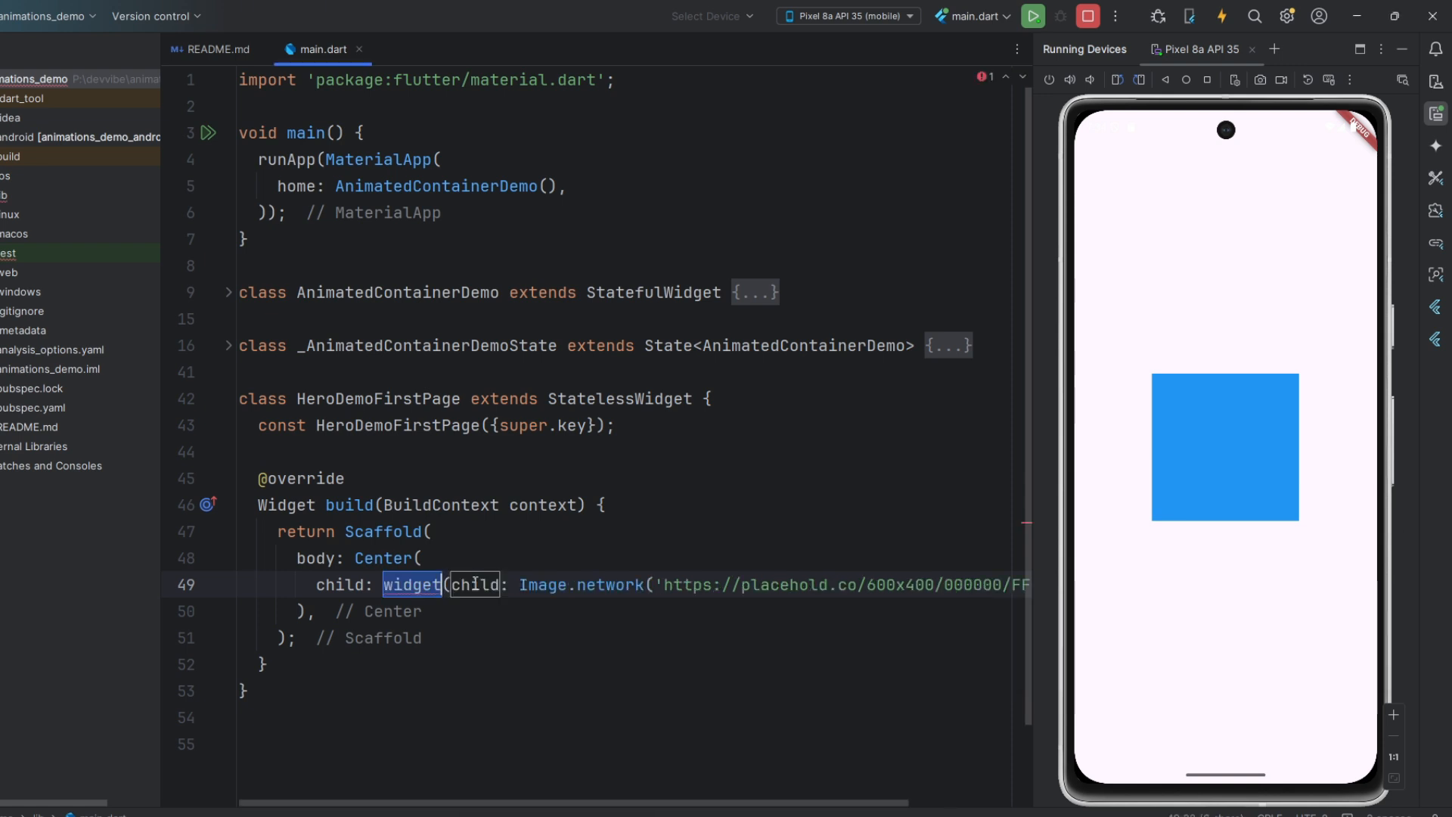
{"action": "type", "text": "Hero("}
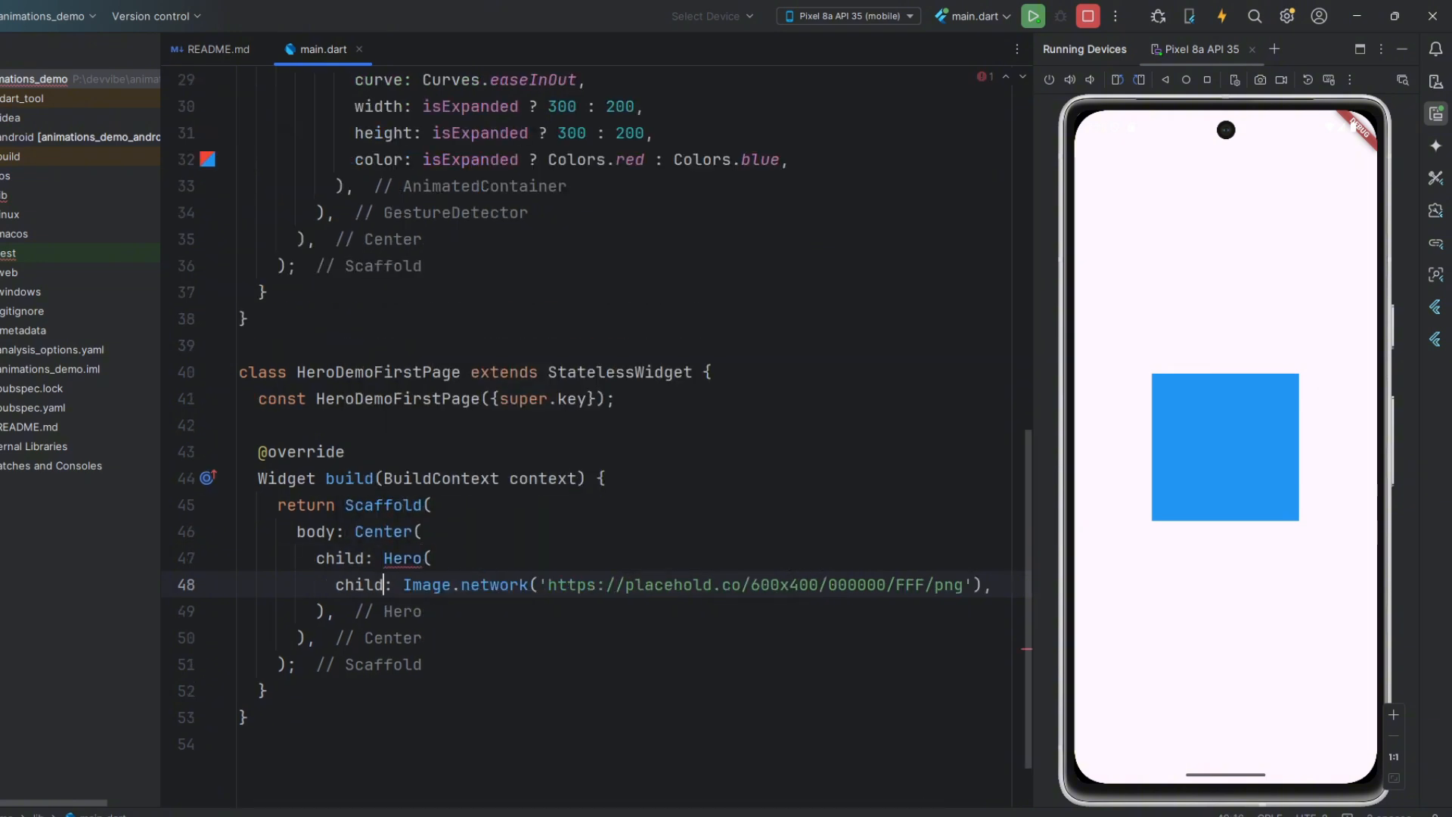
{"action": "type", "text": "he"}
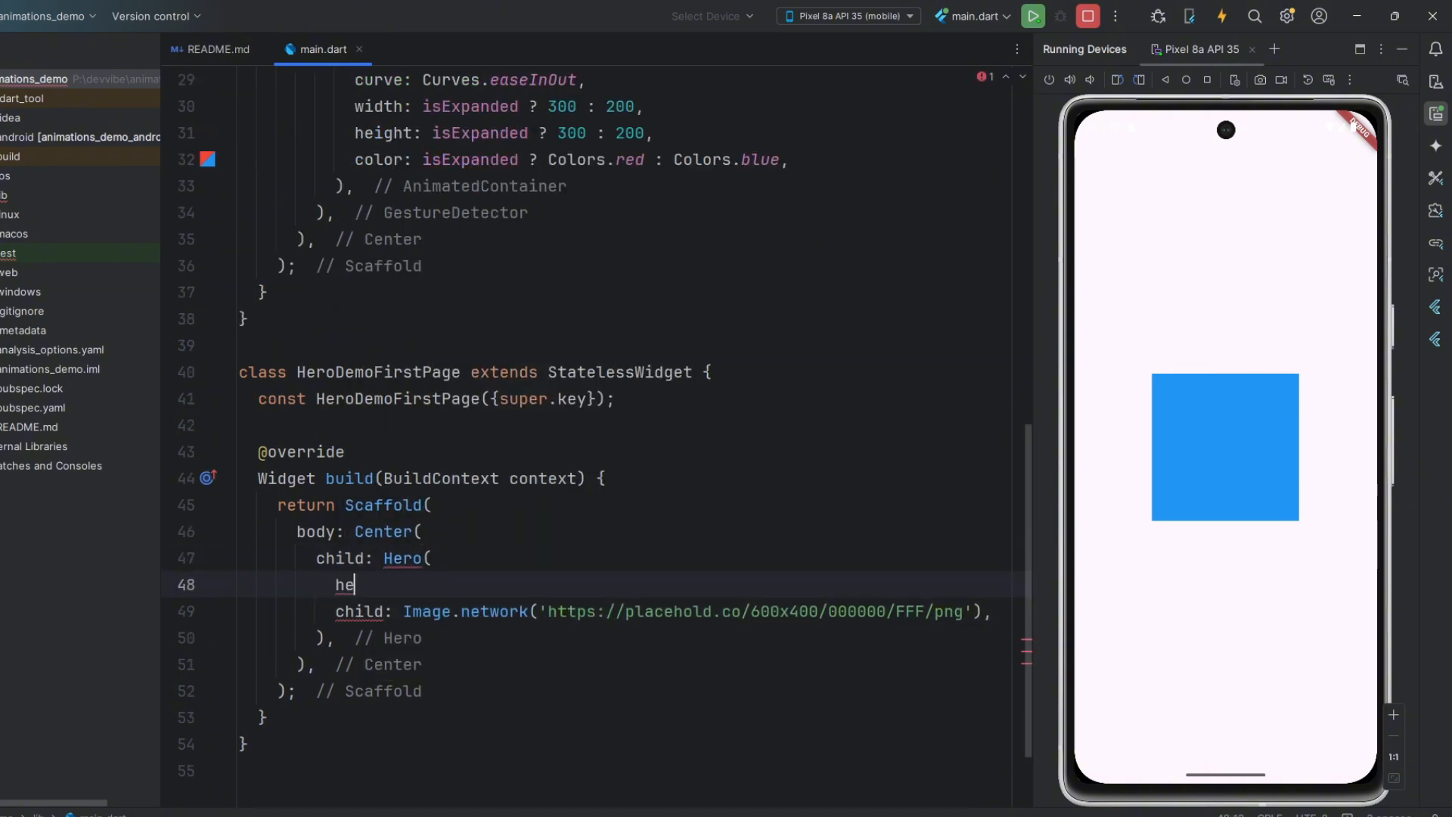
{"action": "type", "text": "tag: '',"}
{"action": "type", "text": "body: ,"}
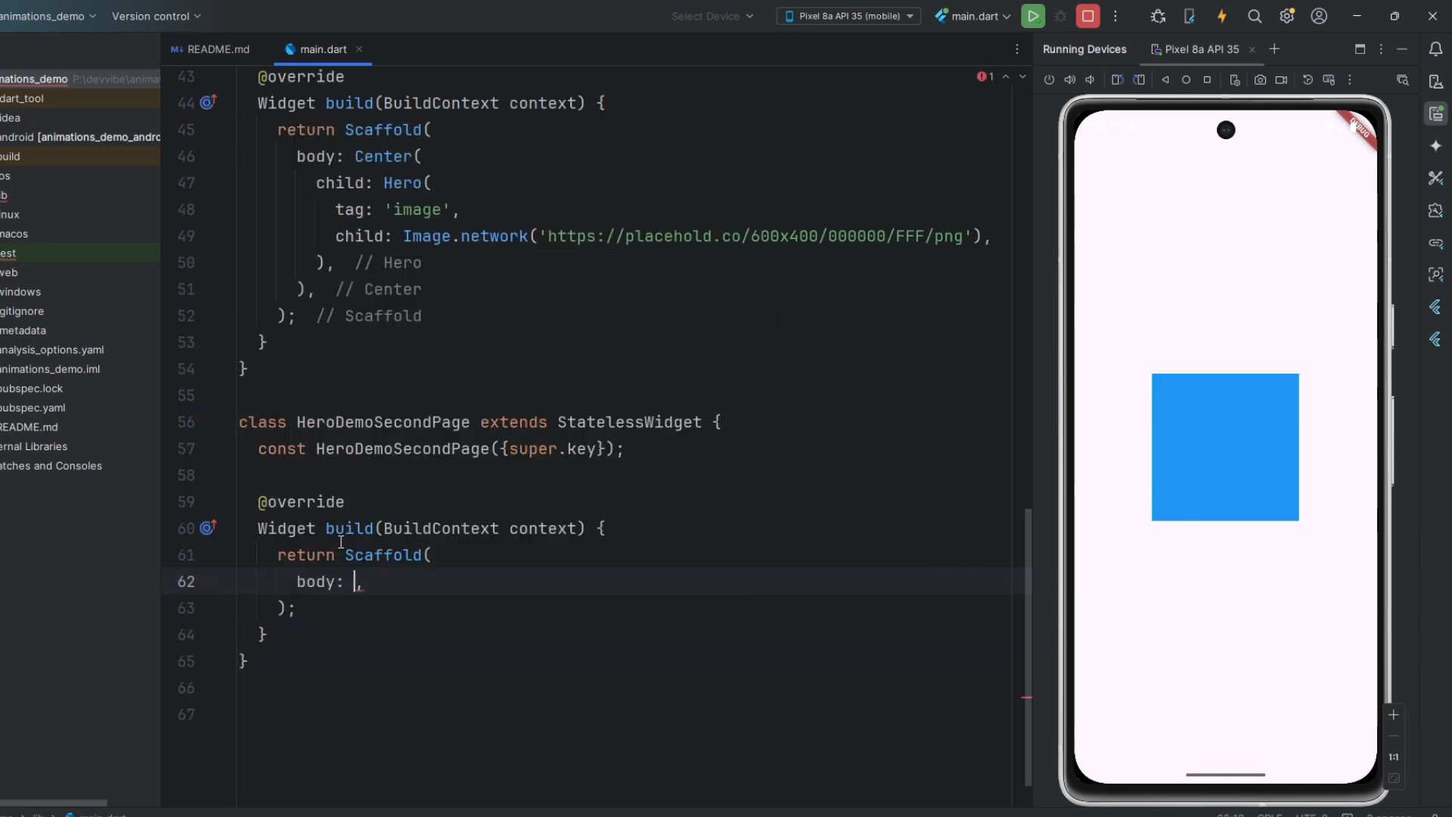
Give HeroDemoSecondPage a start-aligned Column holding the network image in a Hero tagged 'image'.
{"action": "type", "text": "net"}
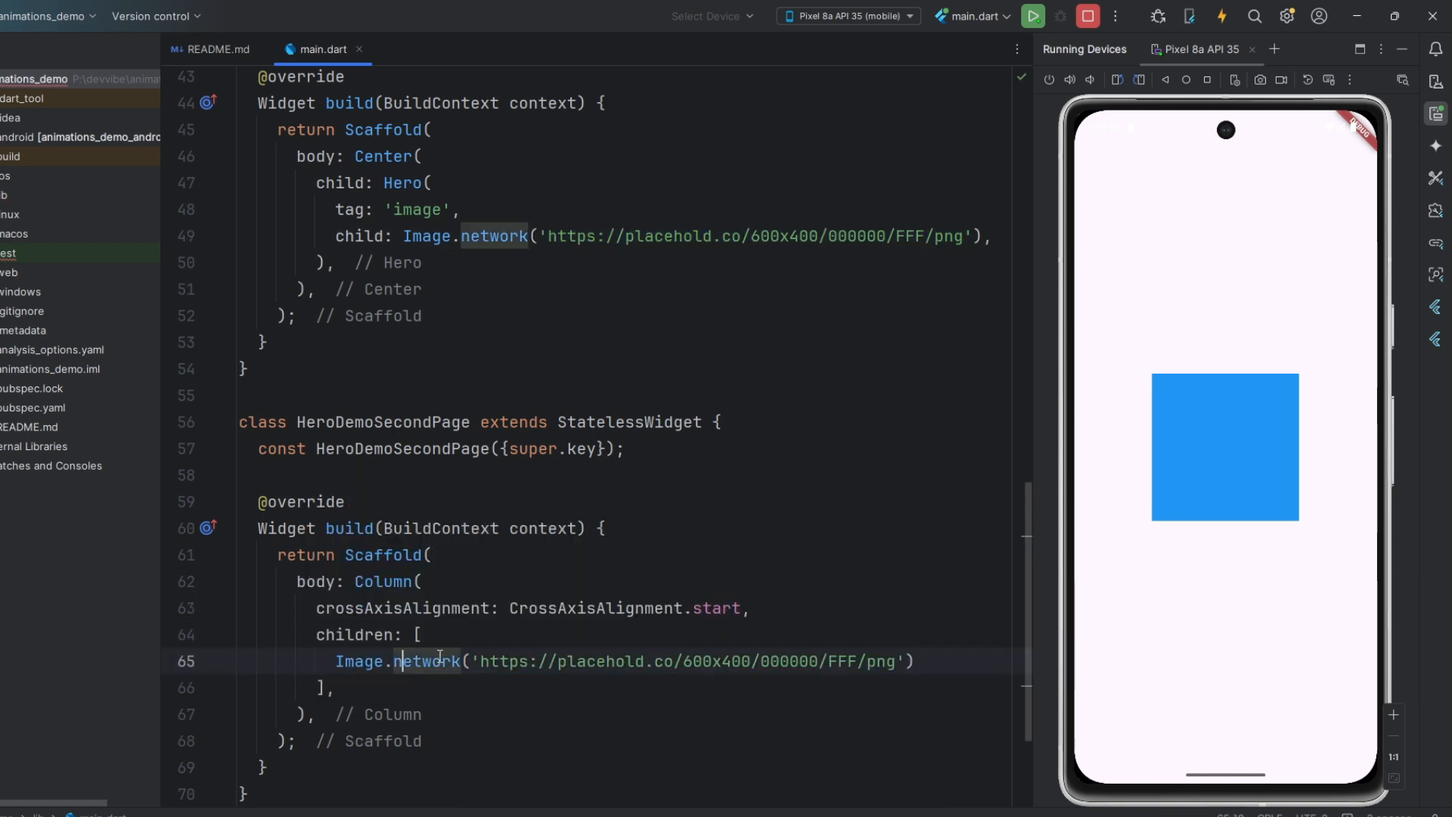
{"action": "type", "text": "Center(child:"}
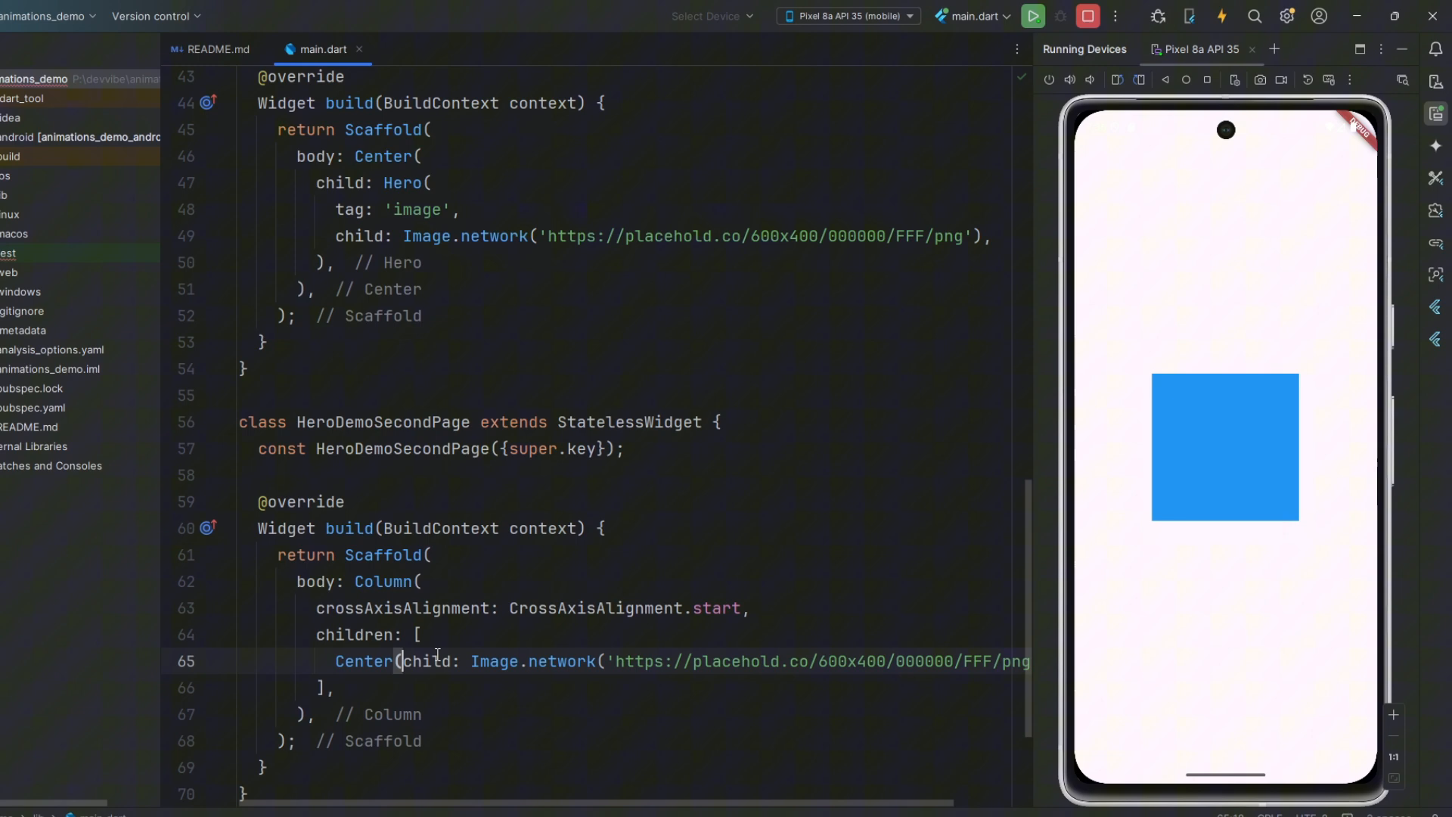
{"action": "type", "text": "Hero"}
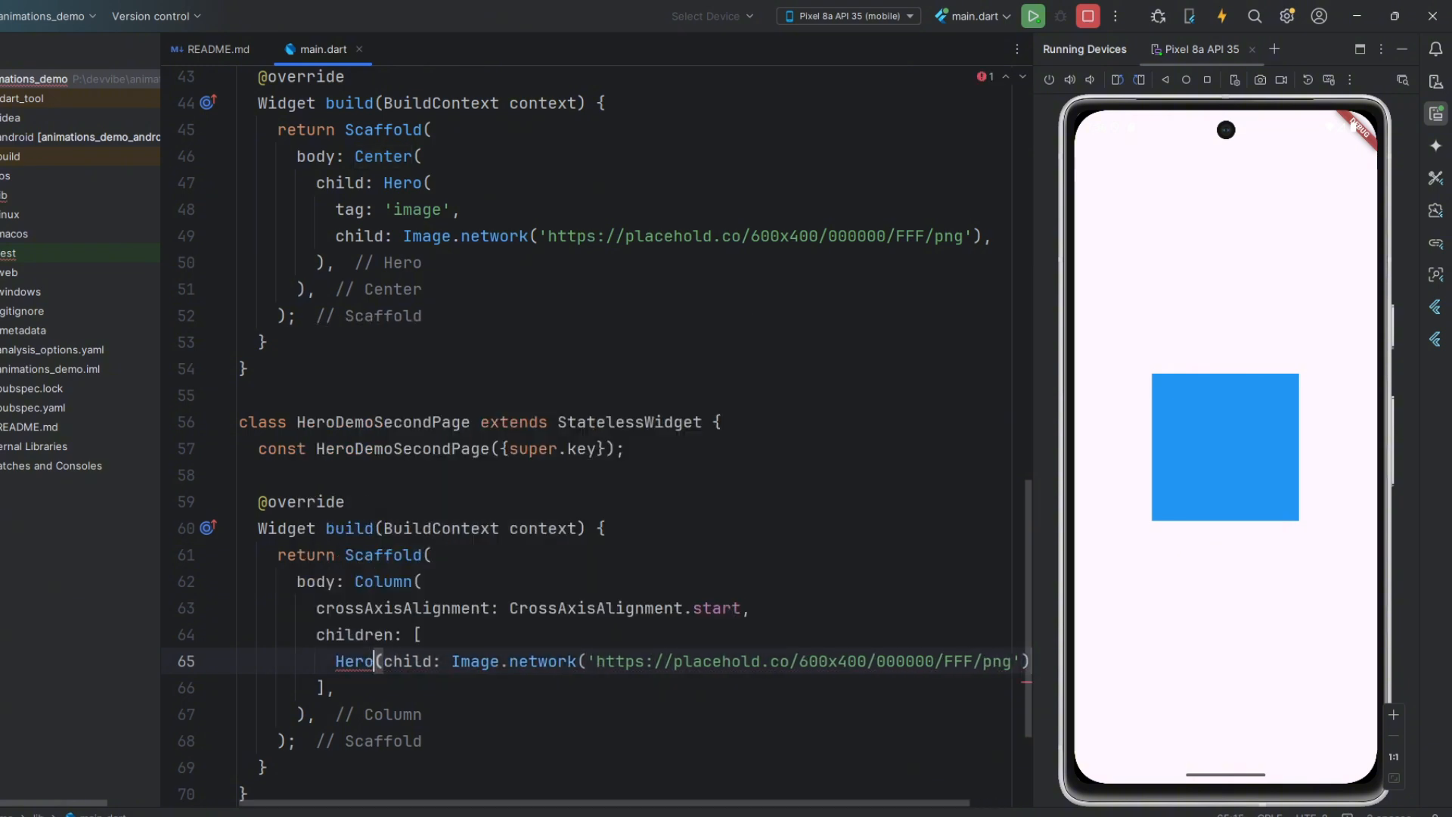
{"action": "type", "text": "tag: 'image',"}
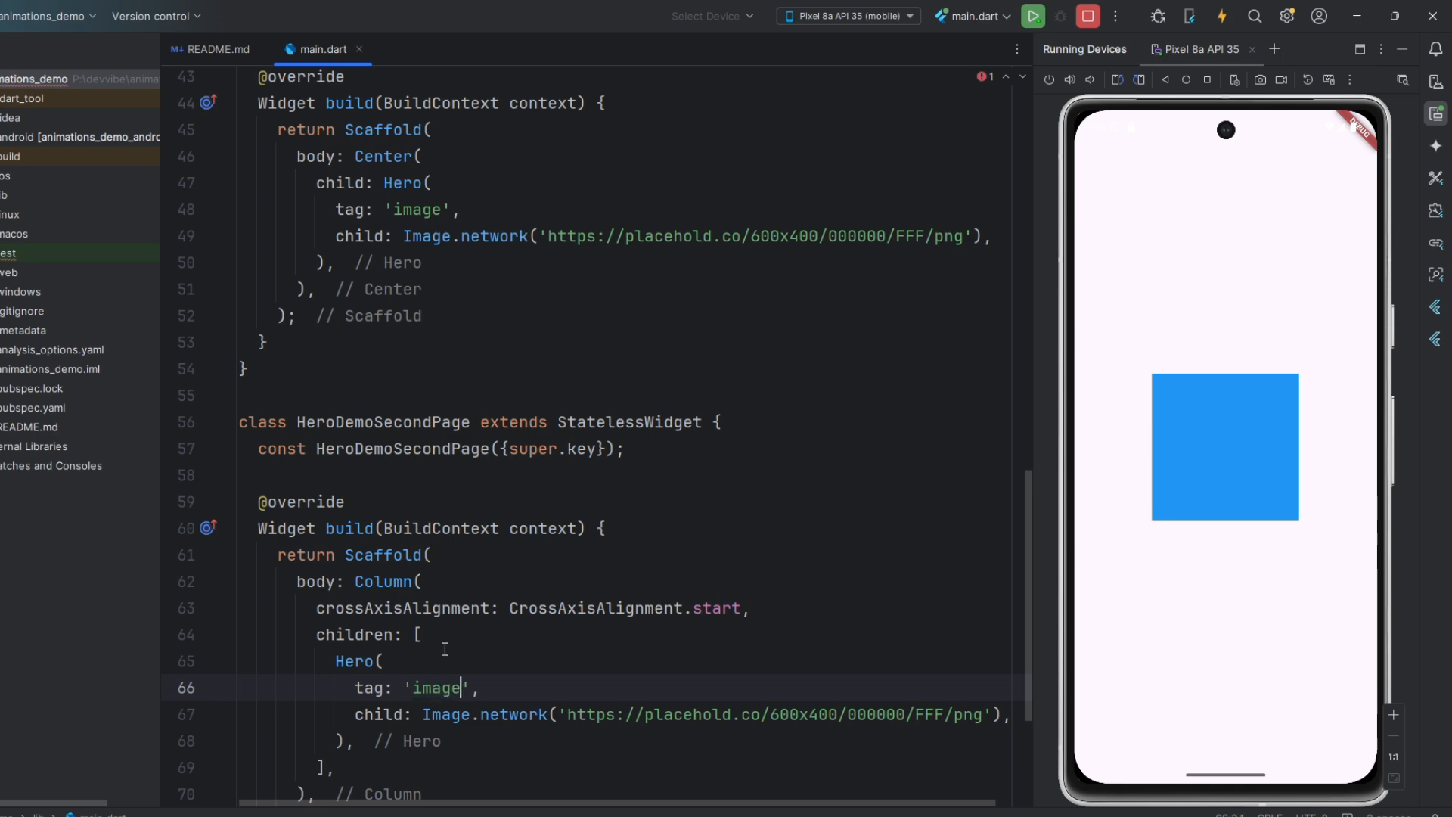
{"action": "scroll", "scroll_direction": "up", "scroll_amount": 3}
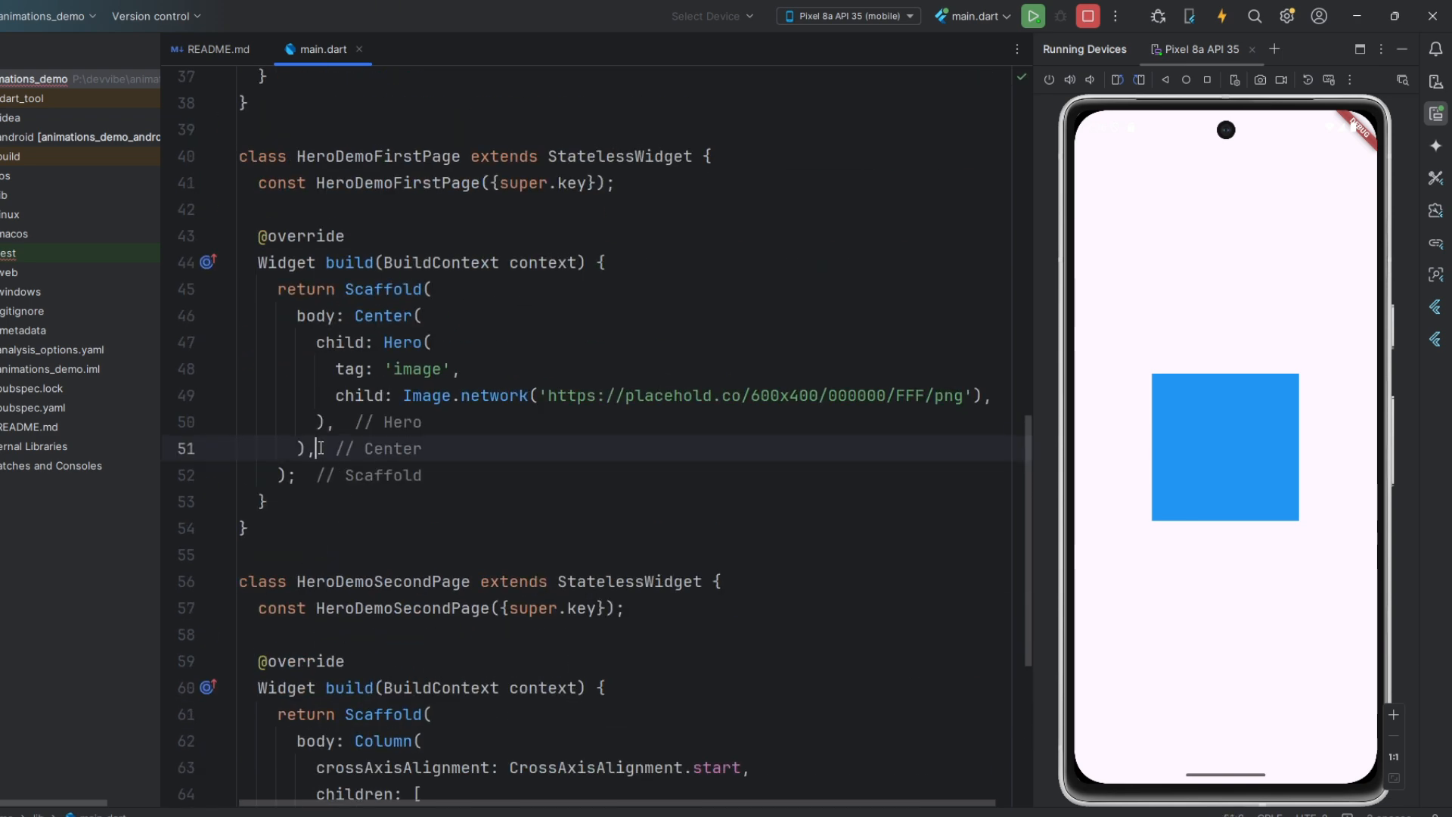
Add a FloatingActionButton whose onPressed pushes a MaterialPageRoute building HeroDemoSecondPage.
{"action": "type", "text": "floatingActionButton: FloatingActionButton(onPressed: (){"}
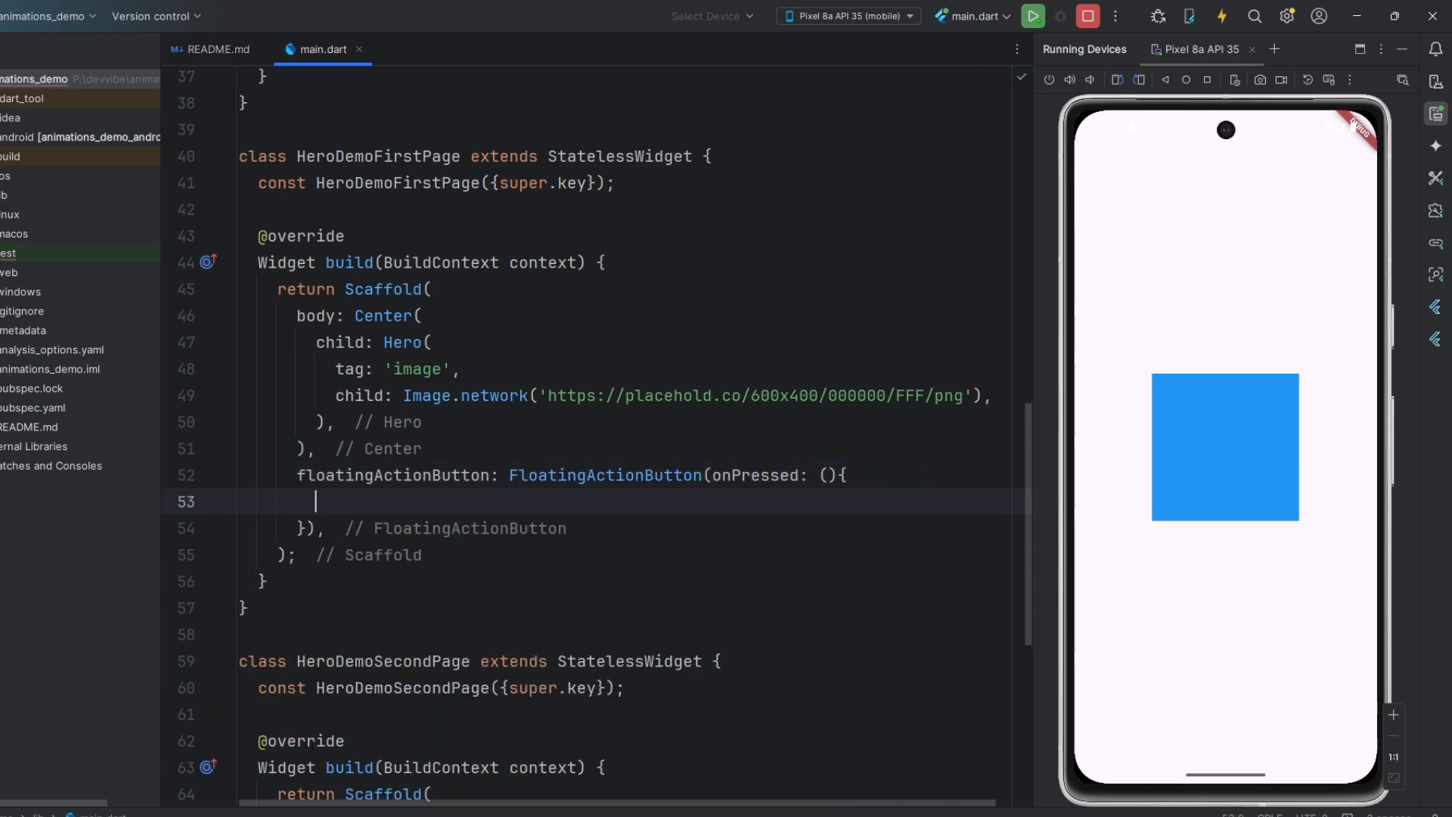
{"action": "type", "text": "Navigator.of(context).p"}
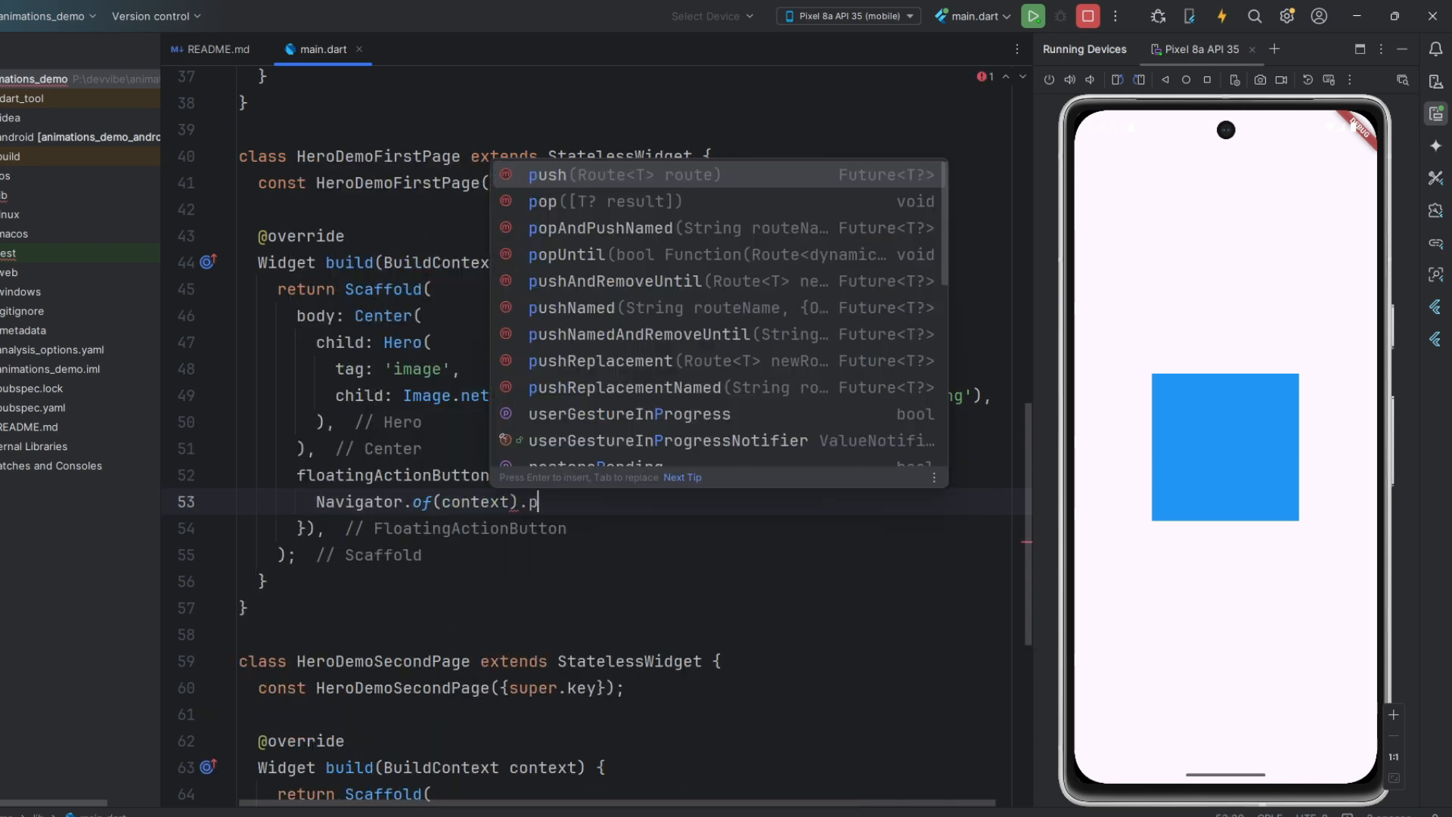
{"action": "type", "text": "ush(MaterialPageRoute(builder: (context){"}
{"action": "type", "text": "return"}
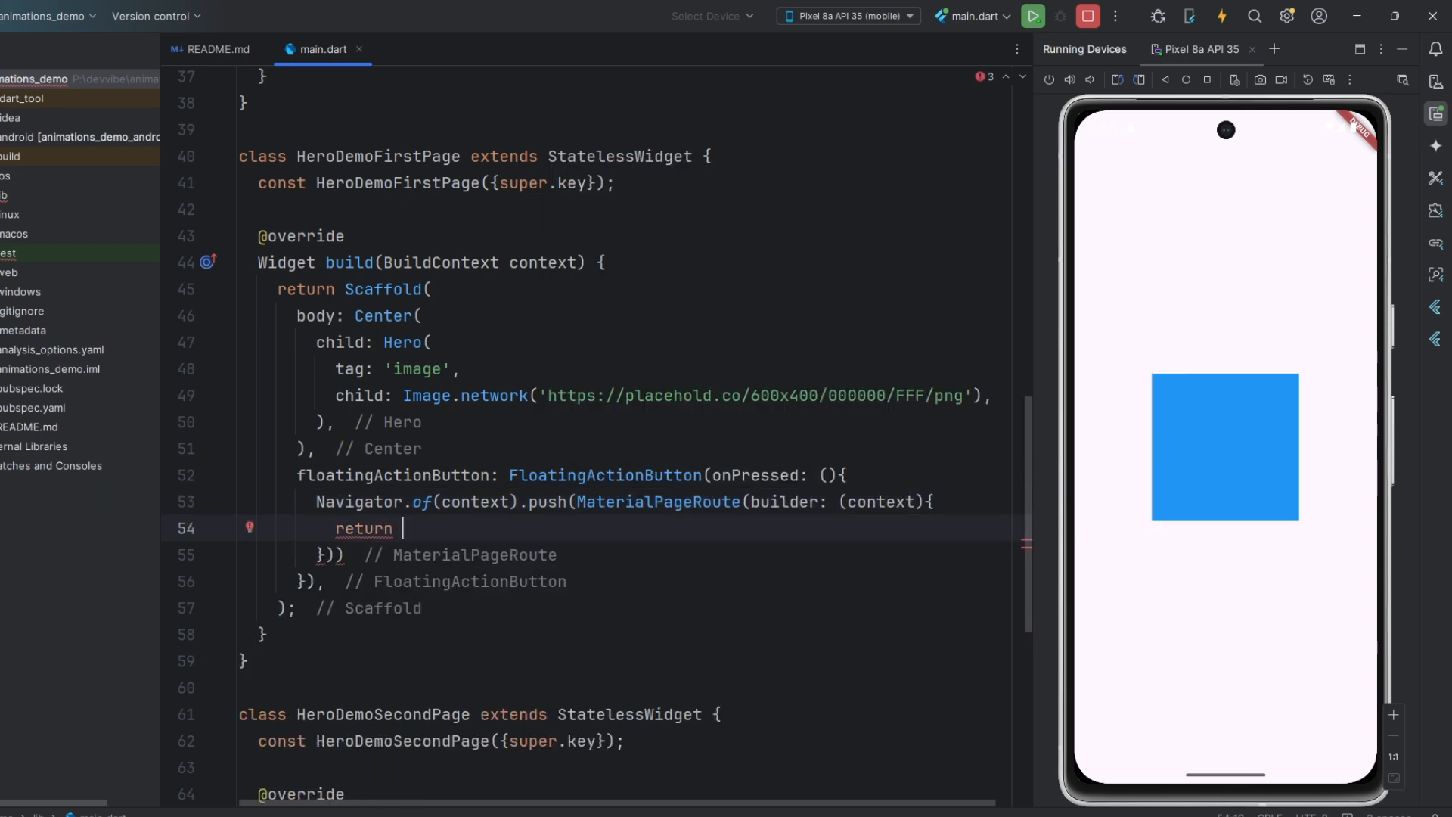
{"action": "type", "text": "HeroDemoSecondPage();"}
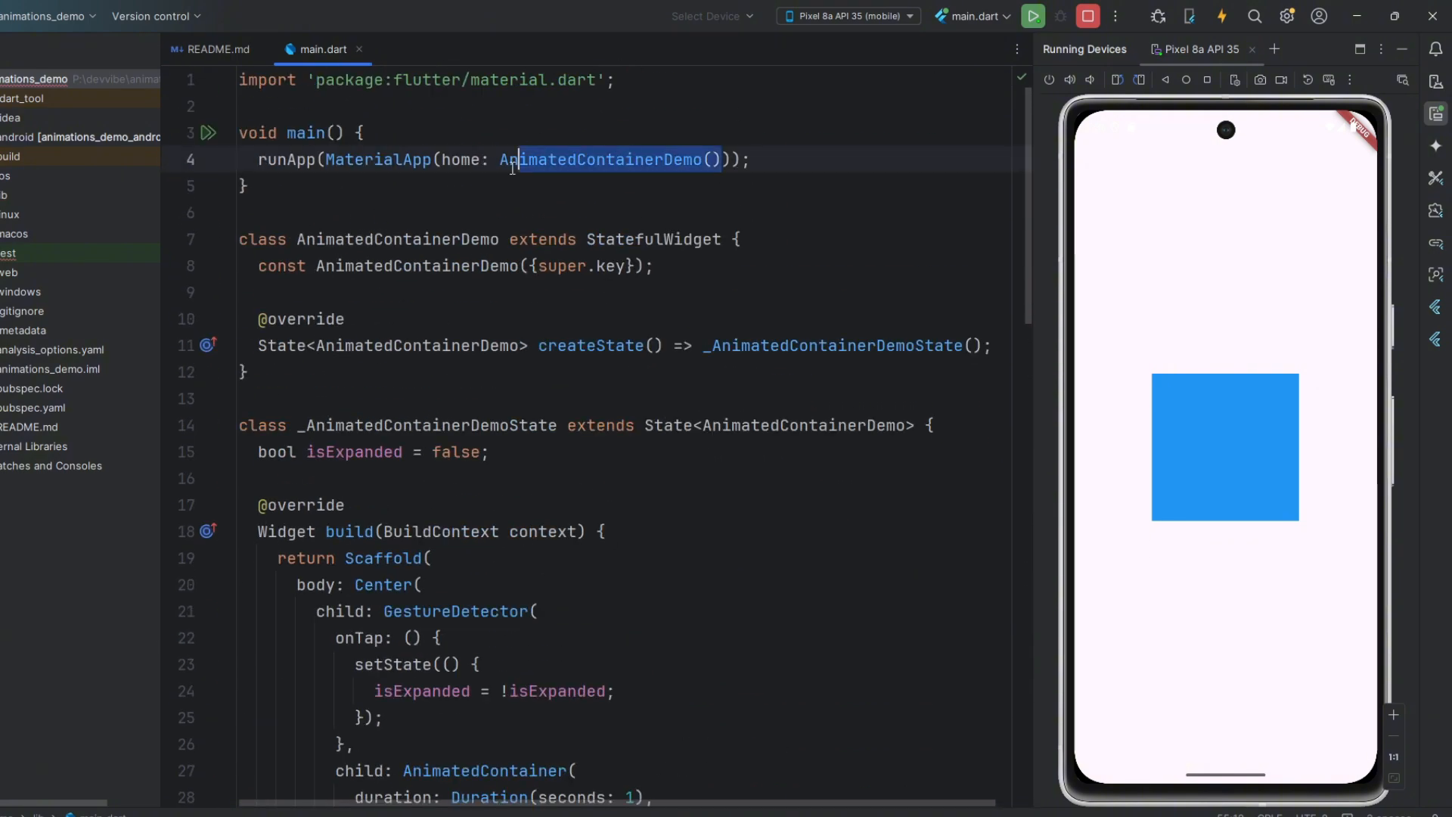
Replace the home with HeroDemoFirstPage so the emulator shows the 600x400 placeholder image.
{"action": "type", "text": "HeroDemoFirstPage"}
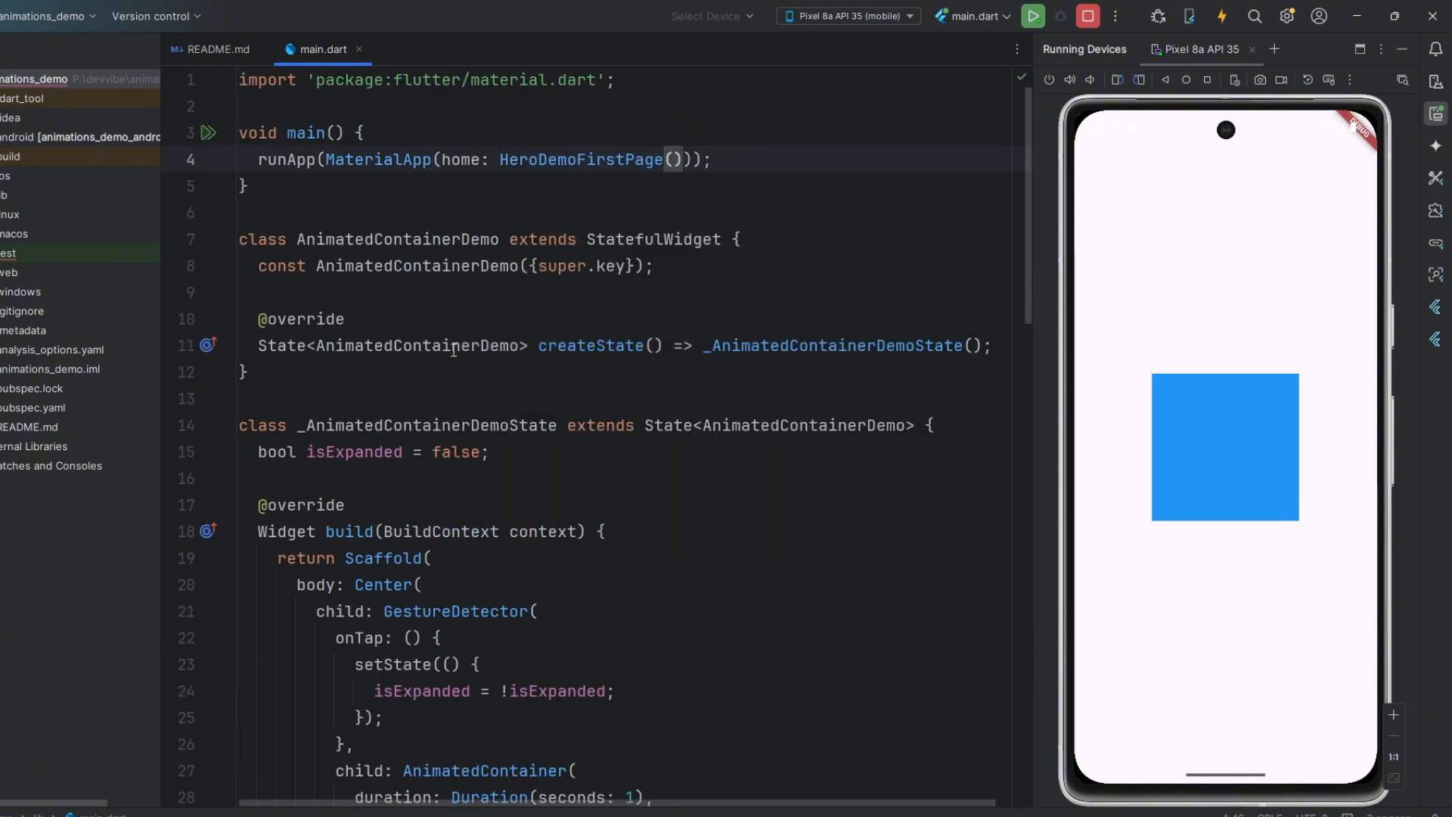
{"action": "scroll", "scroll_direction": "down", "scroll_amount": 3}
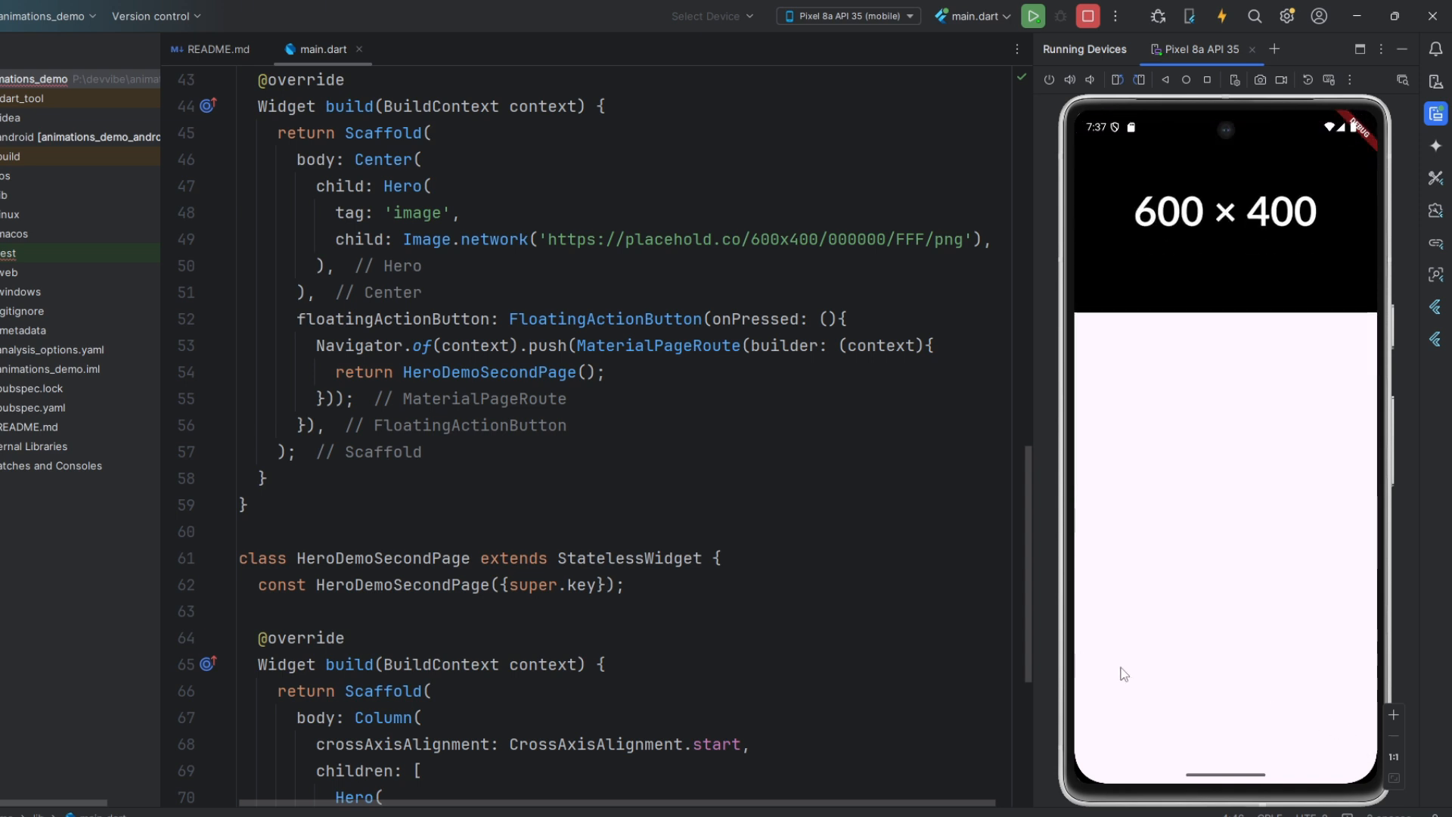
{"action": "mouse_move", "coordinate": [1103, 661]}
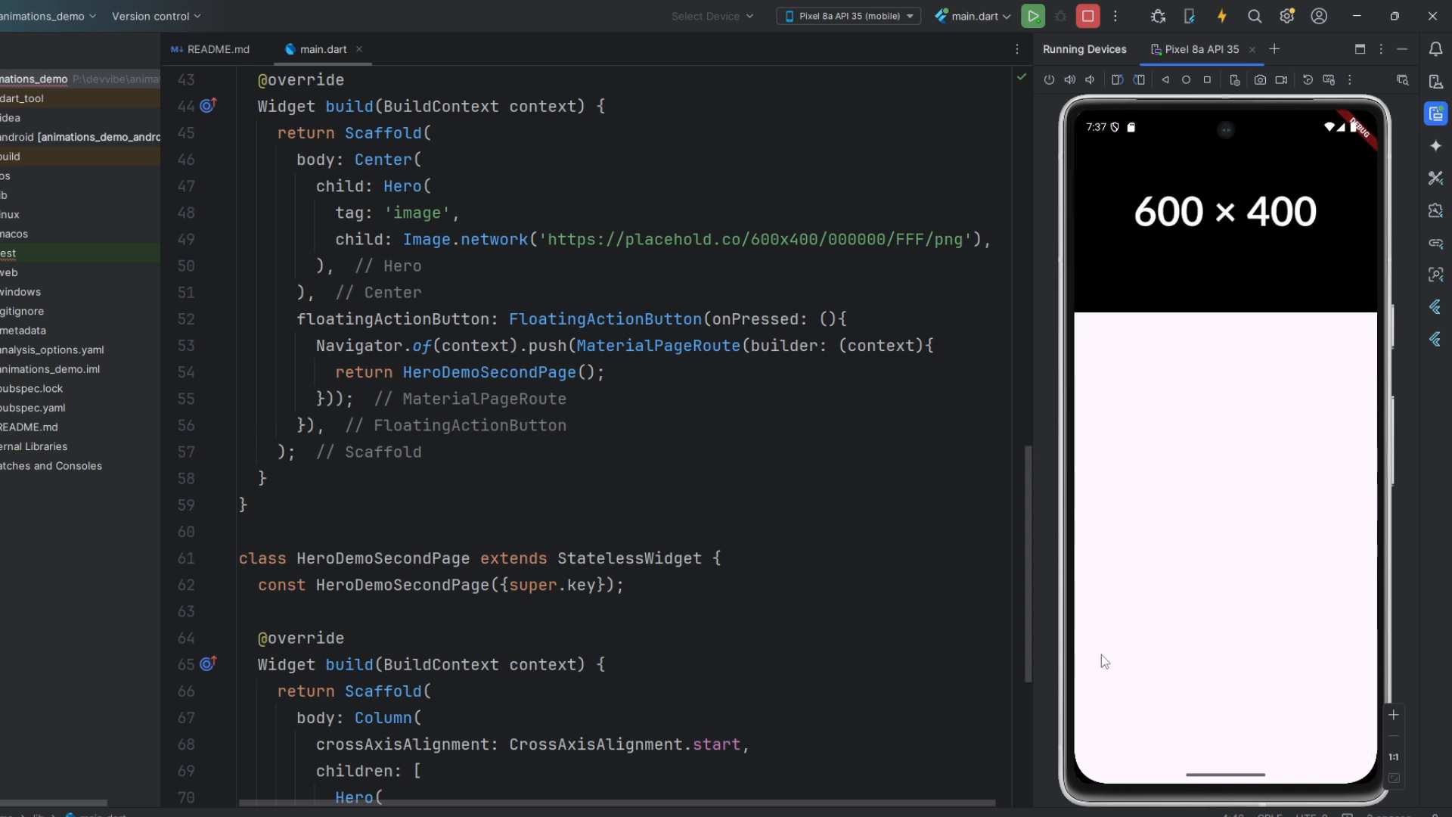
{"action": "scroll", "scroll_direction": "up", "scroll_amount": 3}
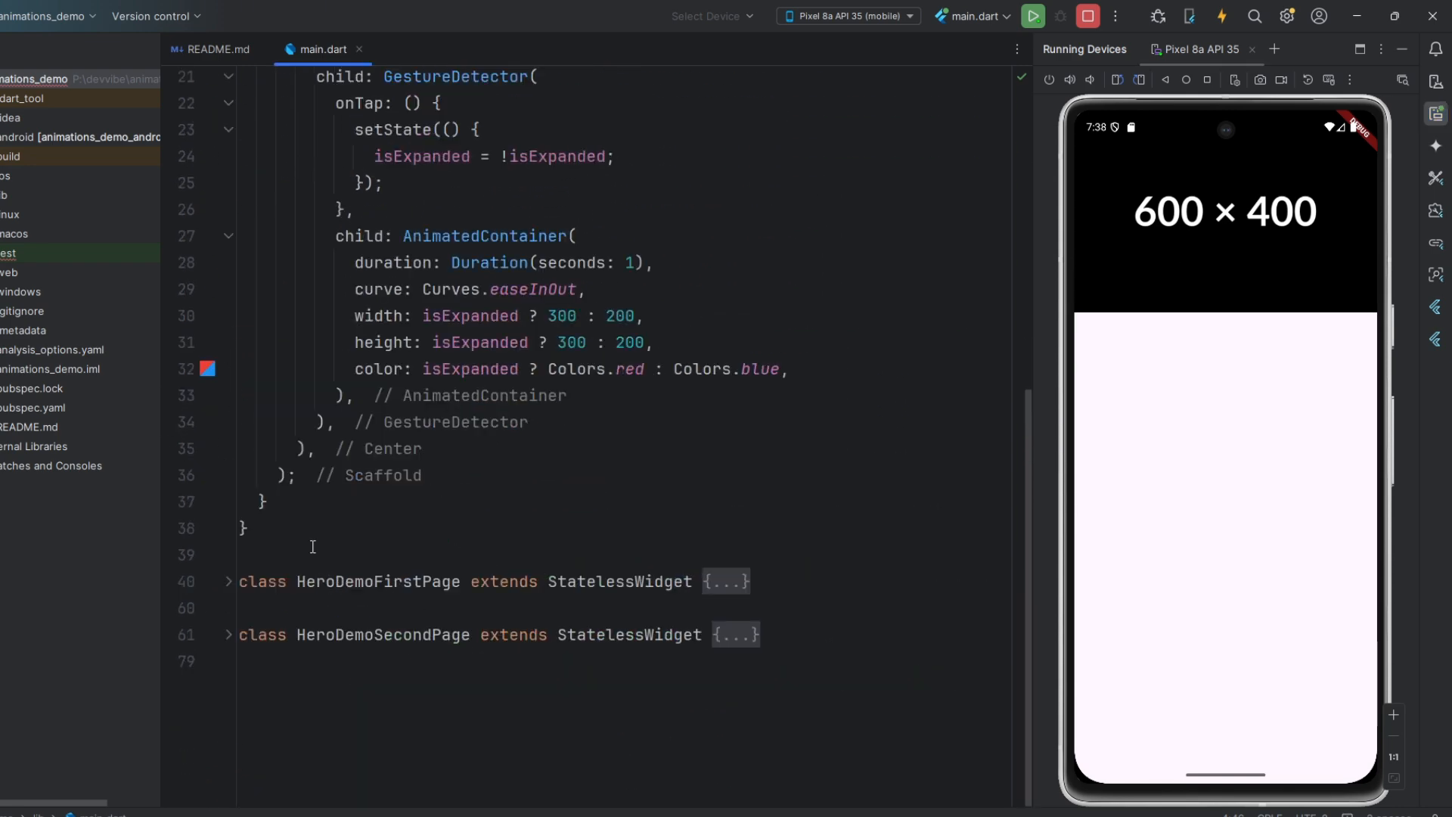
Collapse the AnimatedContainerDemo class and move to the end of the file.
{"action": "scroll", "scroll_direction": "up", "scroll_amount": 3}
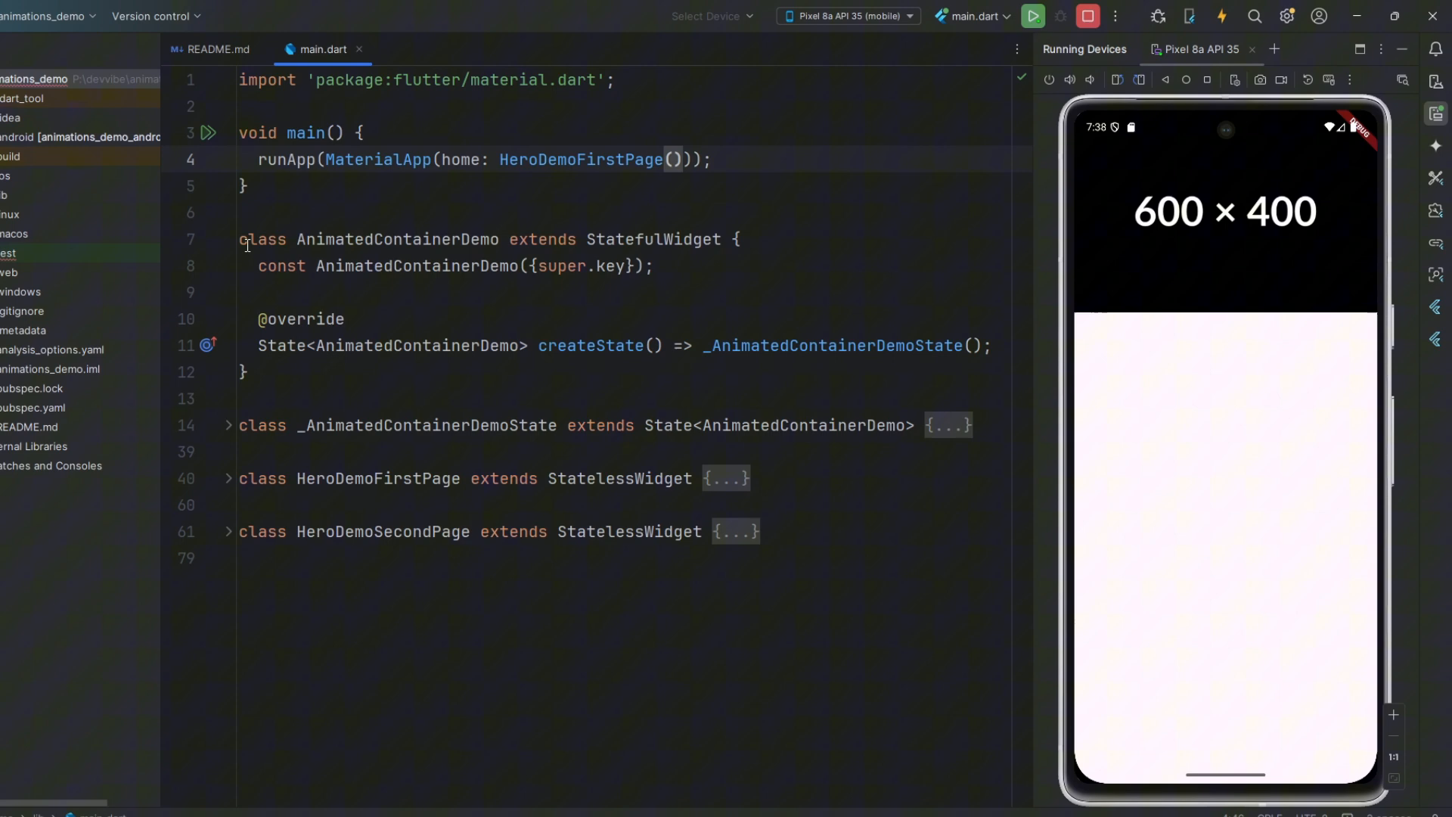
{"action": "left_click", "coordinate": [227, 239]}
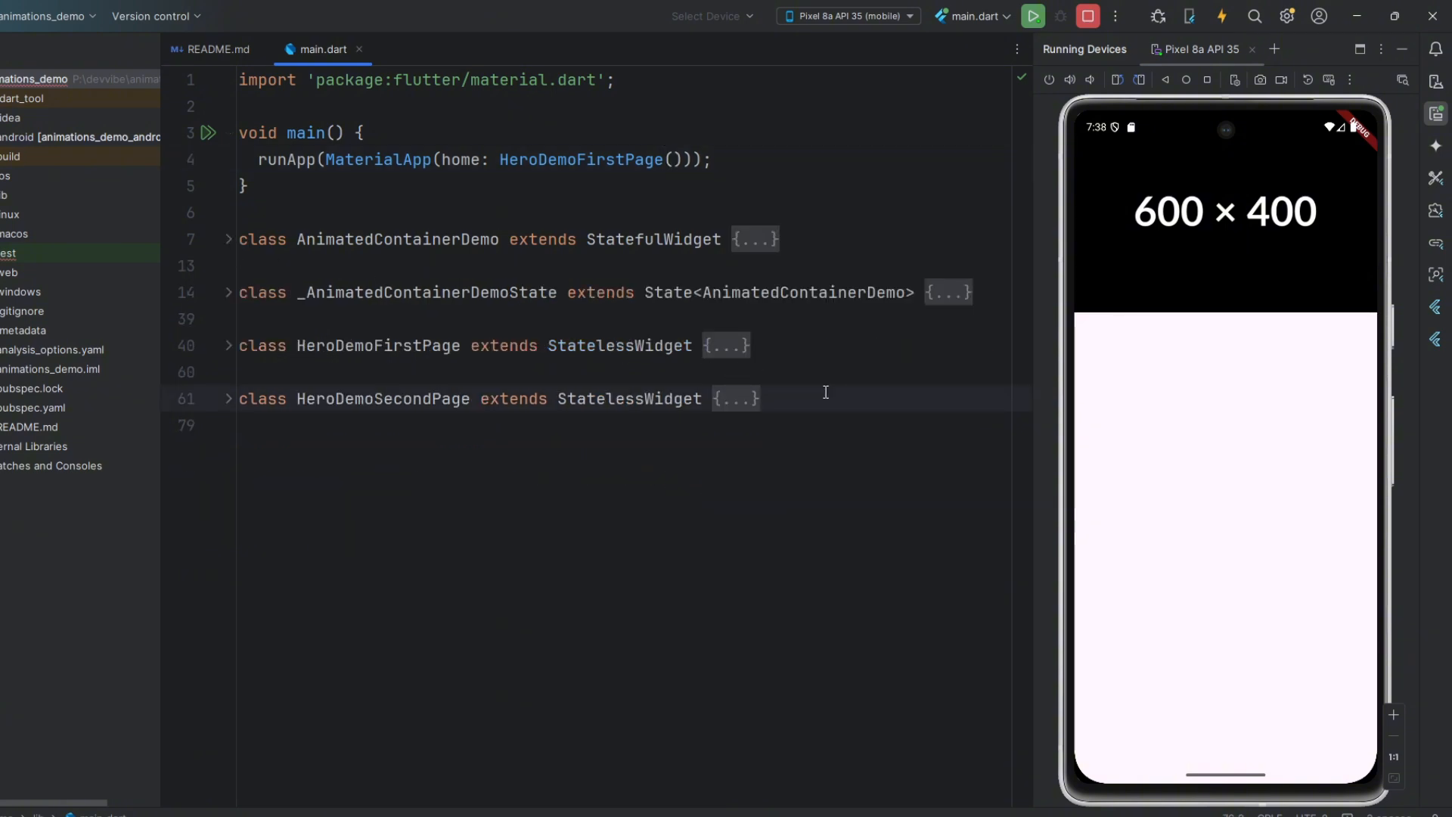
{"action": "left_click", "coordinate": [761, 397]}
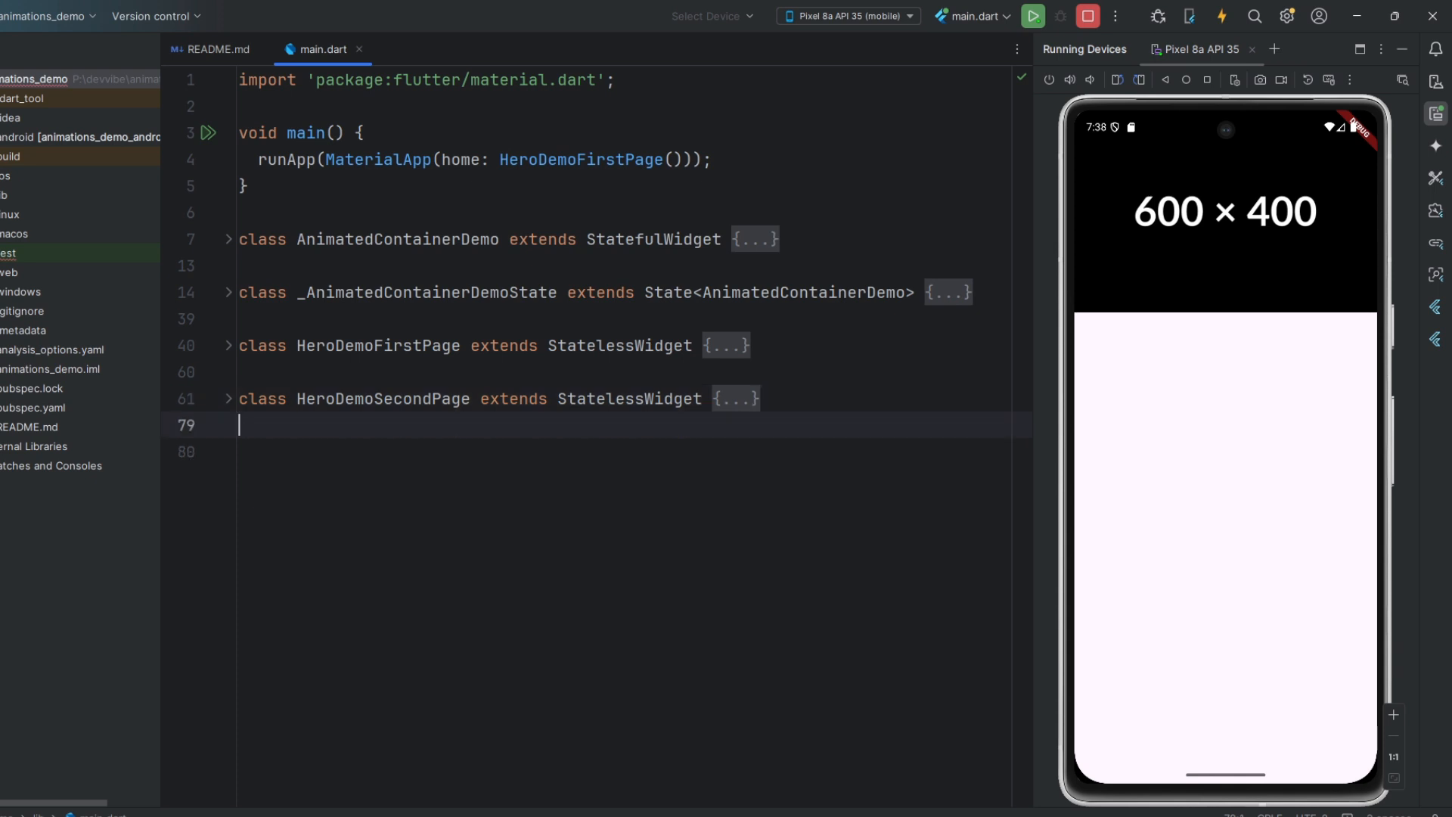
Generate the AnimationControllerDemo stateful widget (stf) with its state mixing in SingleTickerProviderStateMixin.
{"action": "type", "text": "stf"}
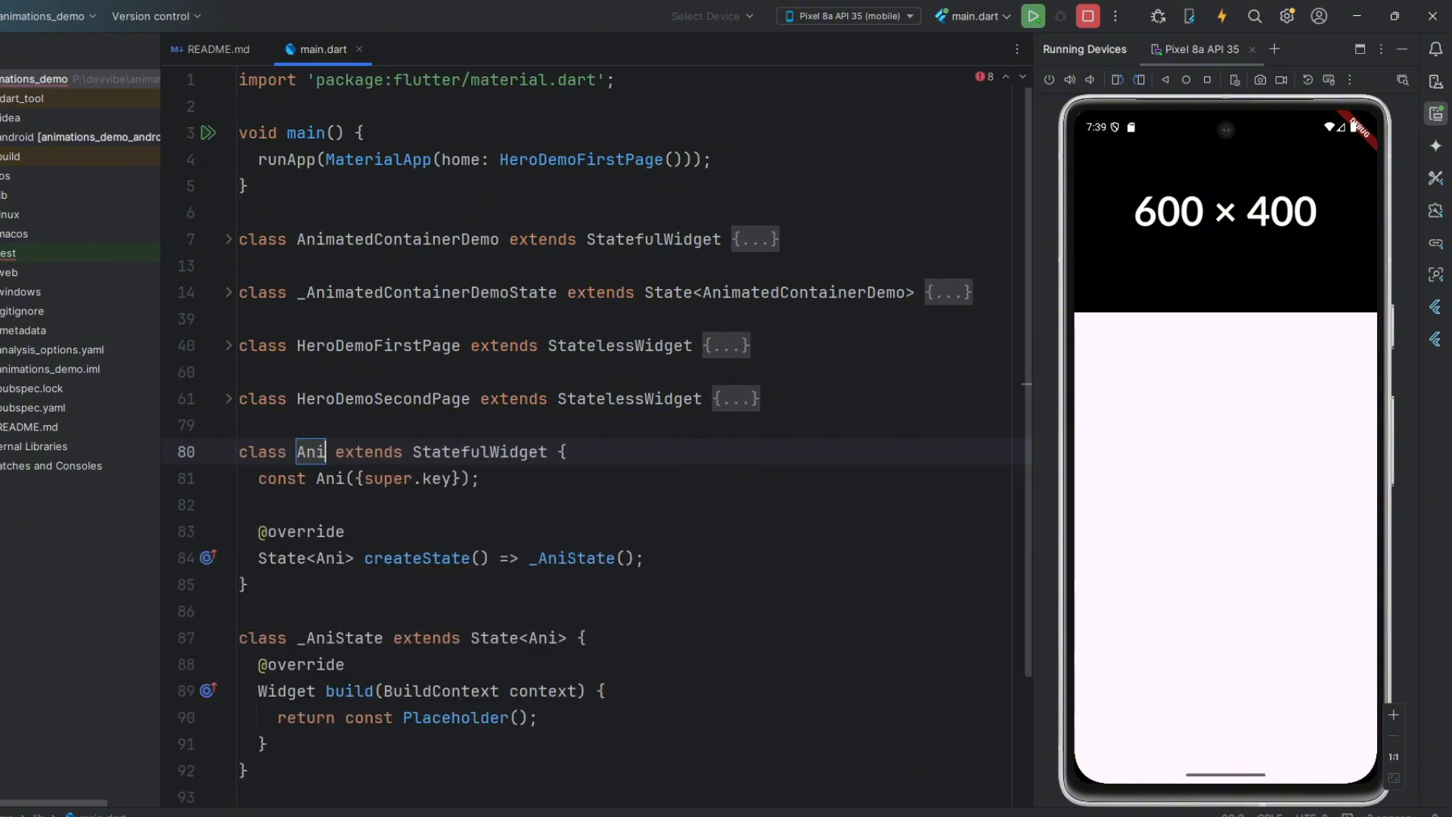
{"action": "type", "text": "AnimationControll"}
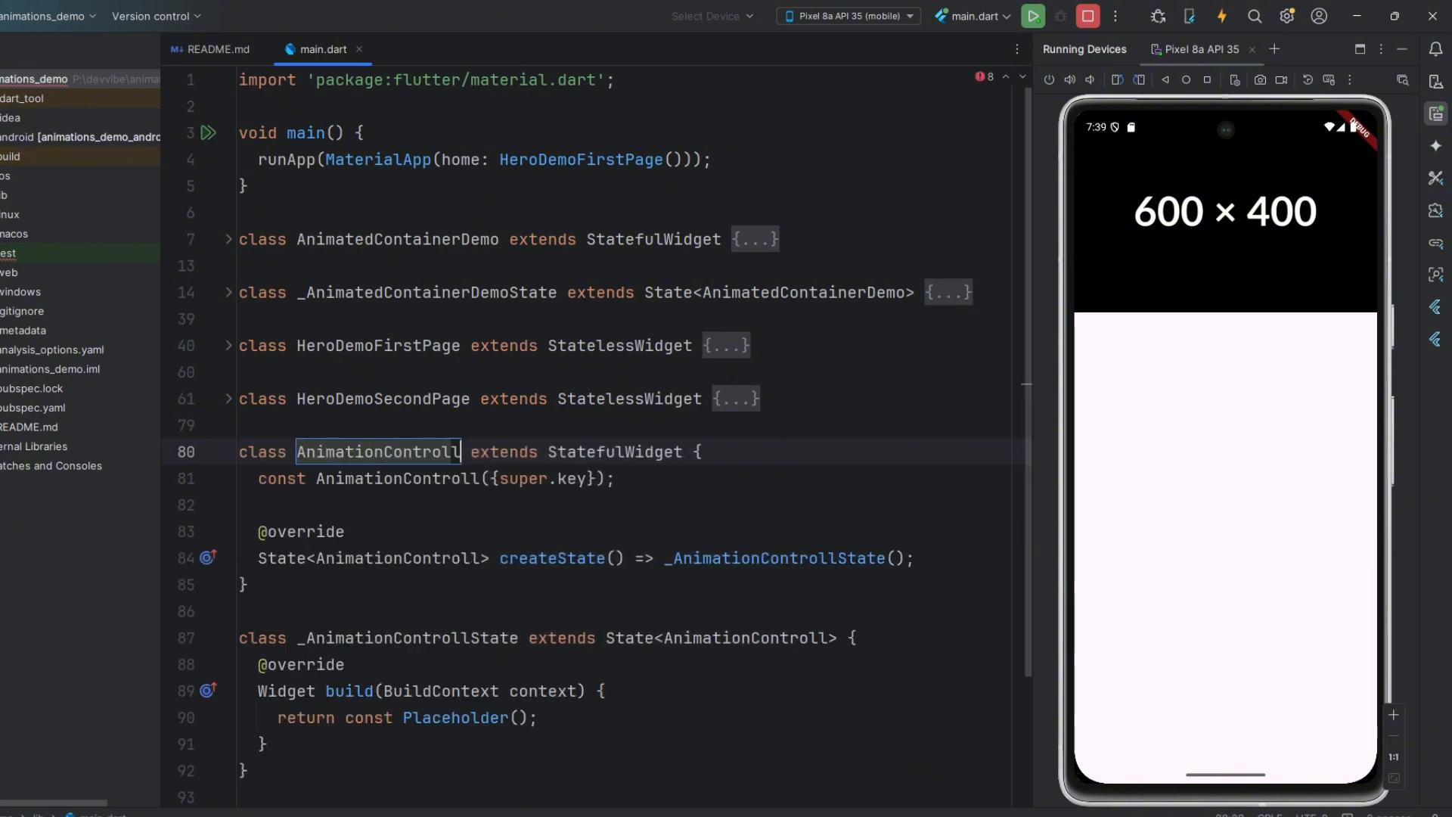
{"action": "type", "text": "erDemo"}
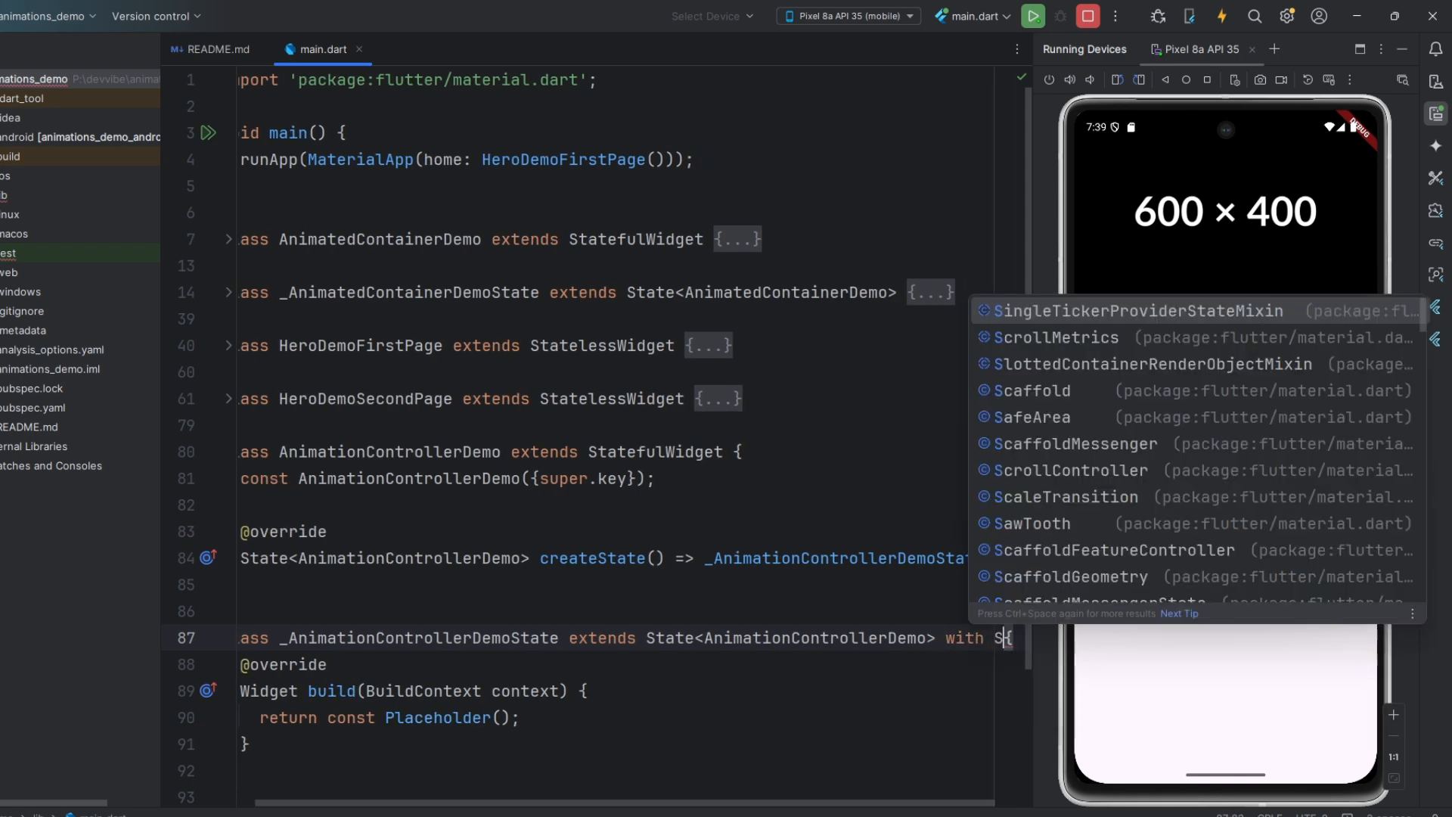
{"action": "left_click", "coordinate": [1133, 311]}
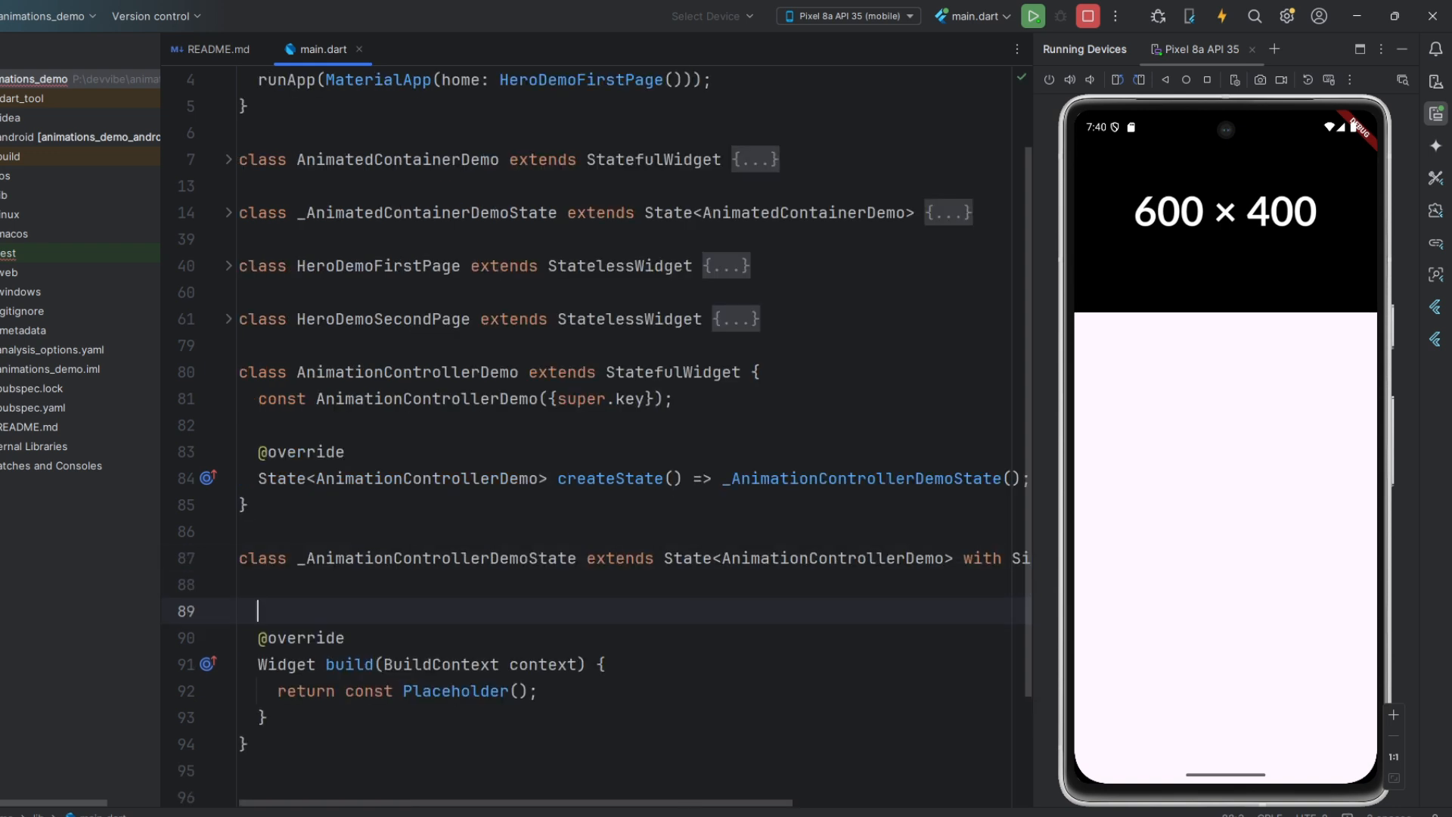
Declare late AnimationController _controller and create it in initState with Duration(seconds: 1) and vsync: this.
{"action": "type", "text": "late AnimationController"}
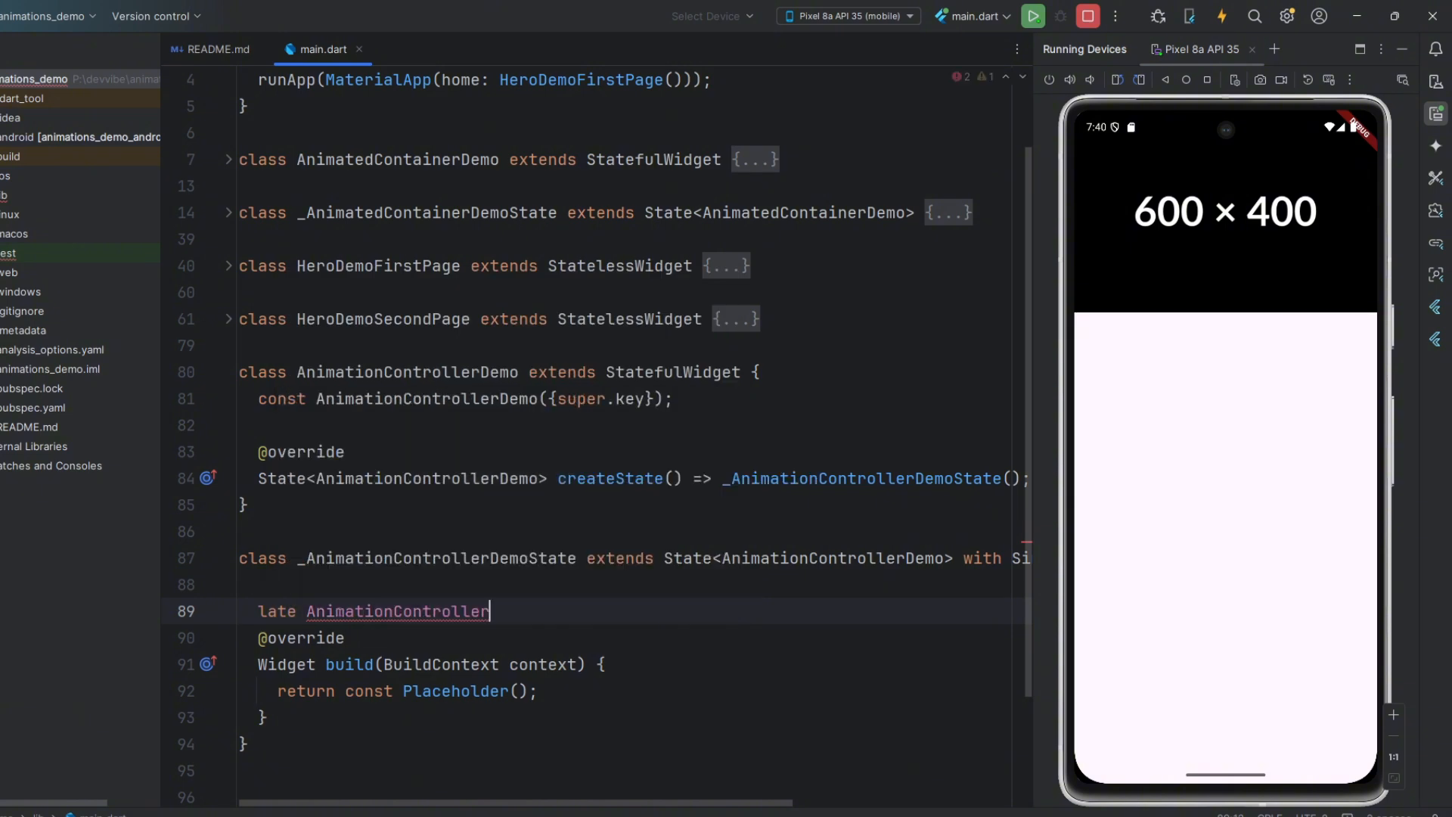
{"action": "type", "text": "_controller;"}
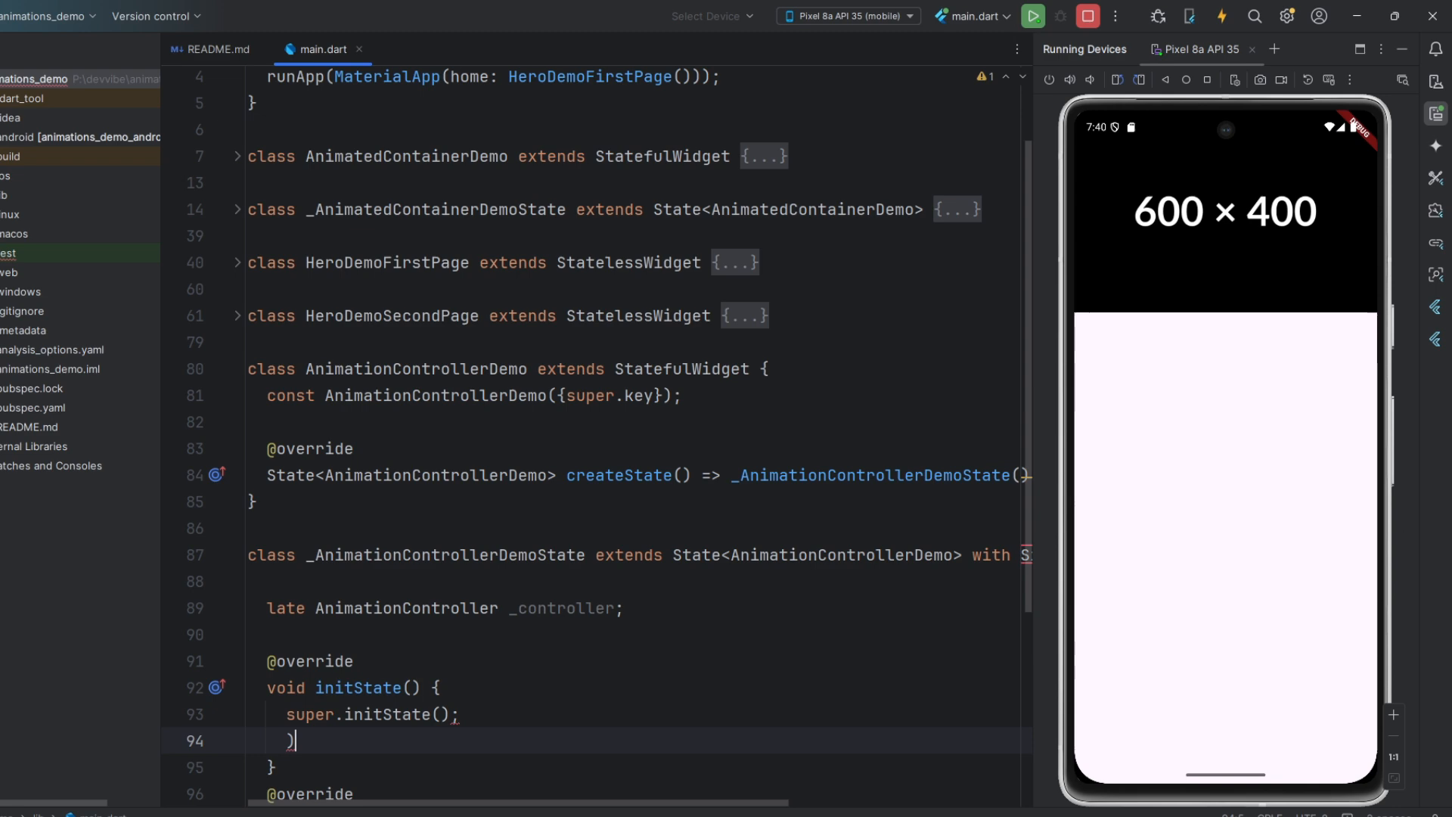
{"action": "type", "text": "_controller ="}
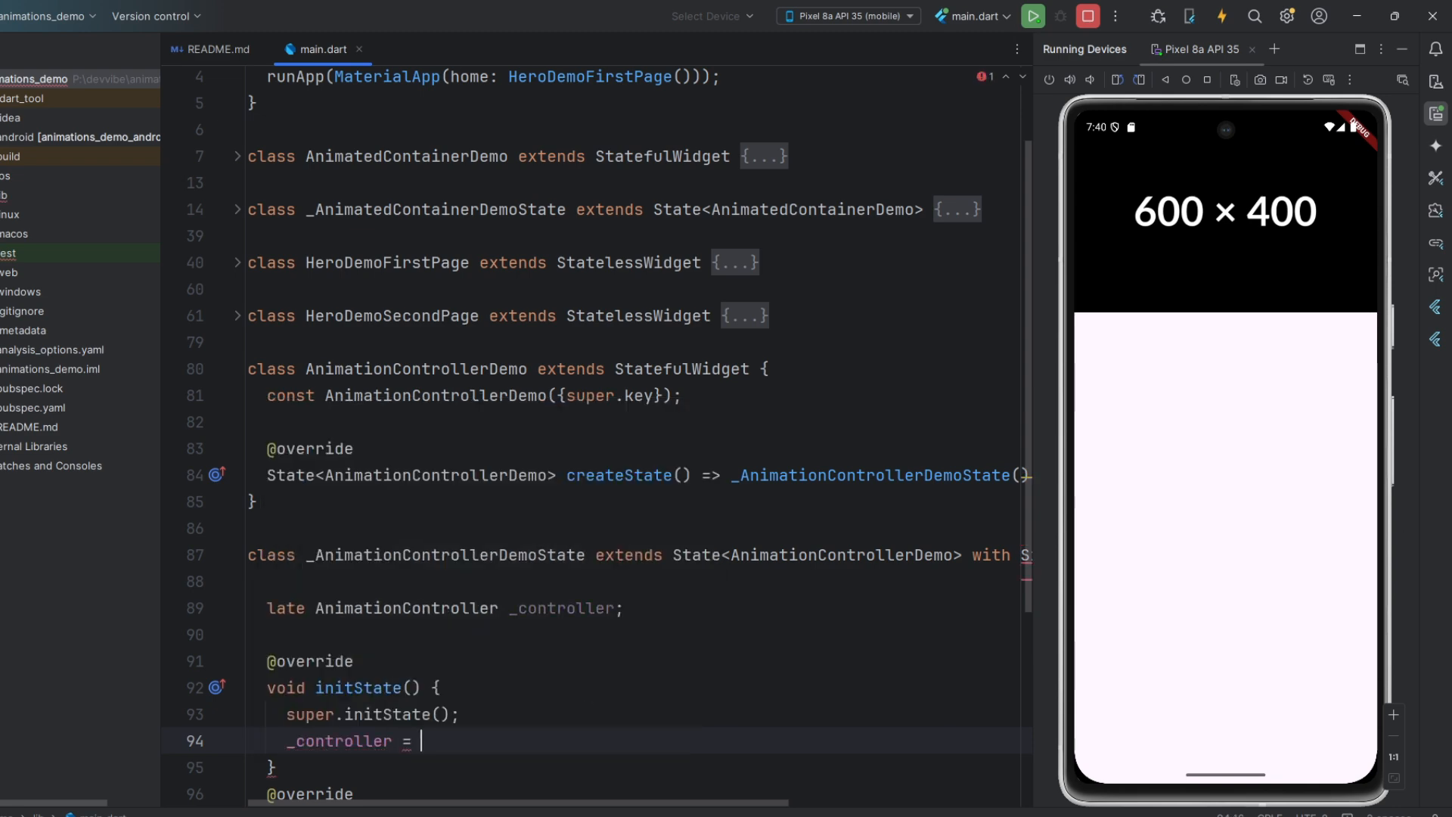
{"action": "type", "text": "Animatei"}
{"action": "type", "text": "duration: Duration(seconds: 1),"}
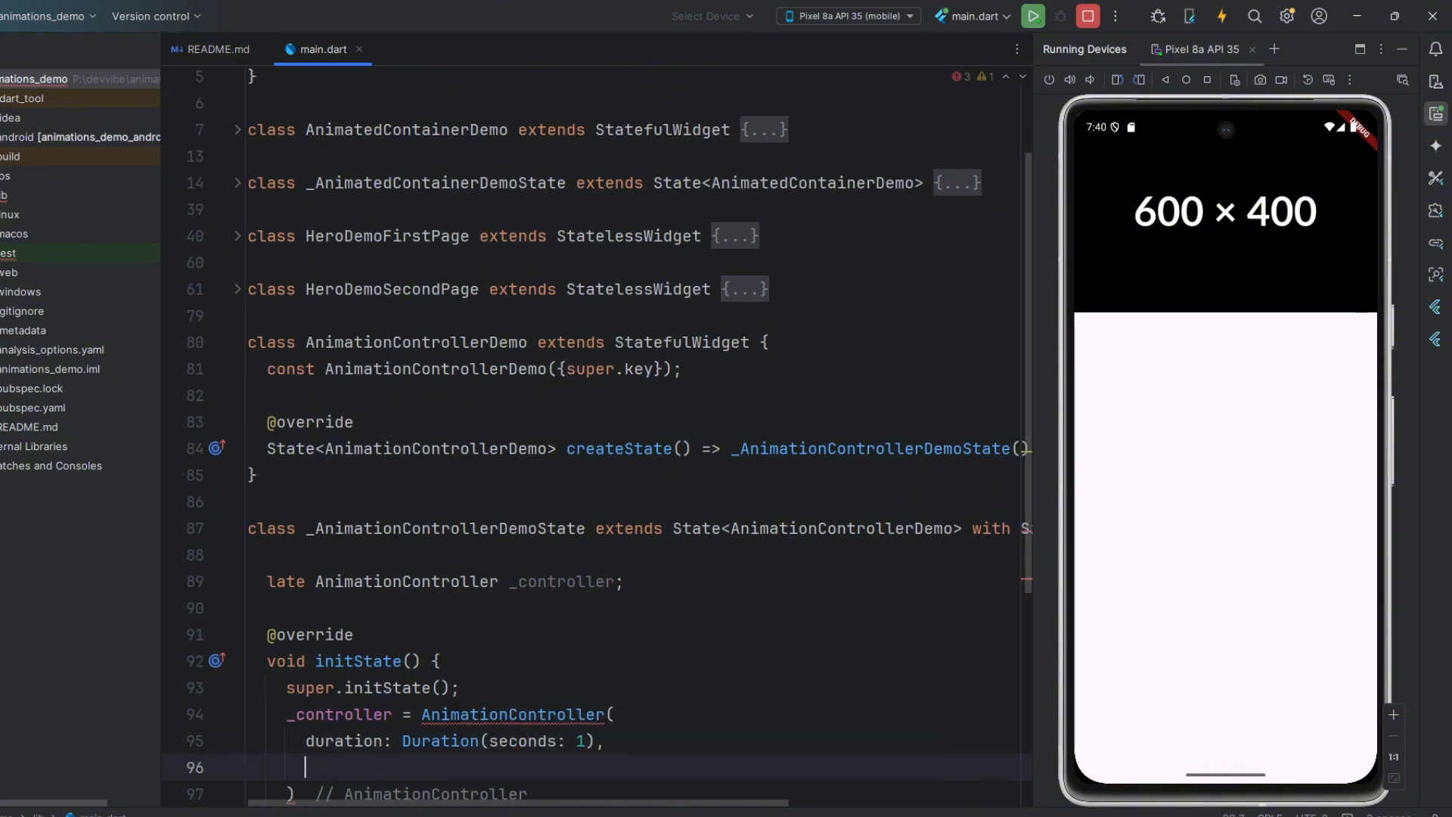
{"action": "type", "text": "vsync: this"}
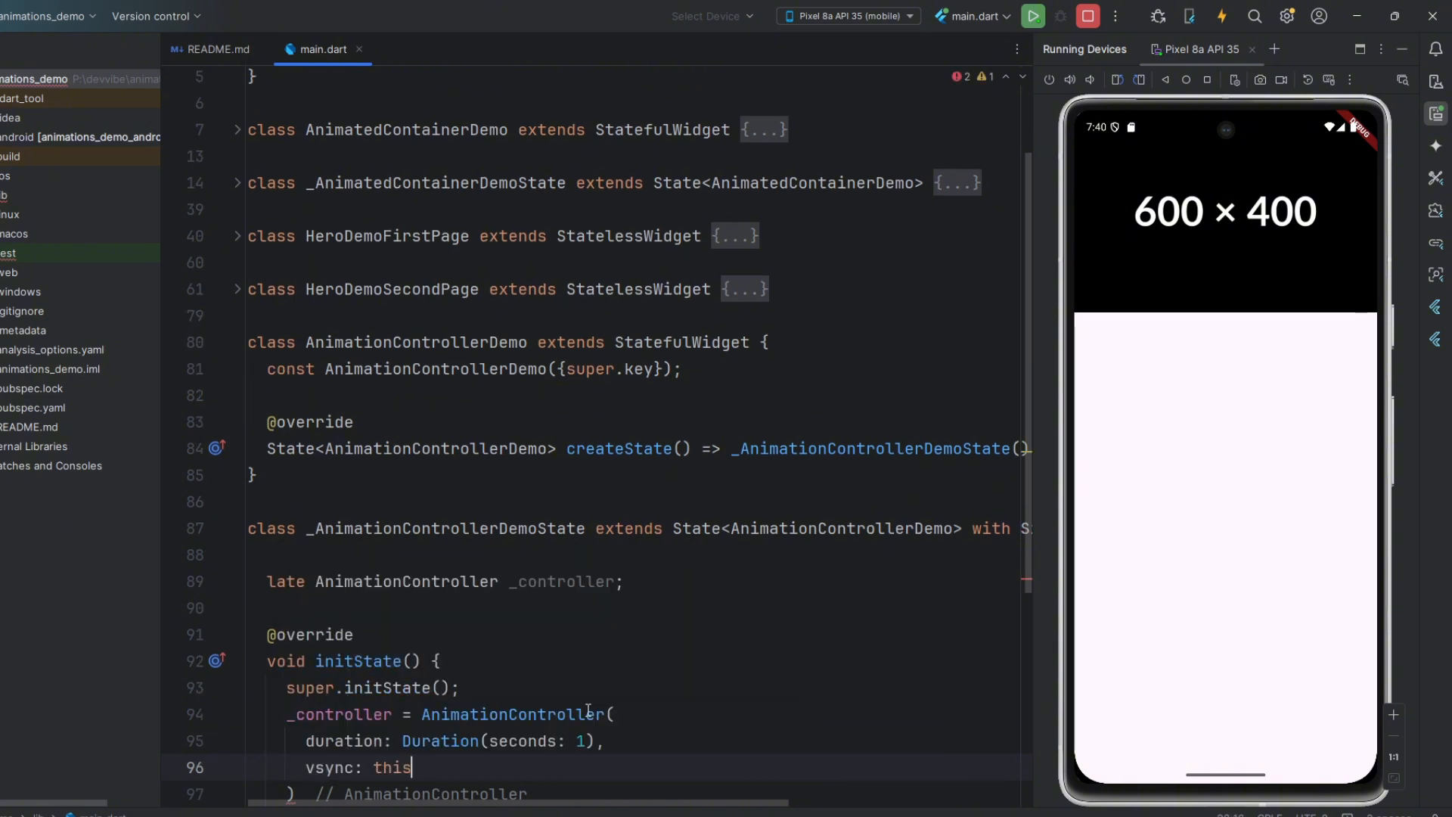
{"action": "scroll", "scroll_direction": "down", "scroll_amount": 3}
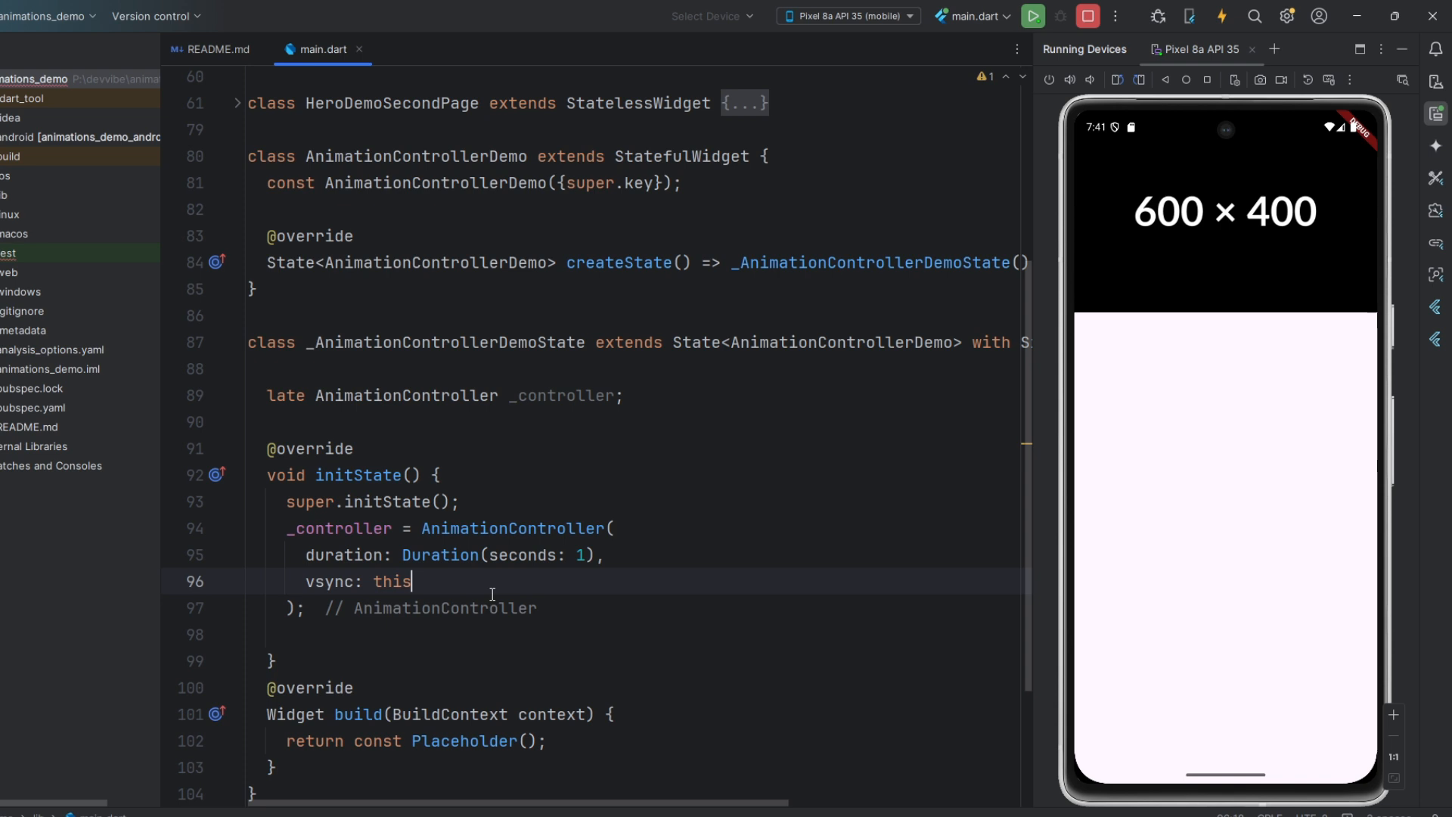
Declare late Animation<double> _sizeAnimation and late Animation<Color?> _colorAnimation fields.
{"action": "left_click", "coordinate": [666, 395]}
{"action": "type", "text": "late Animation"}
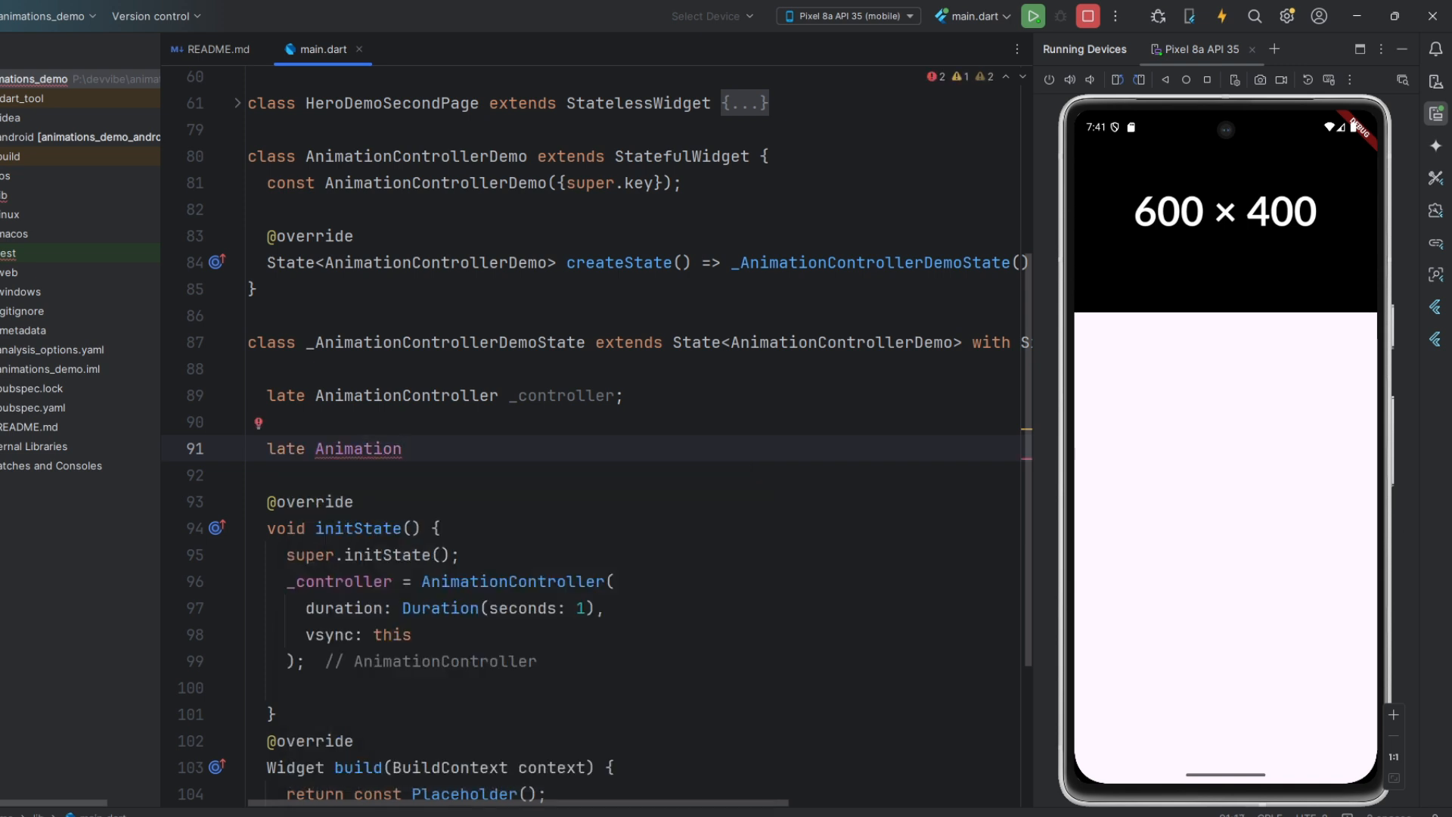
{"action": "type", "text": "<>"}
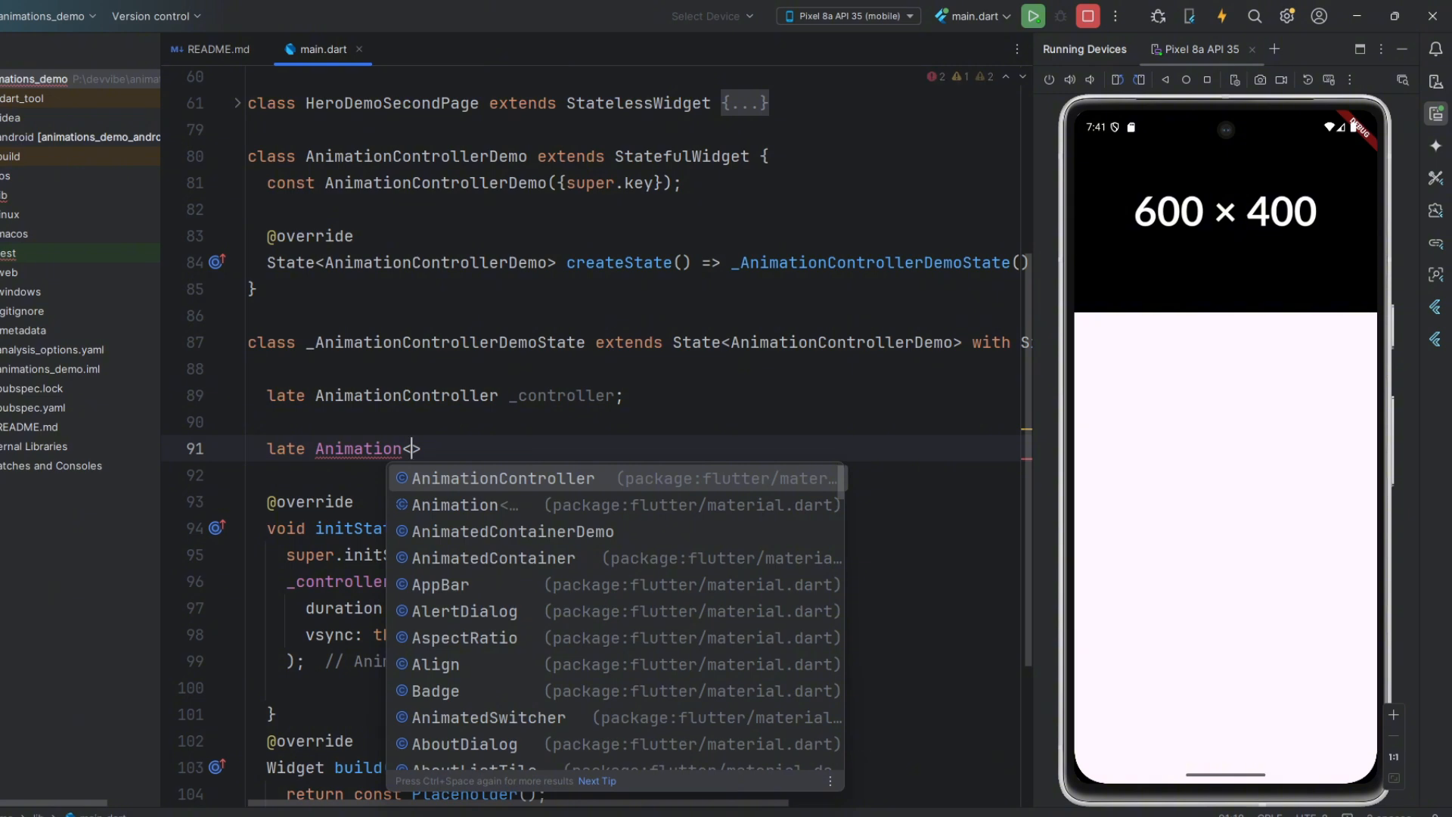
{"action": "type", "text": "<doubl"}
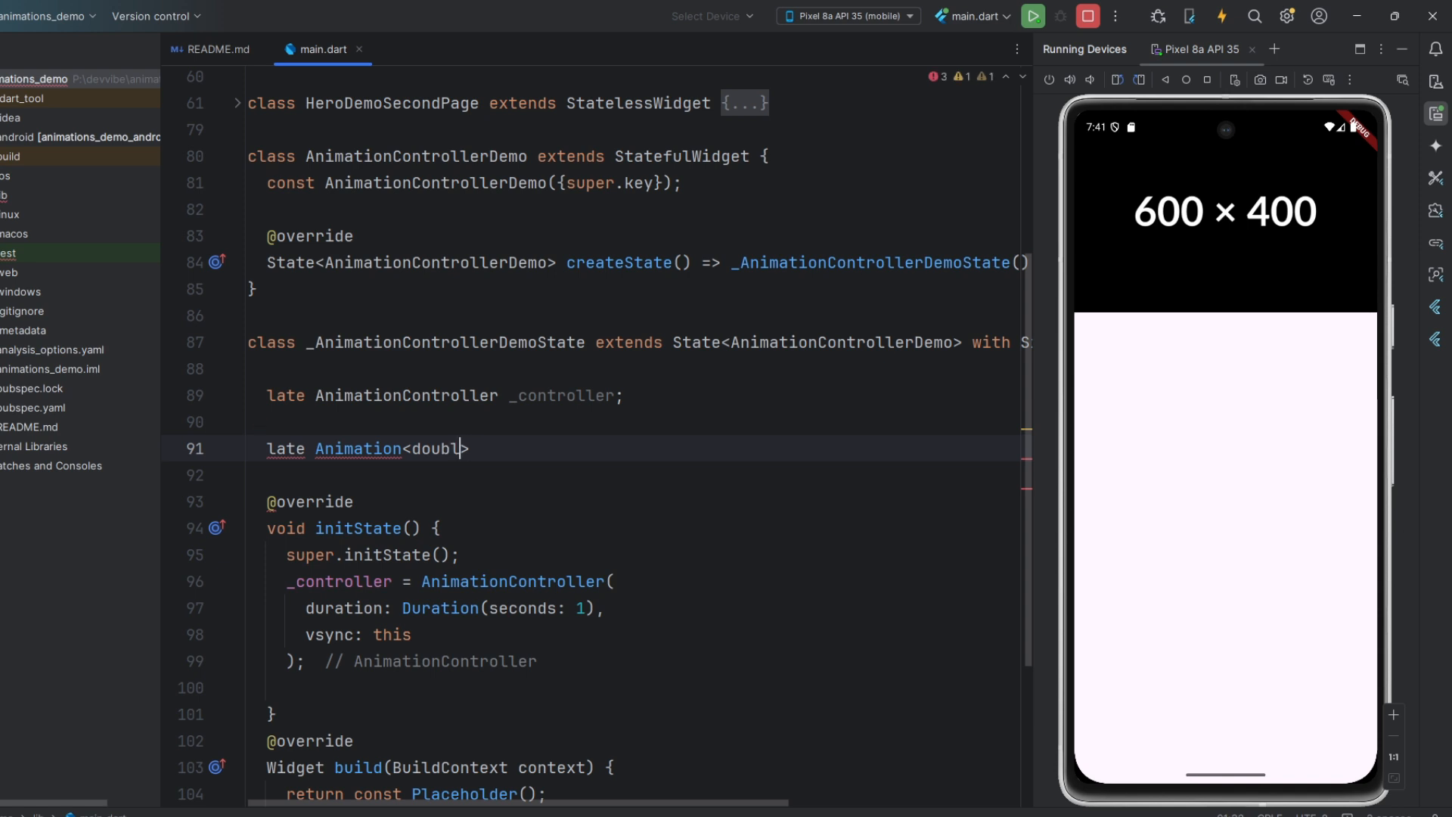
{"action": "type", "text": "> sizeAnim"}
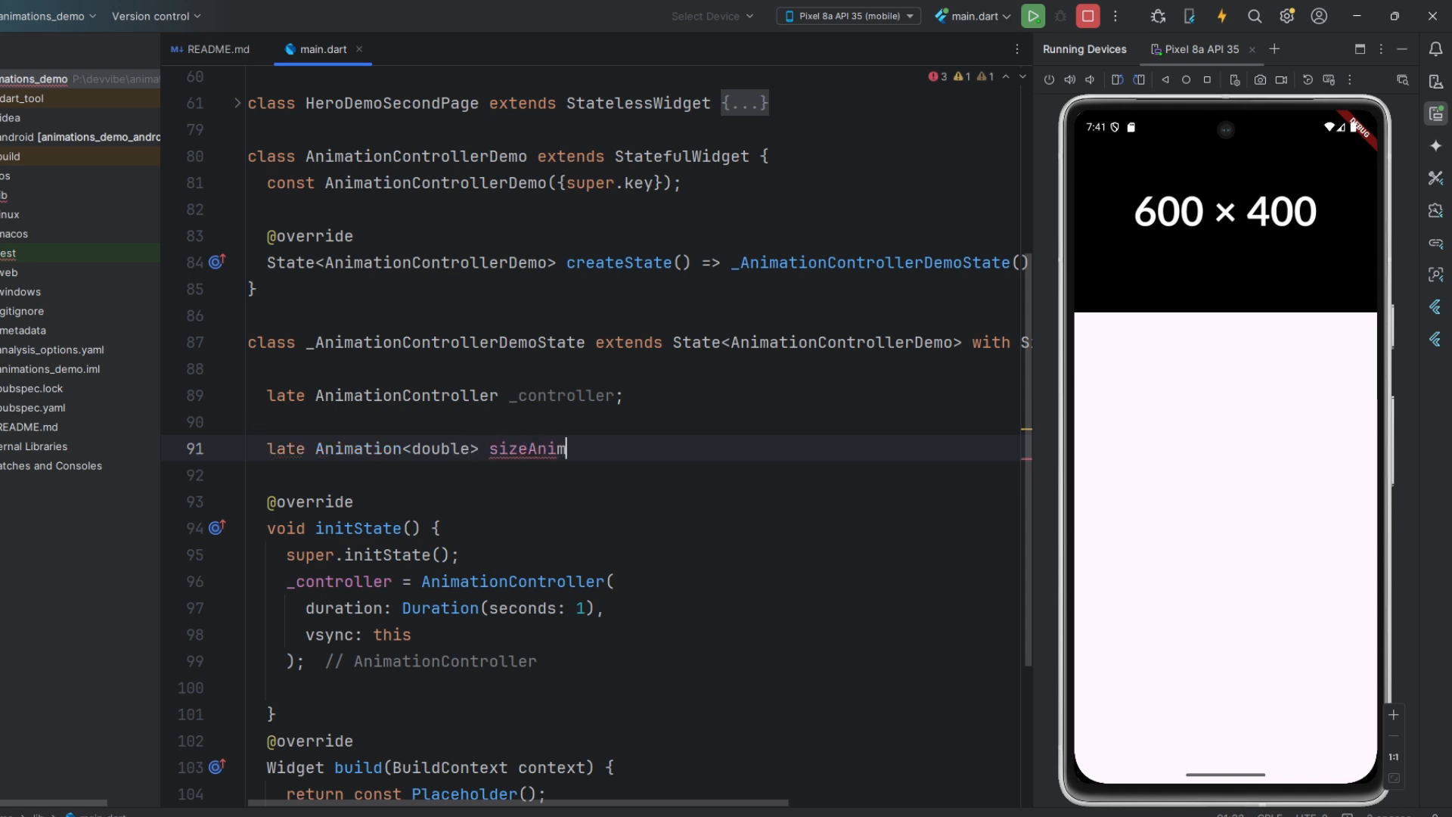
{"action": "type", "text": "ation;"}
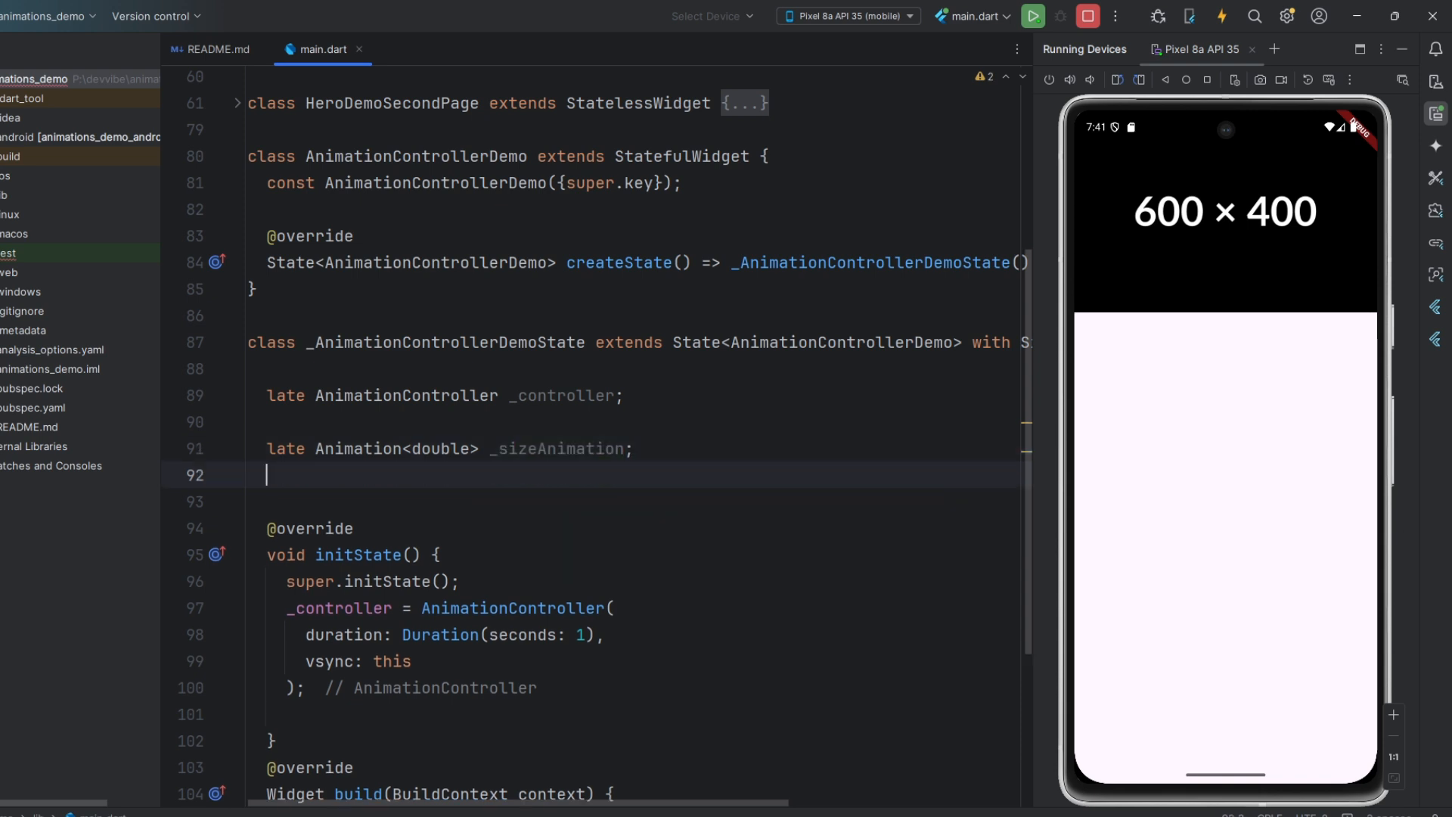
{"action": "type", "text": "late Animation"}
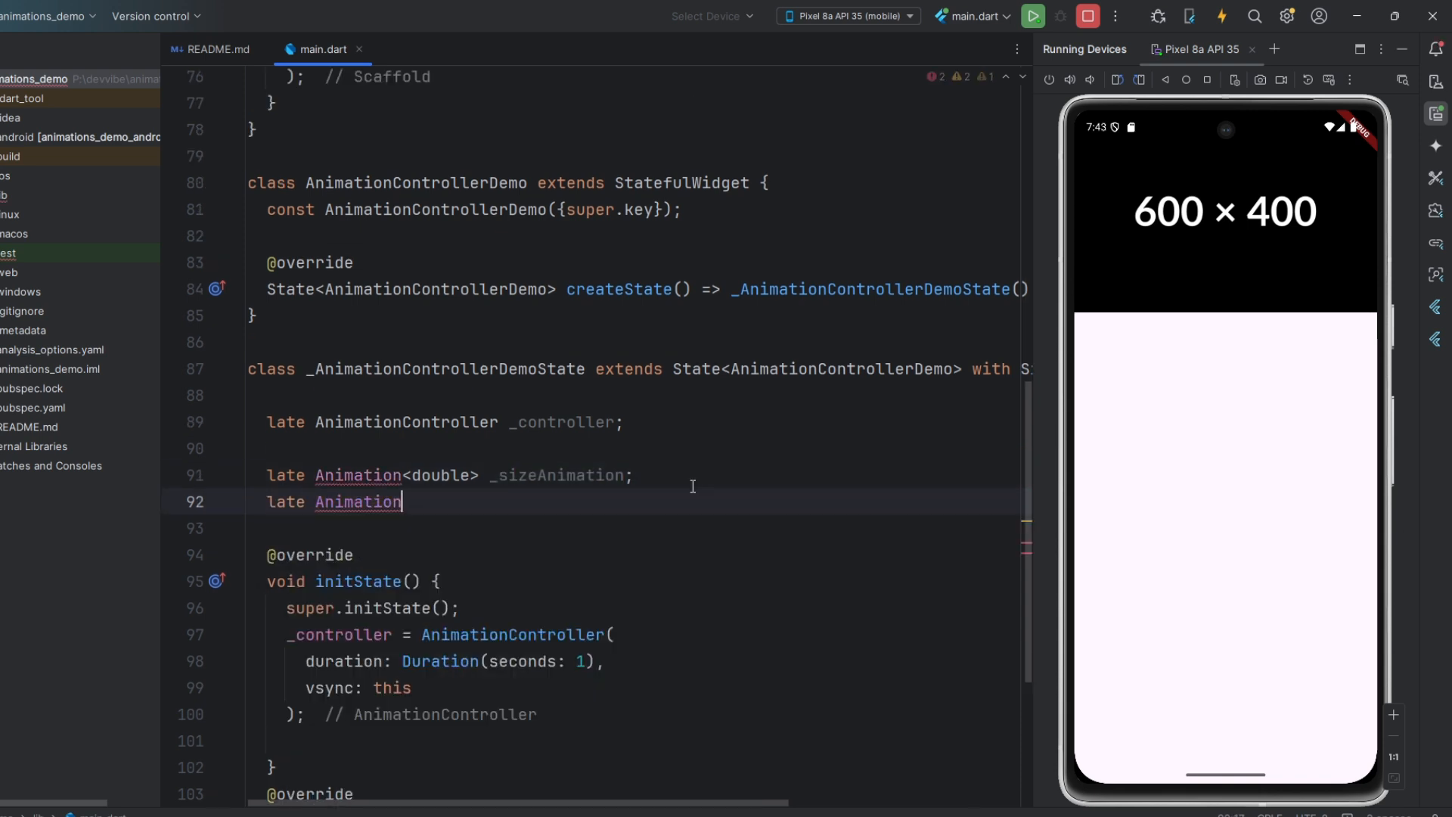
{"action": "type", "text": "<Color>"}
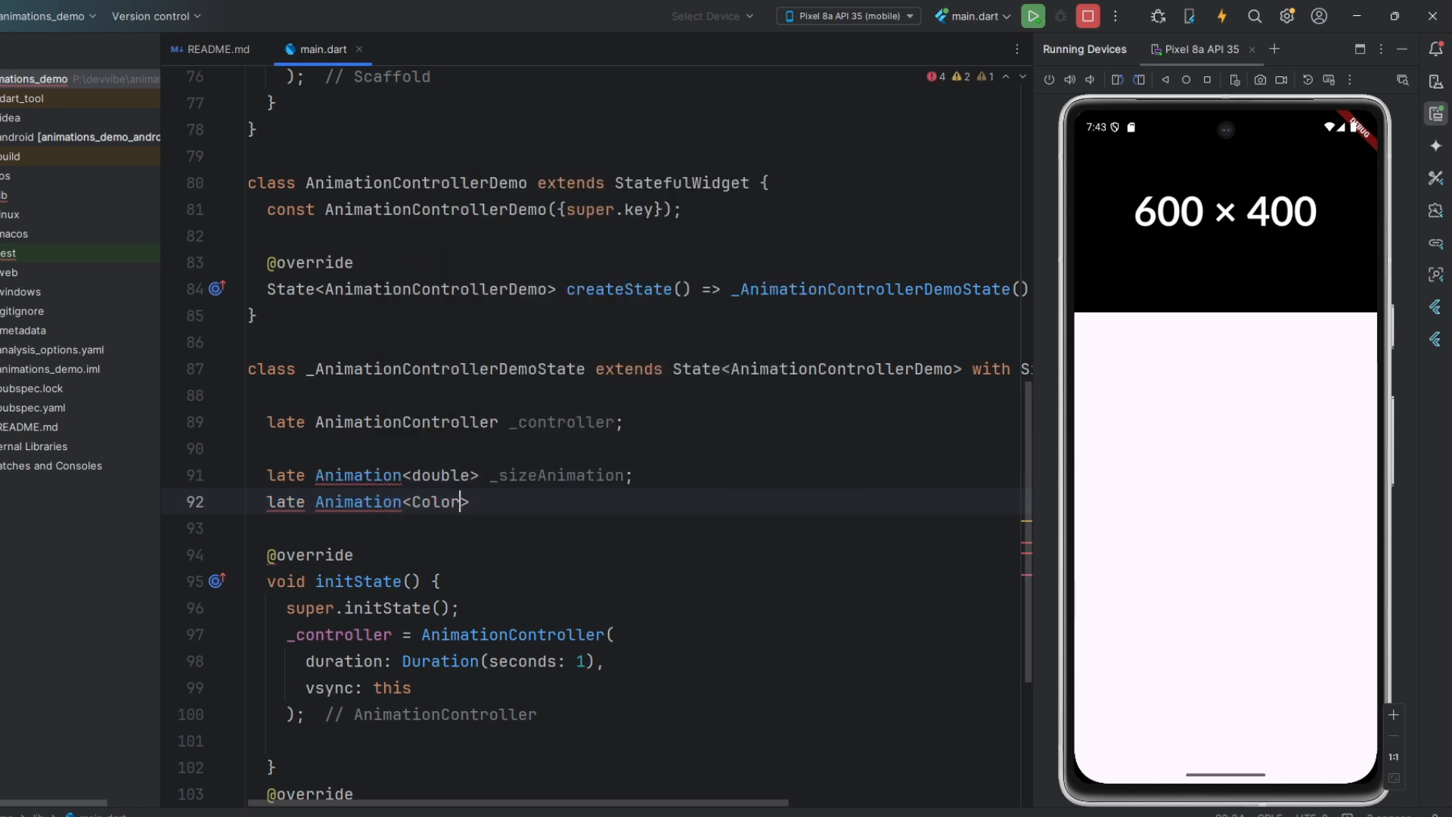
{"action": "type", "text": "?>"}
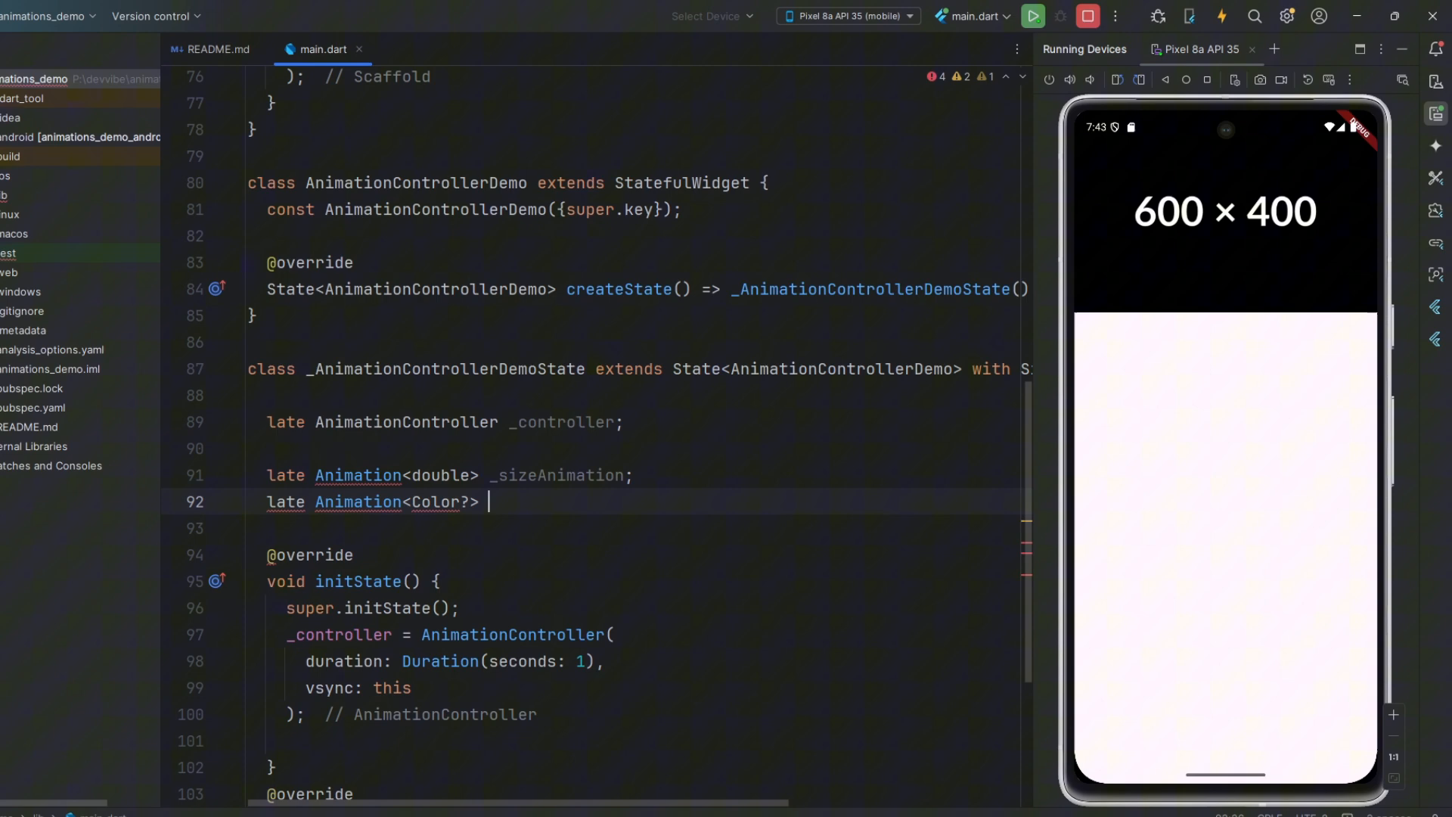
{"action": "type", "text": "_colorAnimation;"}
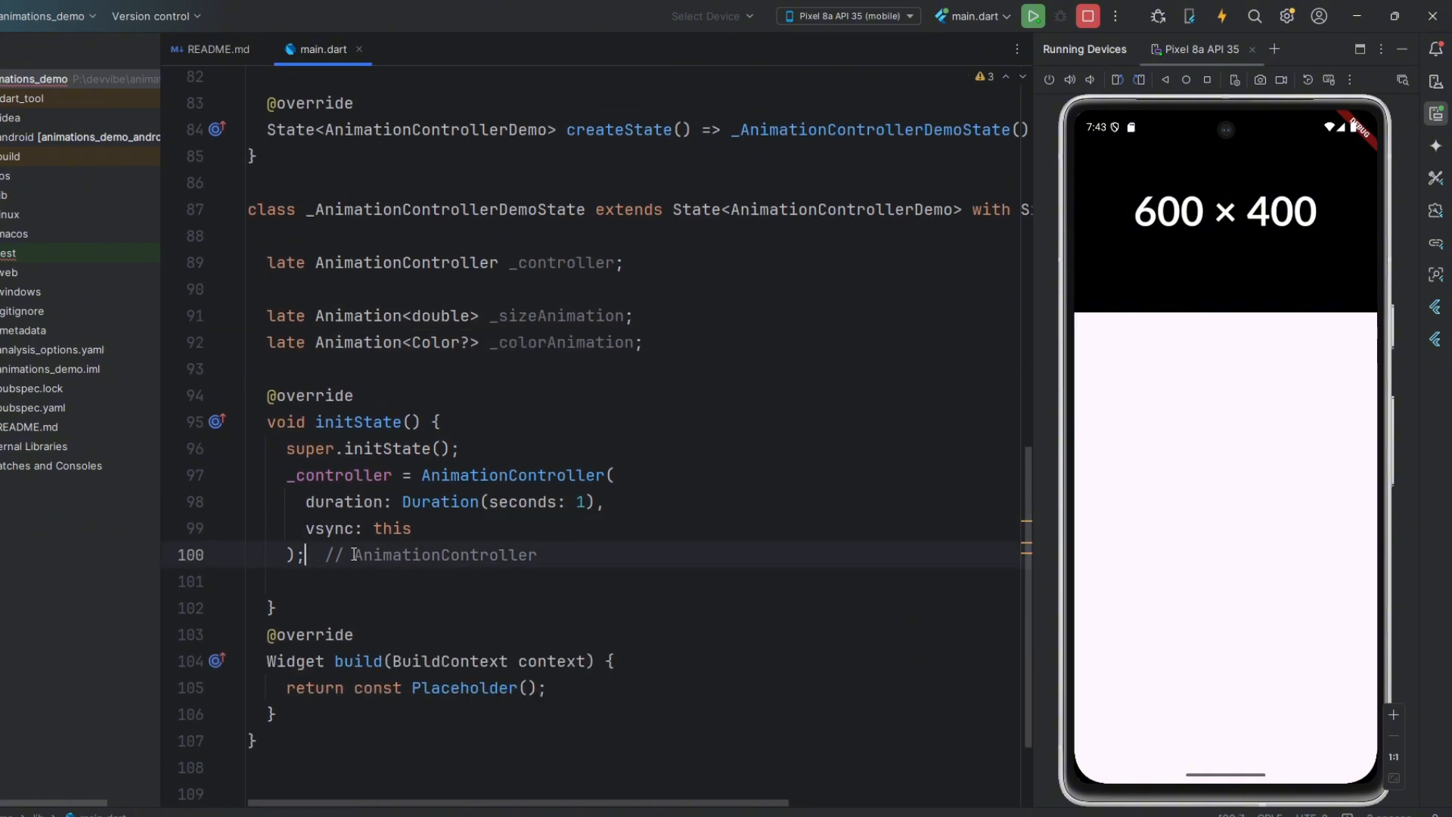
Assign _sizeAnimation = Tween<double>(begin: 100, end: 250).animate(_controller) in initState.
{"action": "type", "text": "_sizeAnimation"}
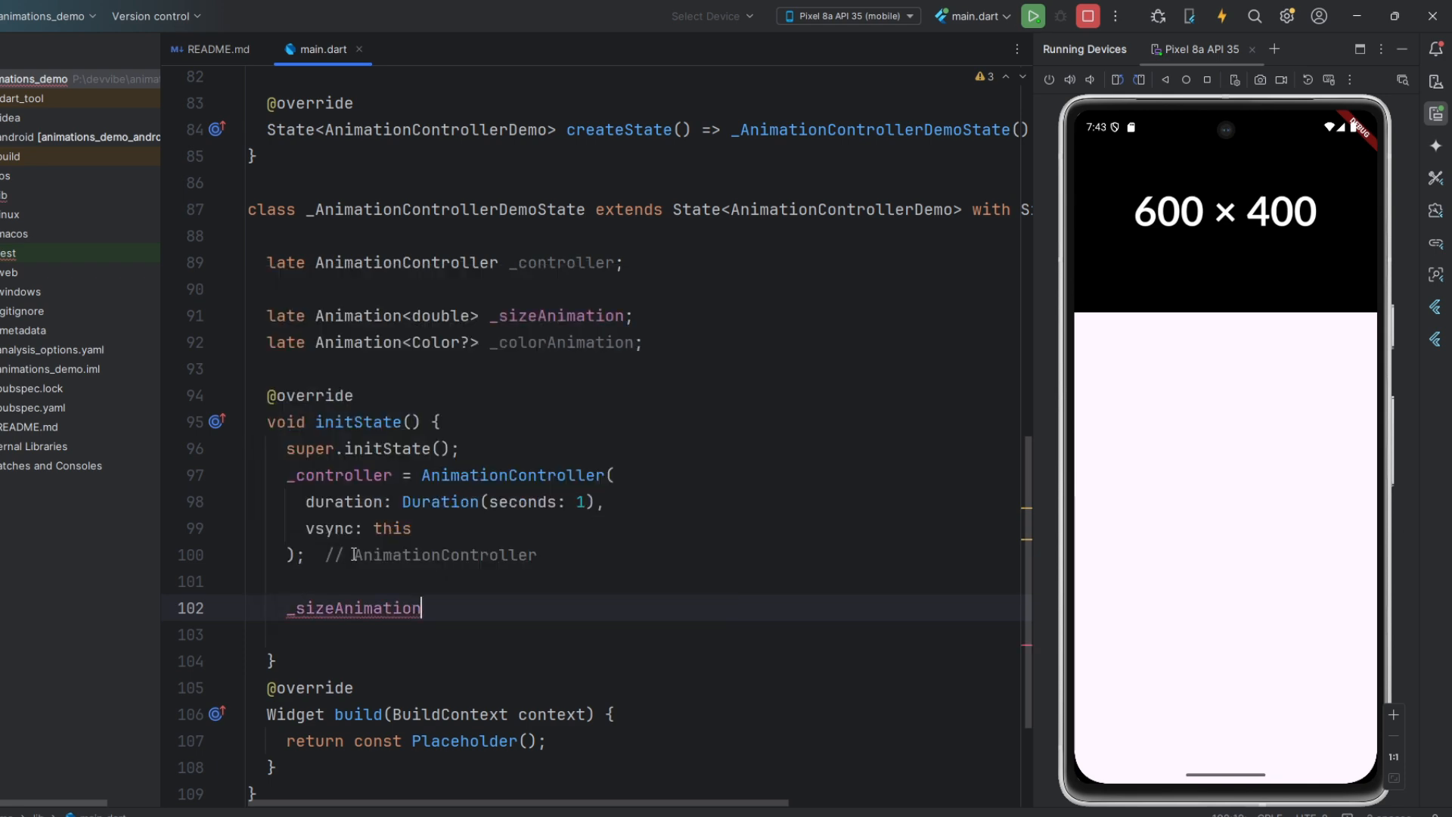
{"action": "type", "text": "= Tween("}
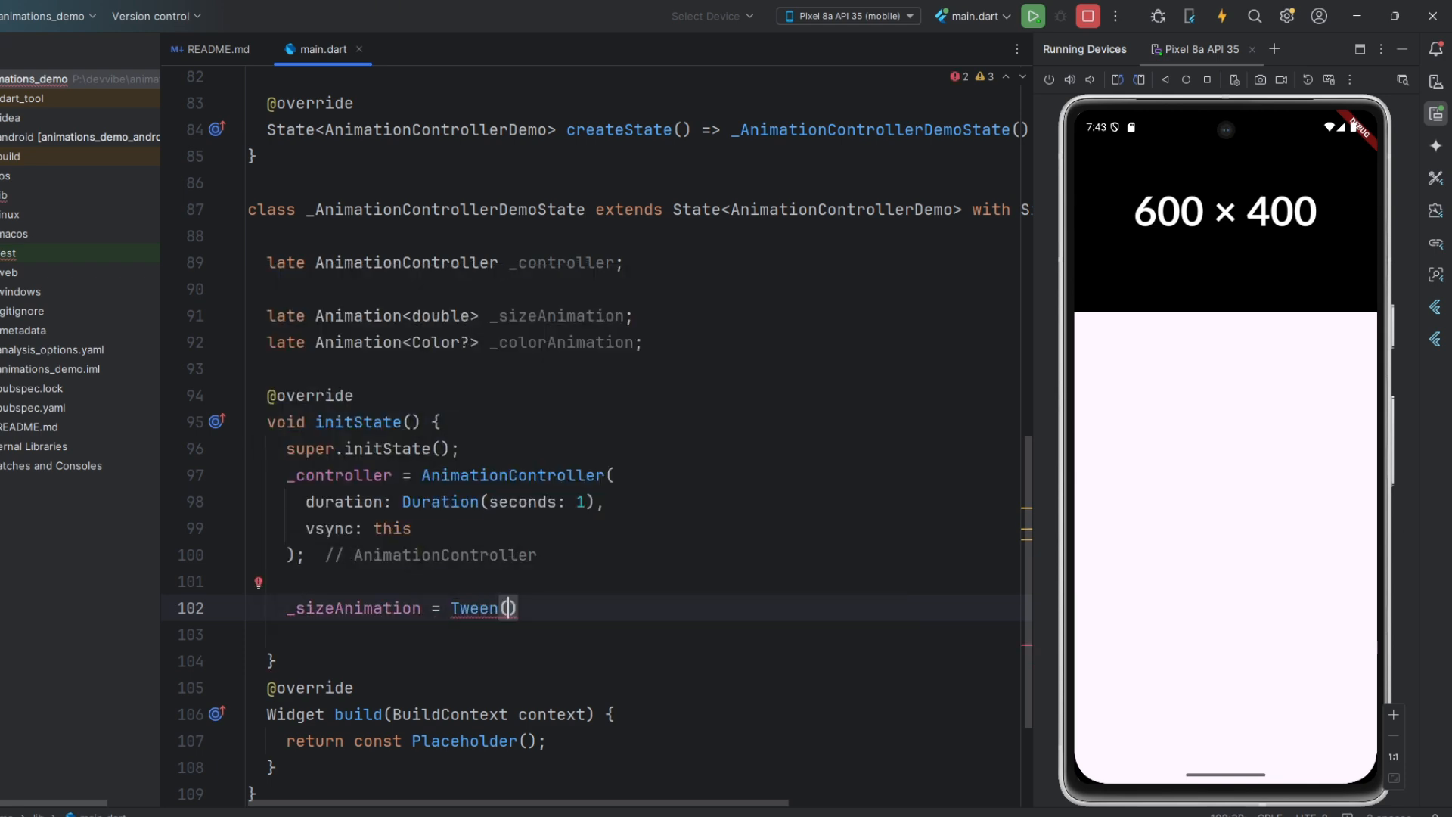
{"action": "type", "text": "<double>"}
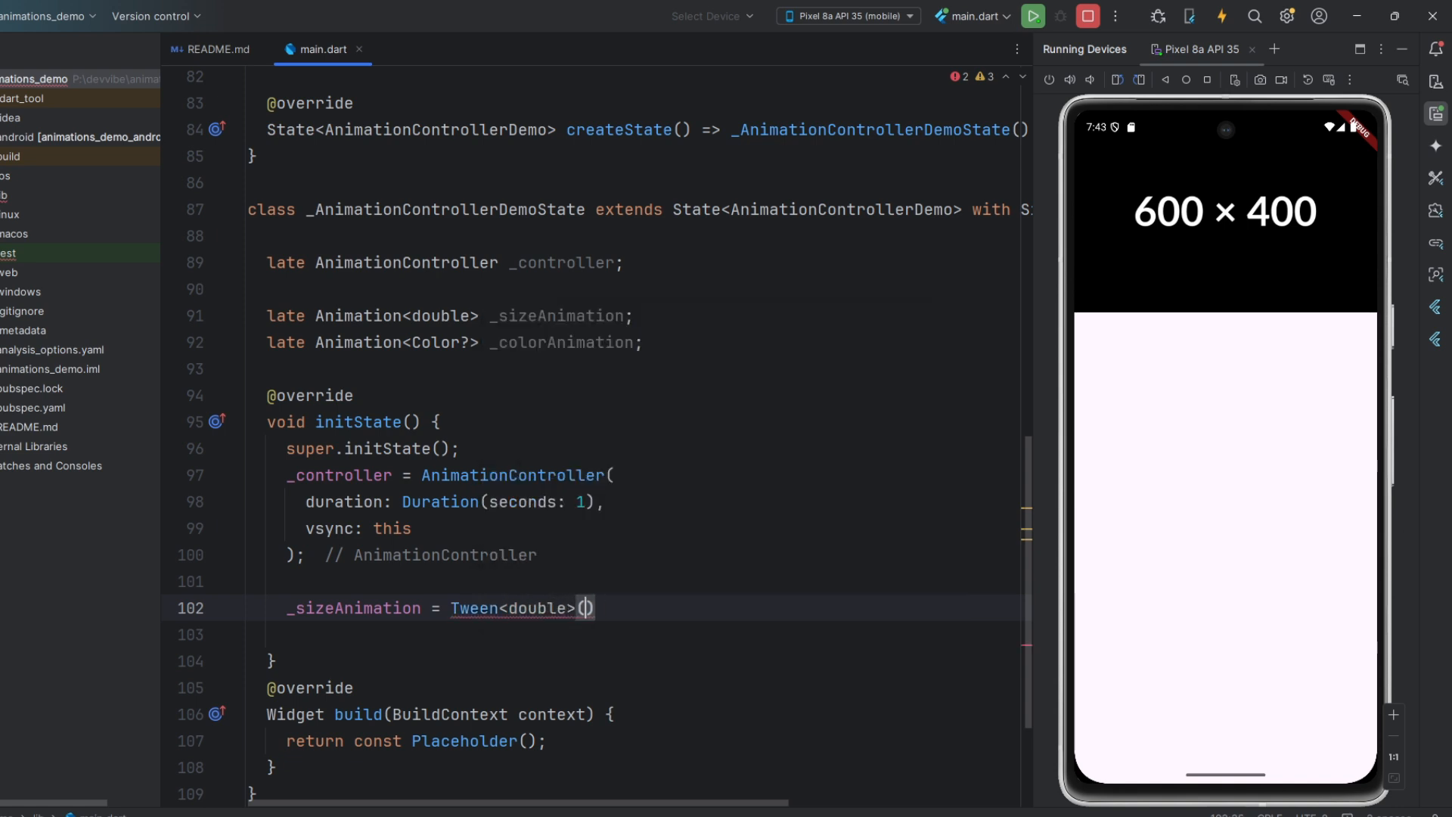
{"action": "type", "text": "begin:"}
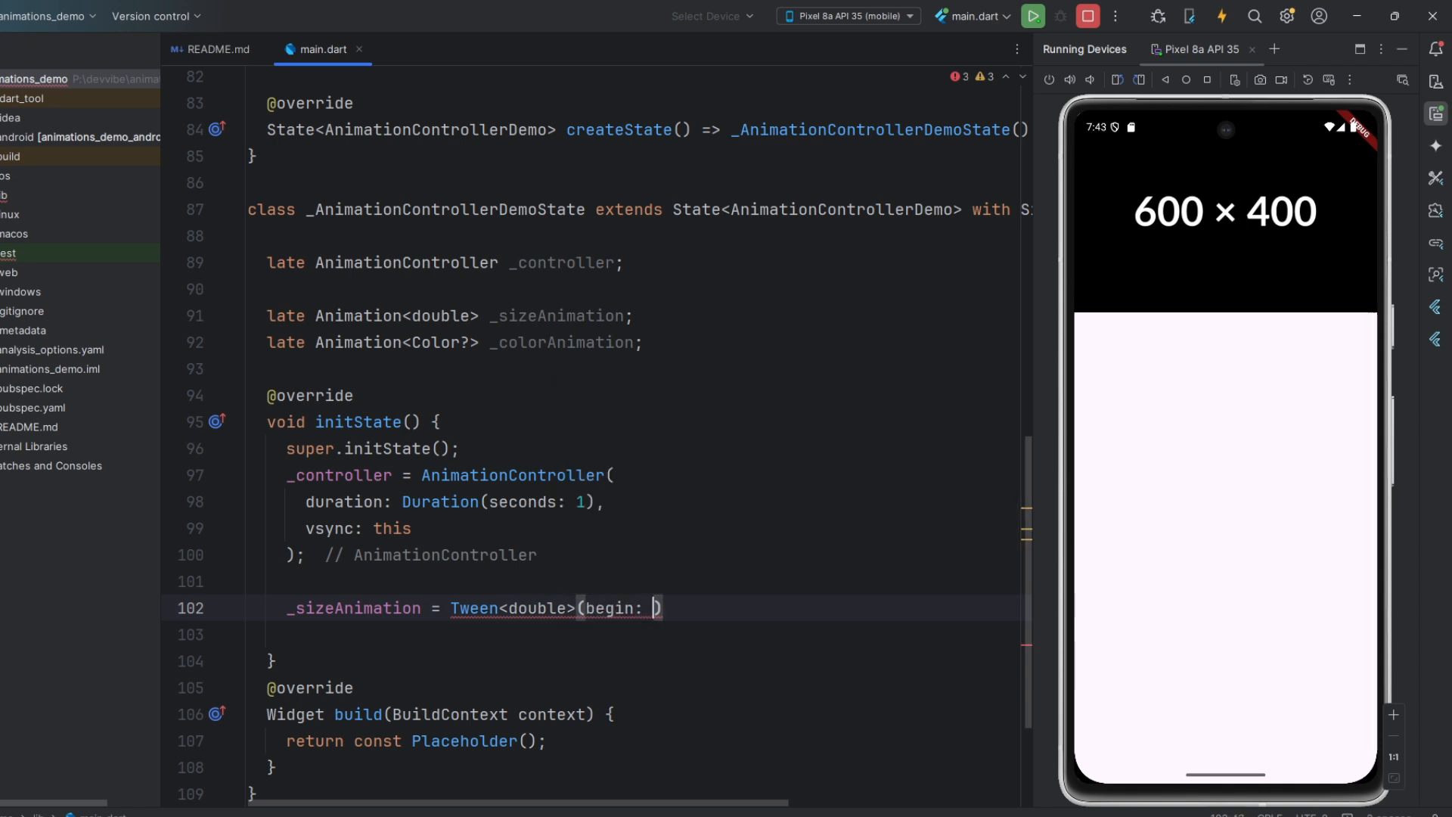
{"action": "type", "text": "100,end: 250"}
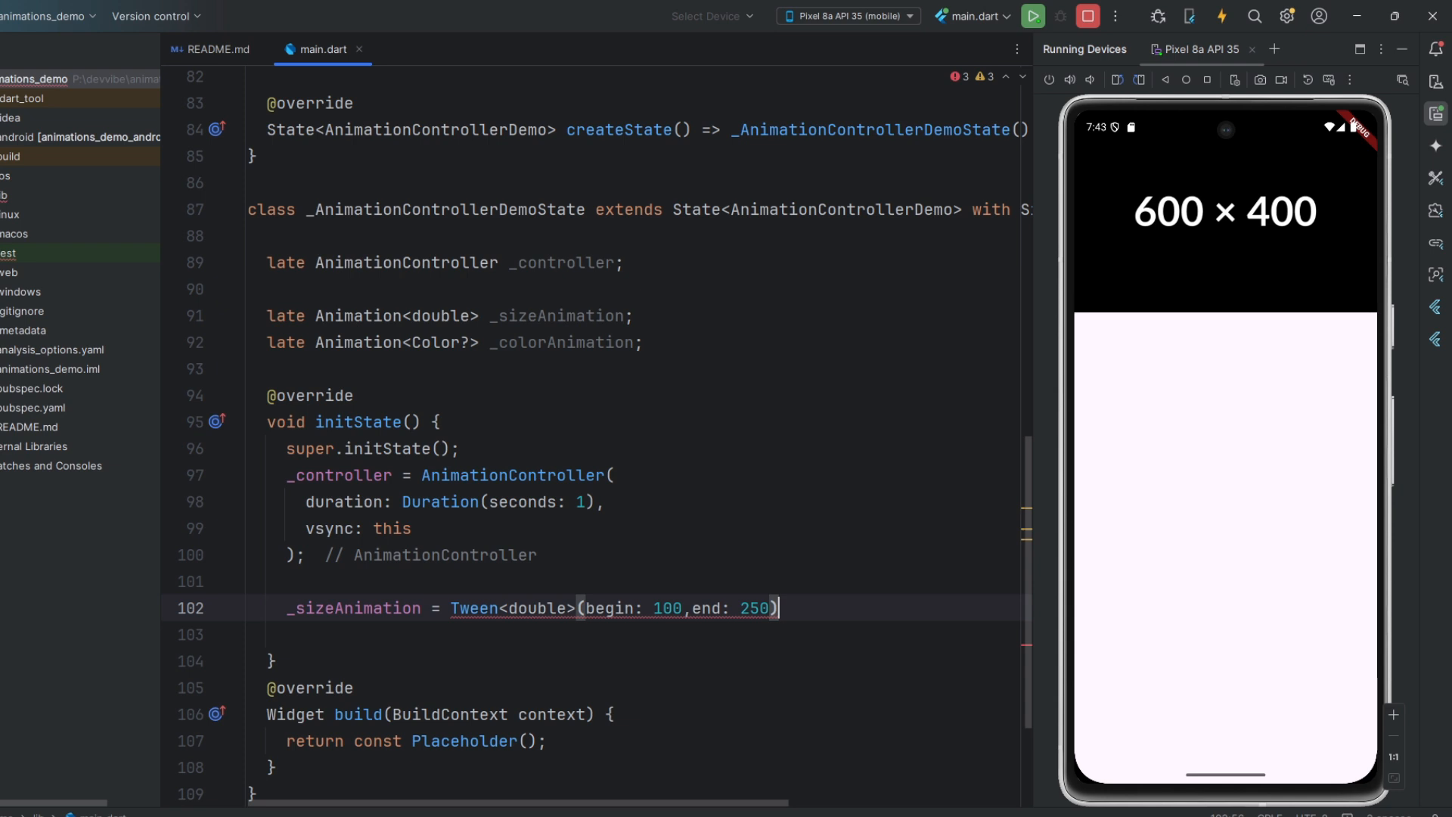
{"action": "type", "text": ".animate(_controller"}
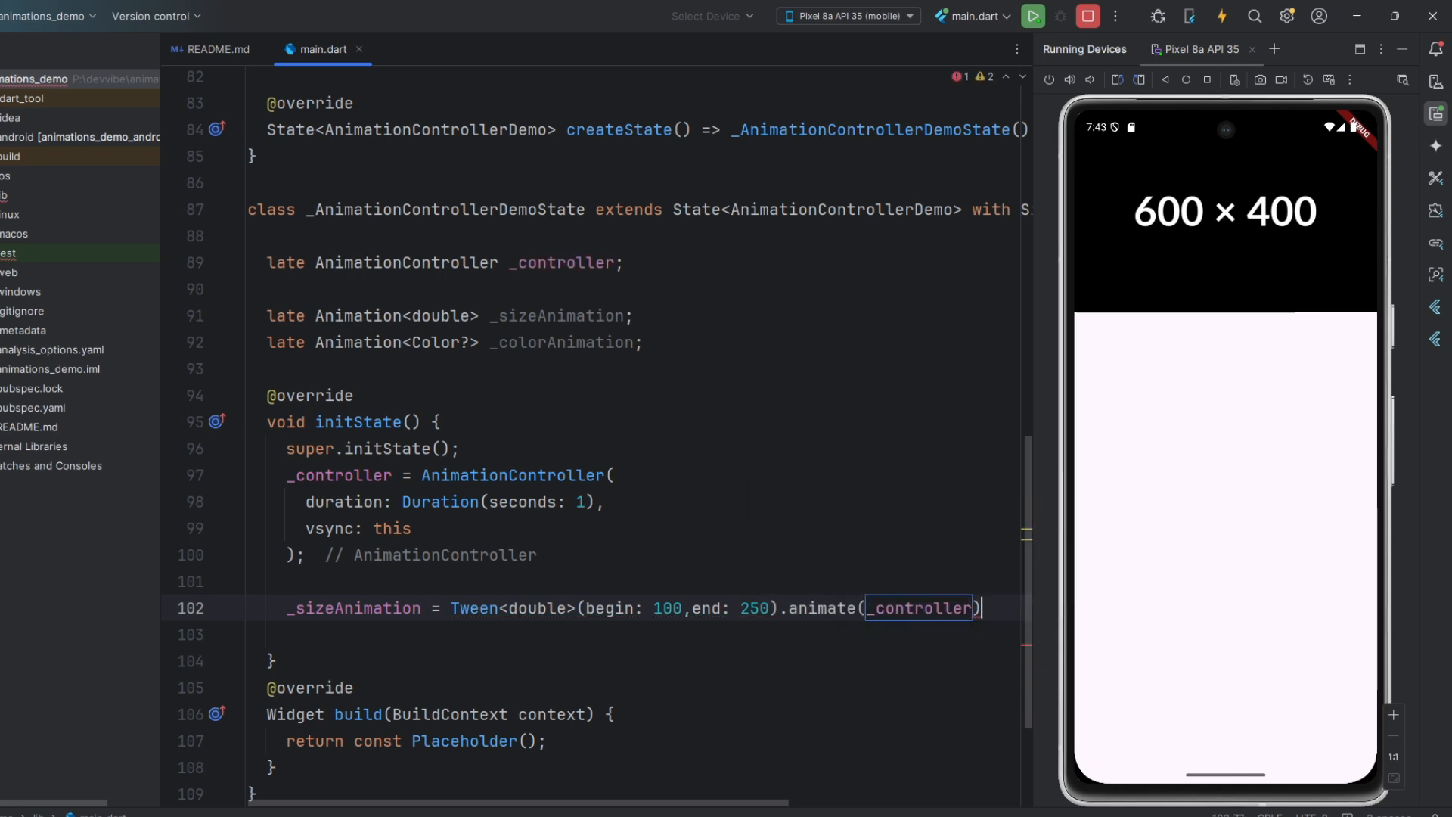
{"action": "key", "text": "Enter"}
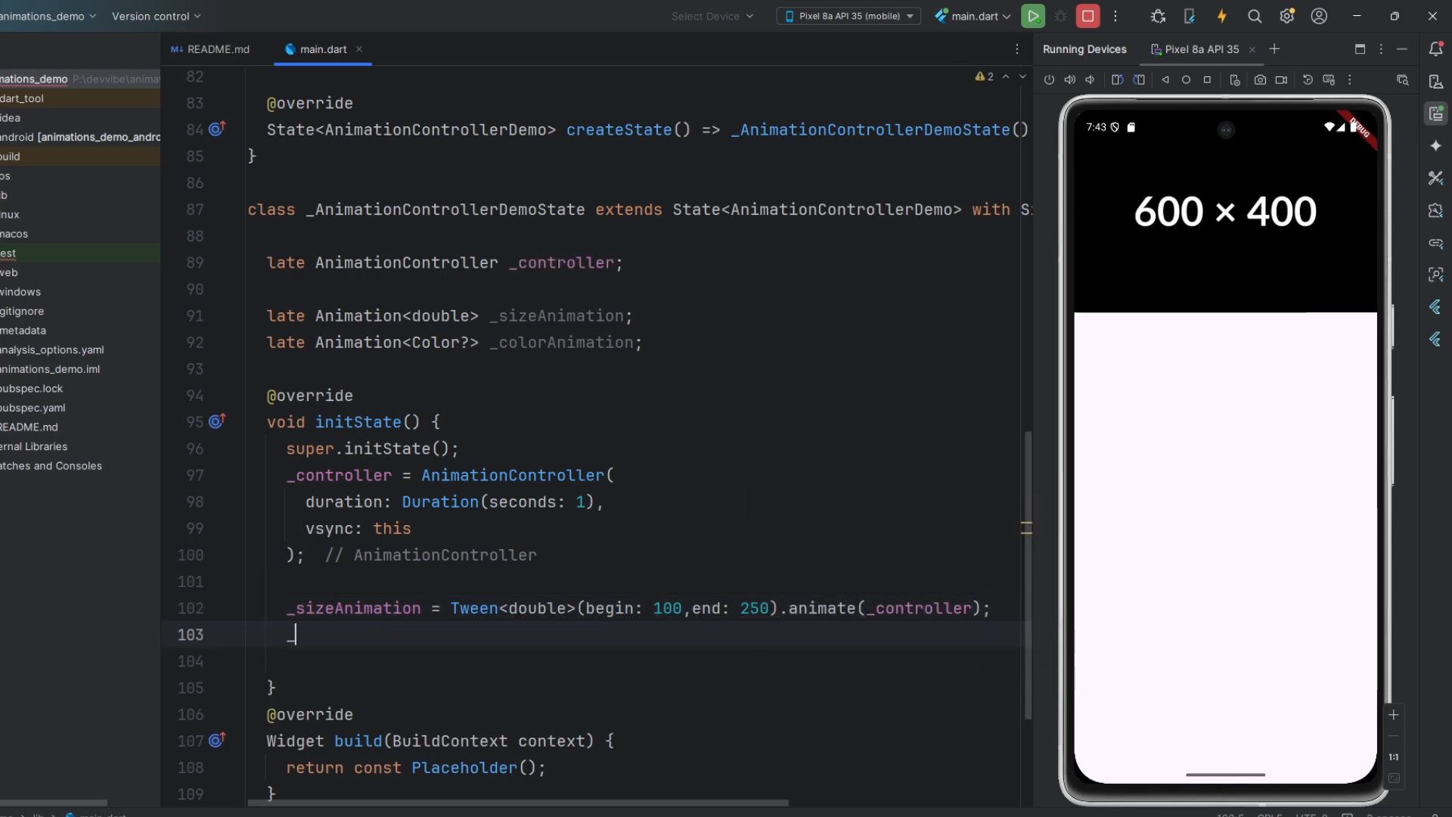
Assign _colorAnimation from a ColorTween running from Colors.red to Colors.black.
{"action": "type", "text": "_colorAnimation ="}
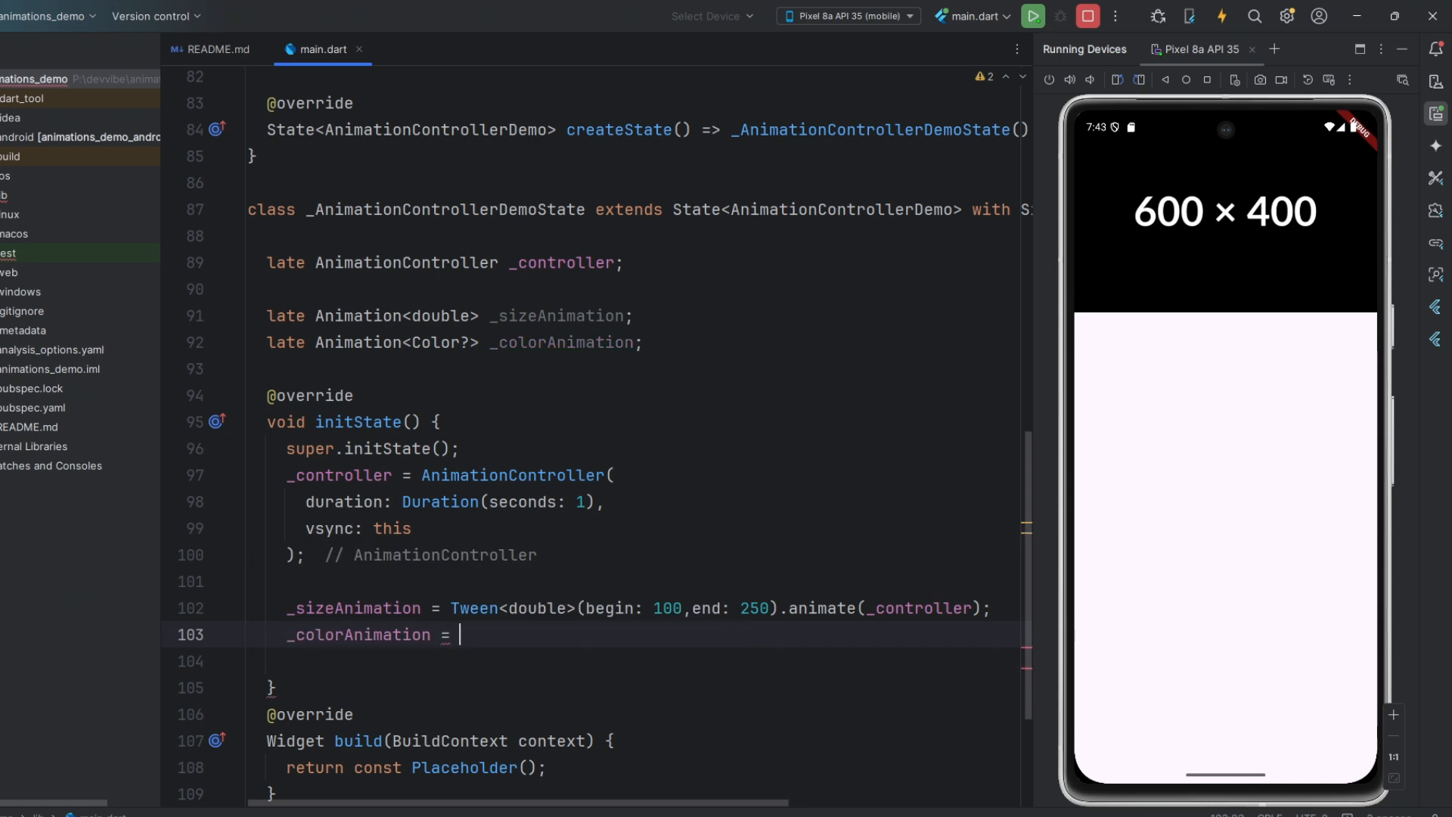
{"action": "type", "text": "CTw"}
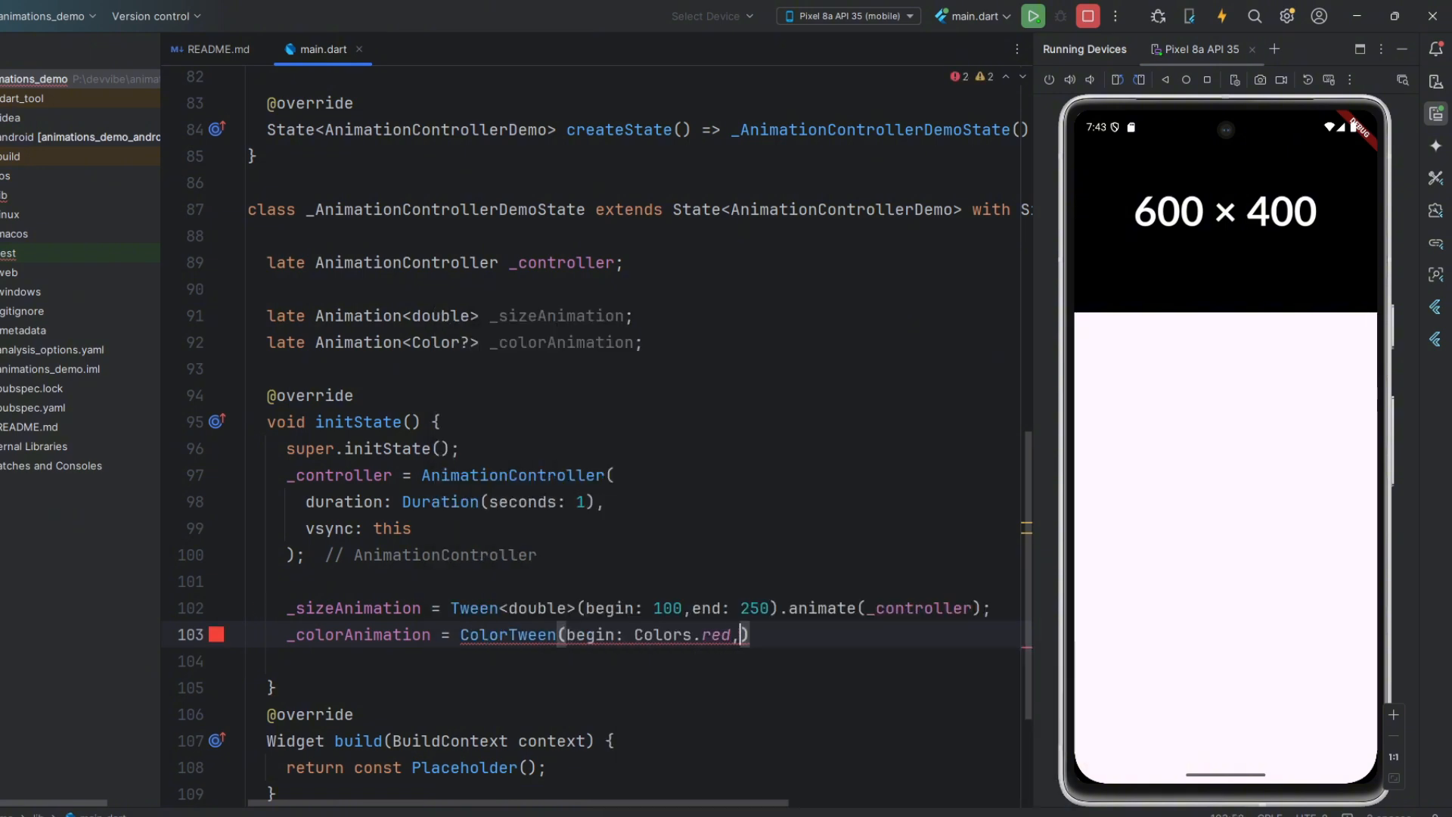
{"action": "type", "text": "end: Colors.black,"}
{"action": "type", "text": "body: C,"}
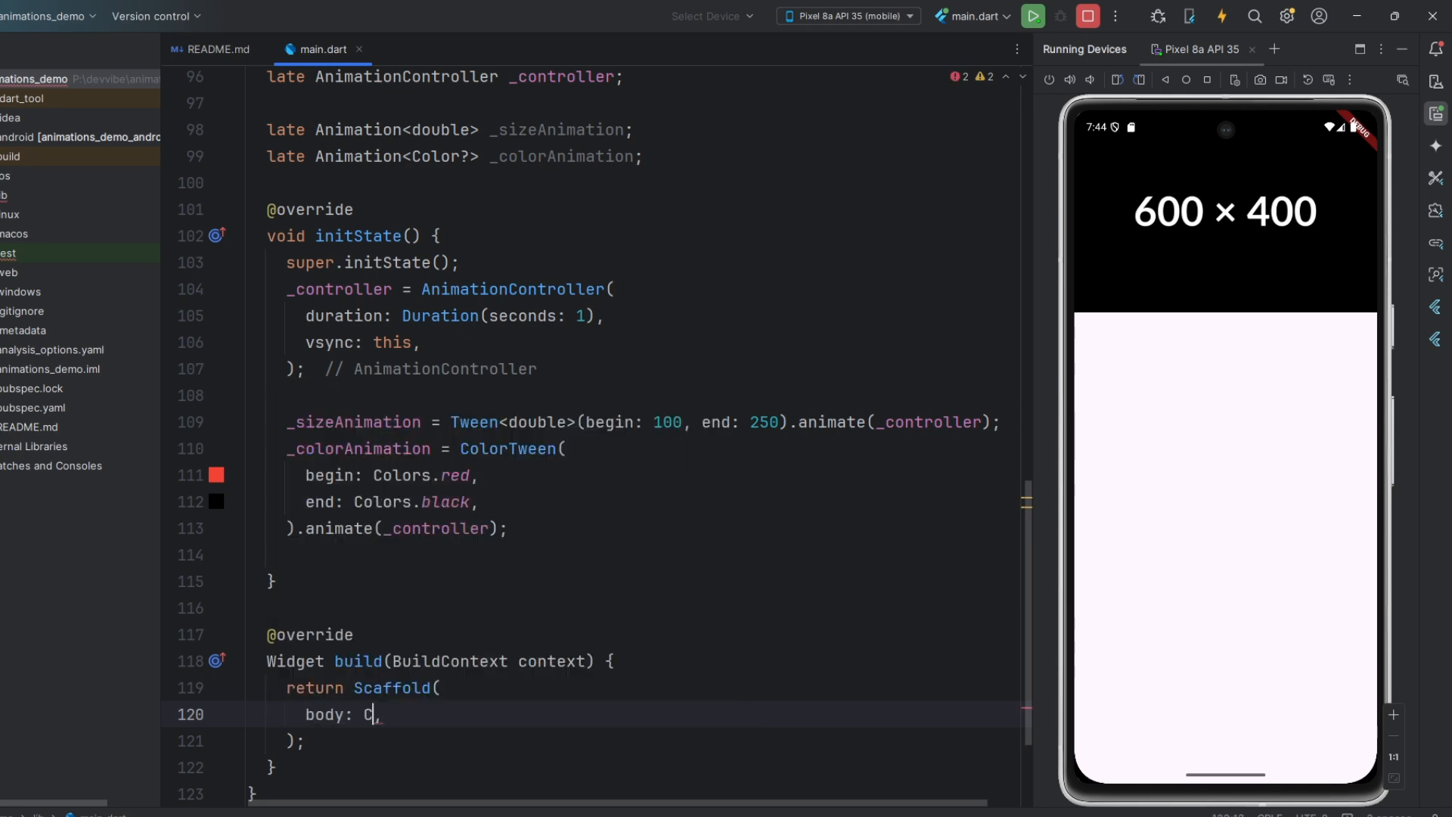
Make the body a Center holding an AnimatedBuilder on _controller with a (context, child) builder.
{"action": "type", "text": "enter("}
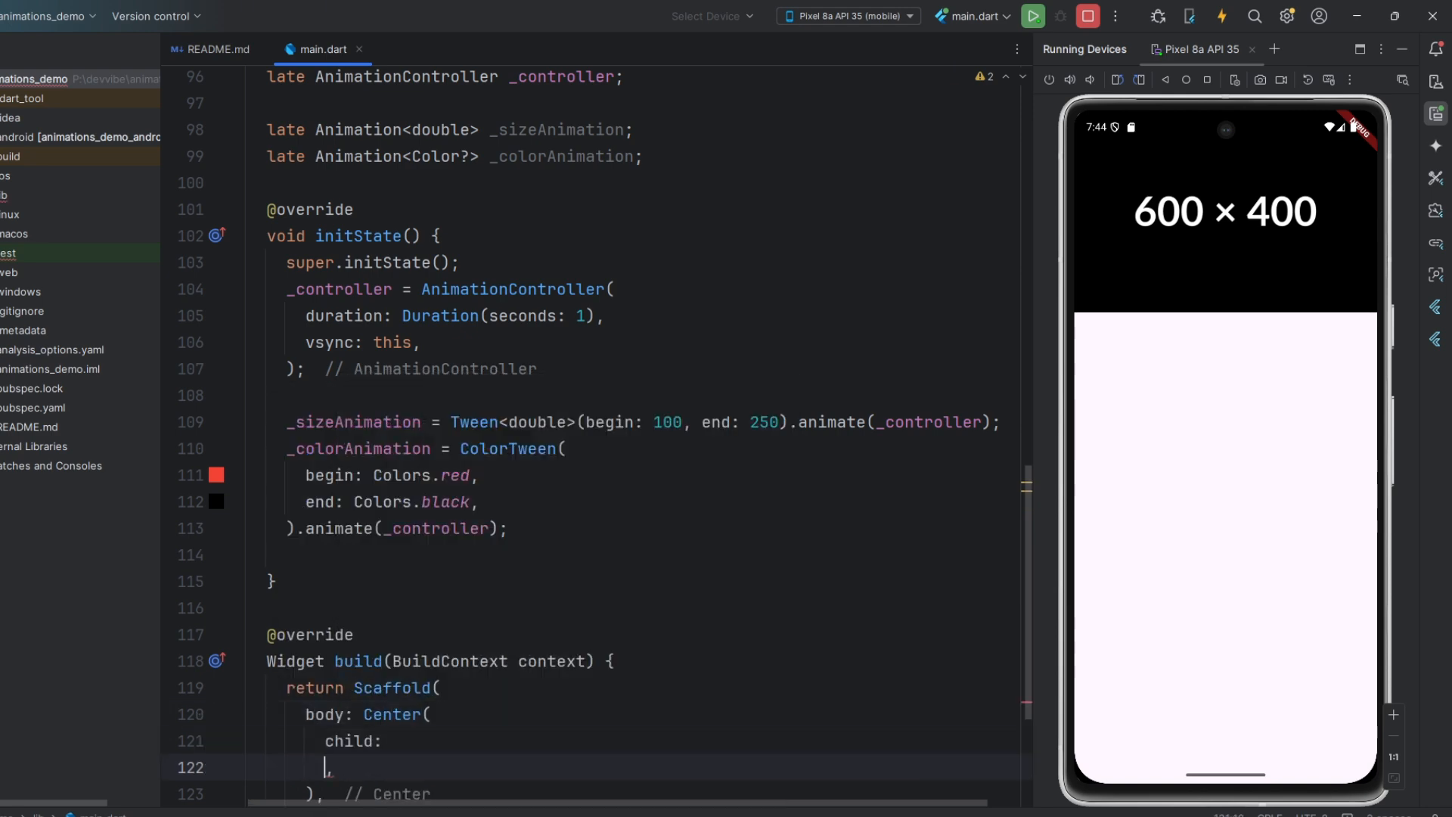
{"action": "type", "text": "AnimateB,"}
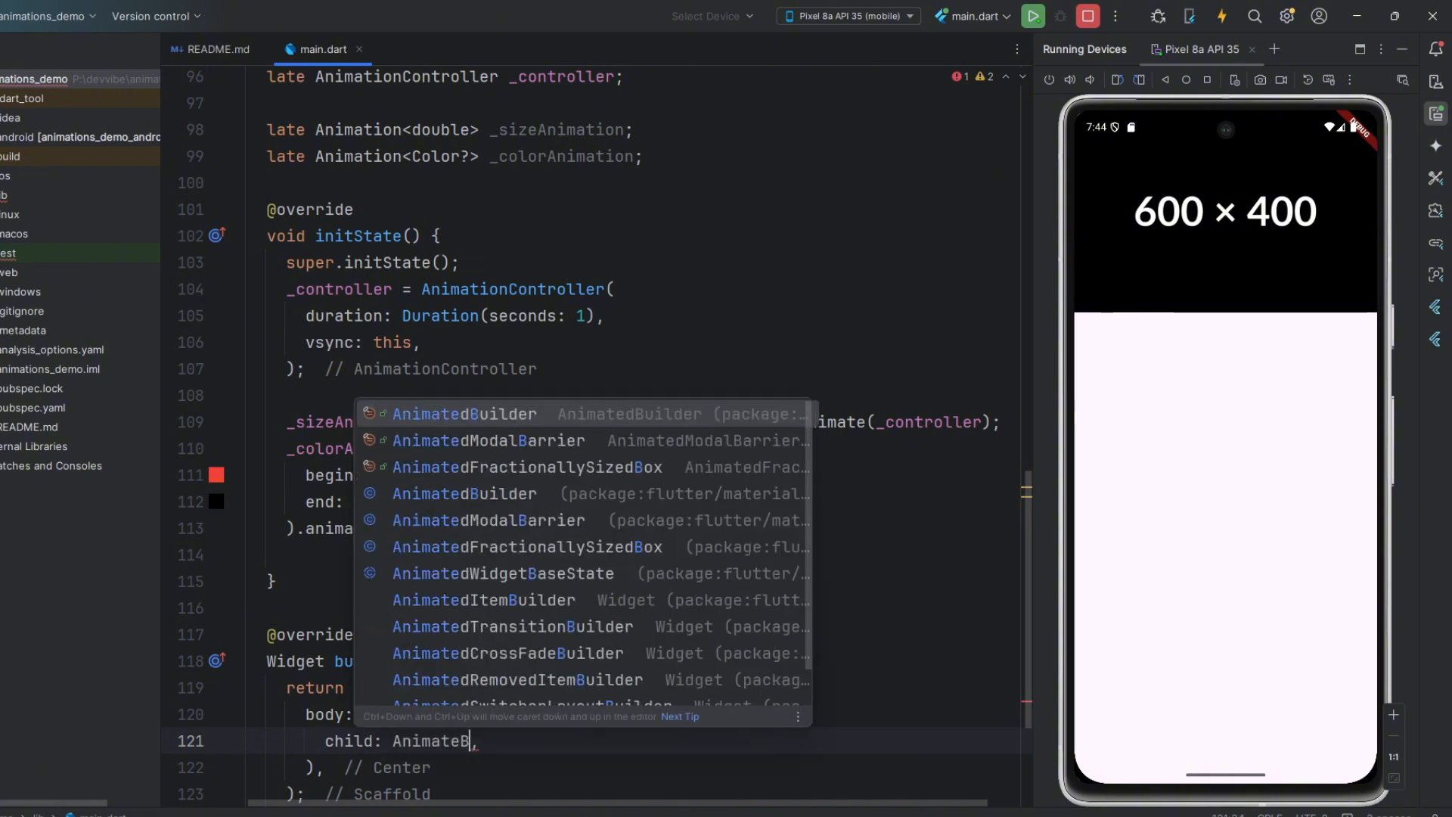
{"action": "left_click", "coordinate": [463, 414]}
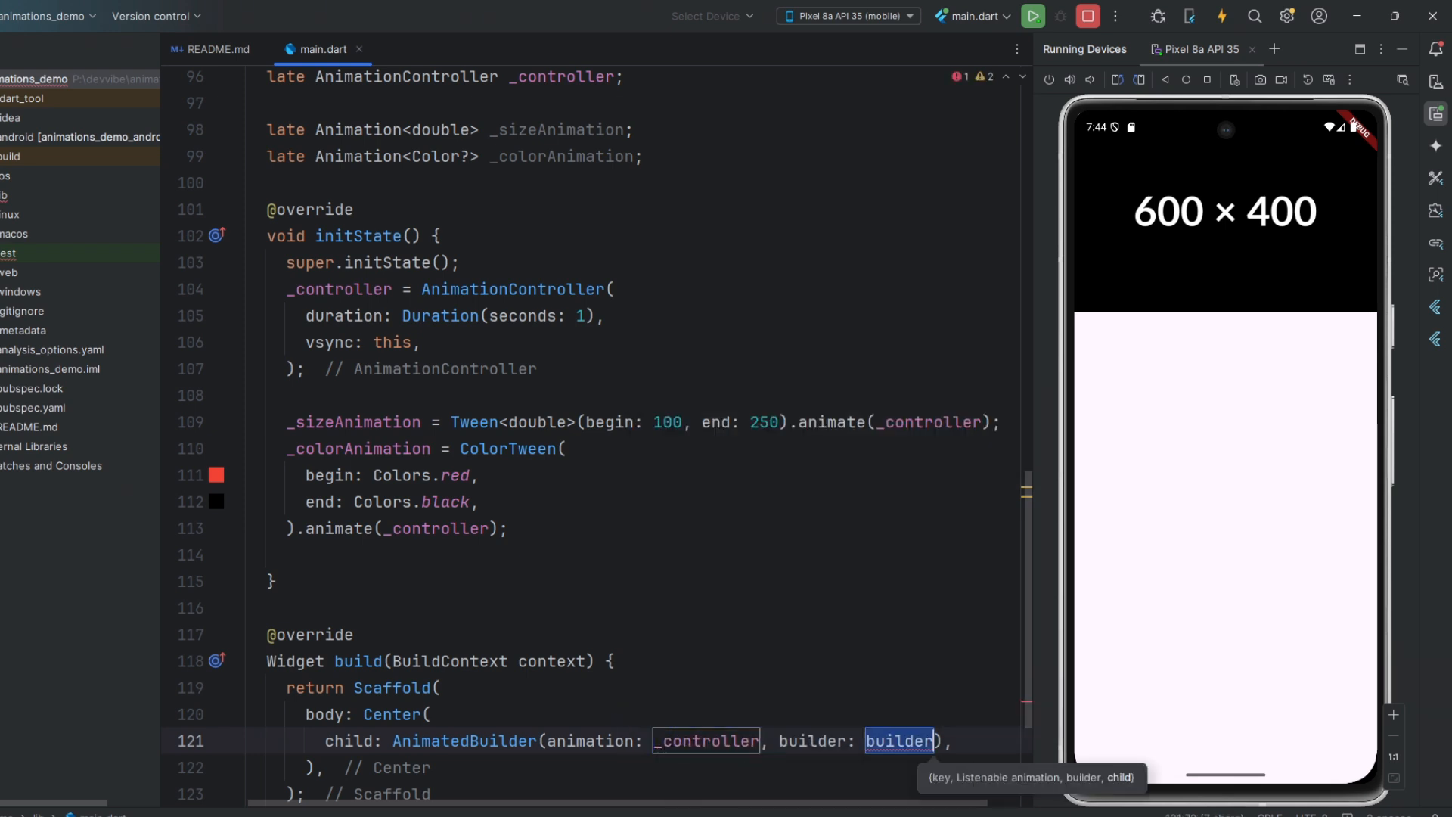
{"action": "type", "text": "(context,"}
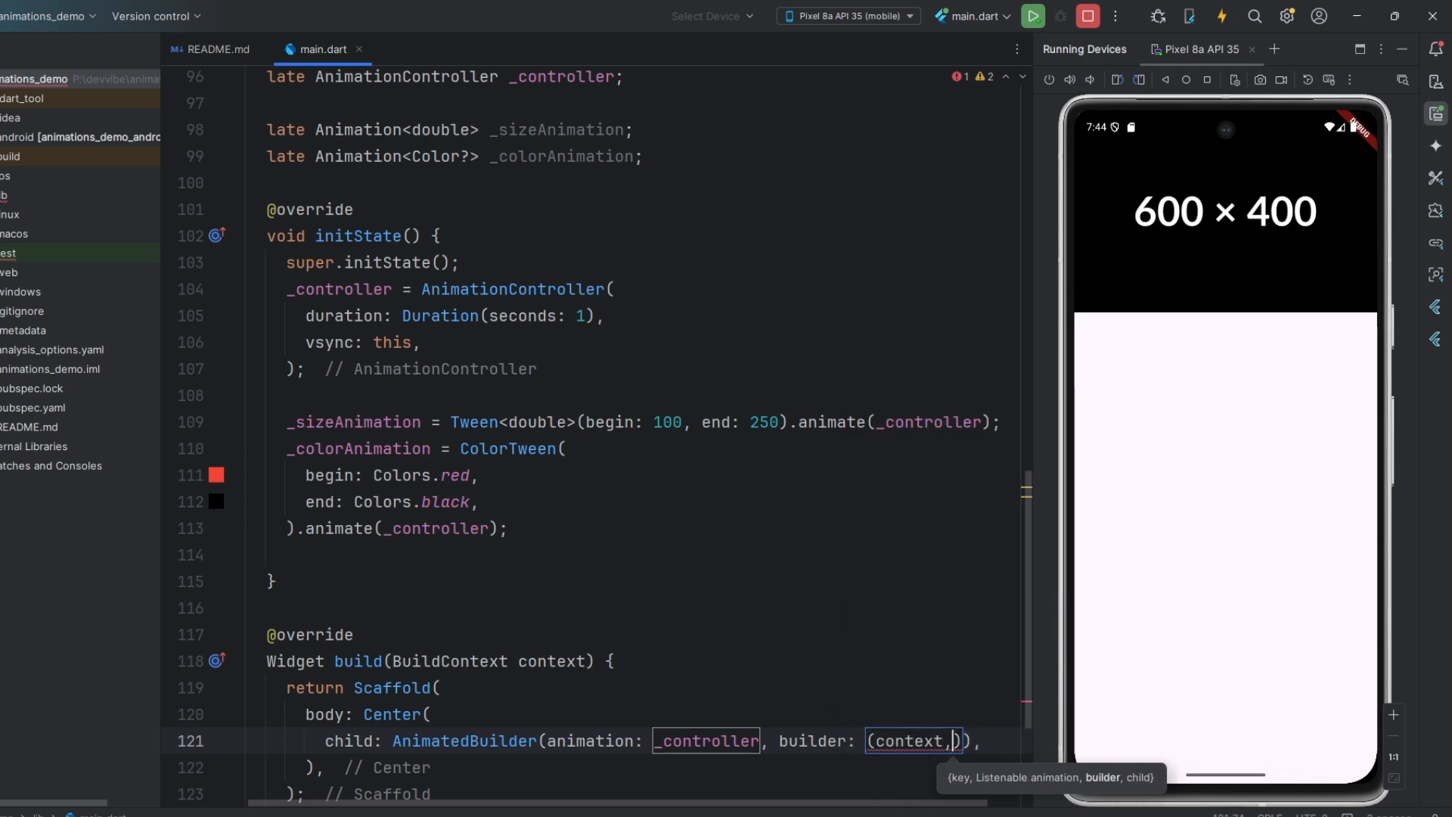
{"action": "type", "text": "child"}
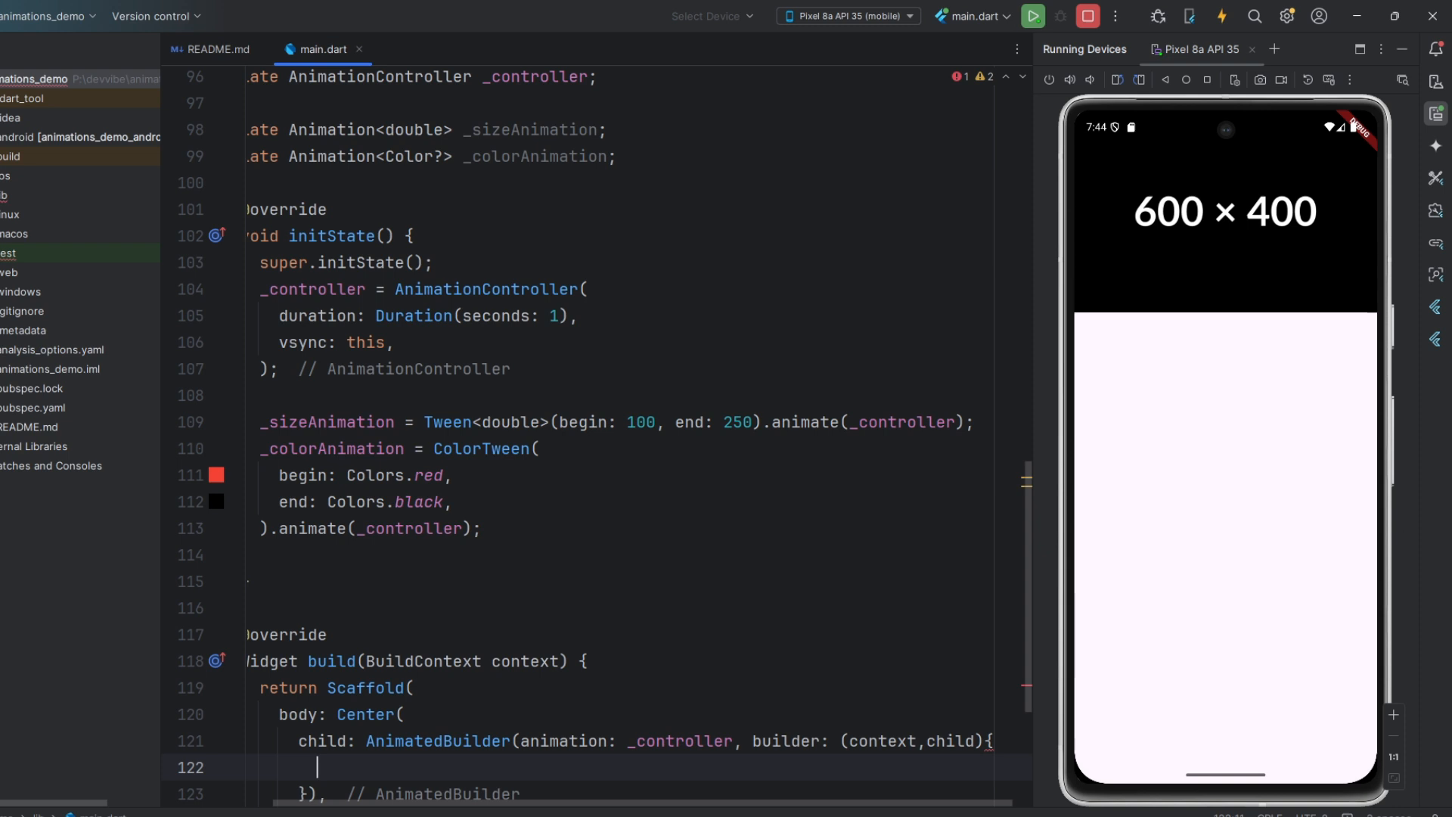
Return a Container whose width and height come from _sizeAnimation.value.
{"action": "type", "text": "return C"}
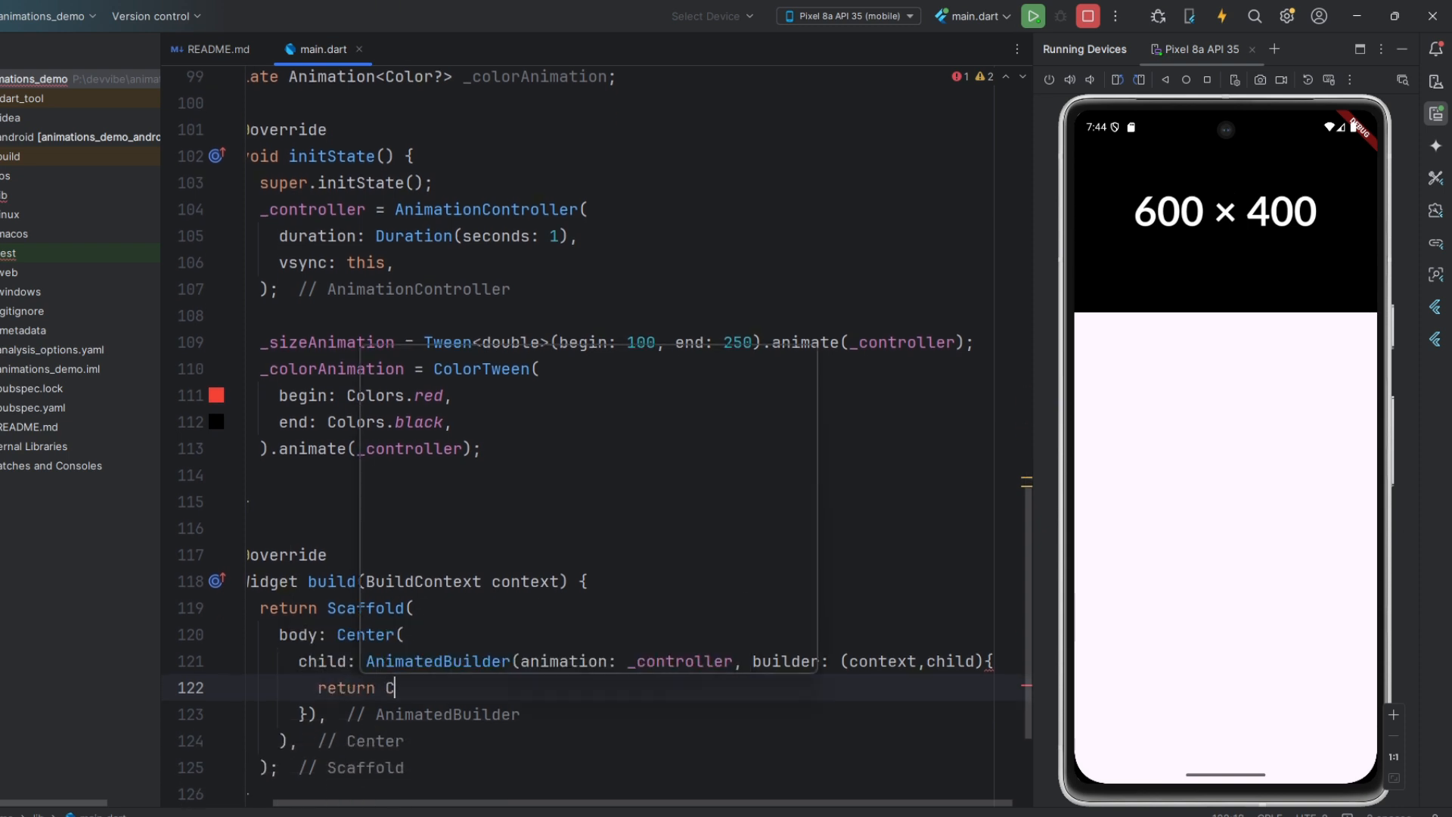
{"action": "type", "text": "ontainer();"}
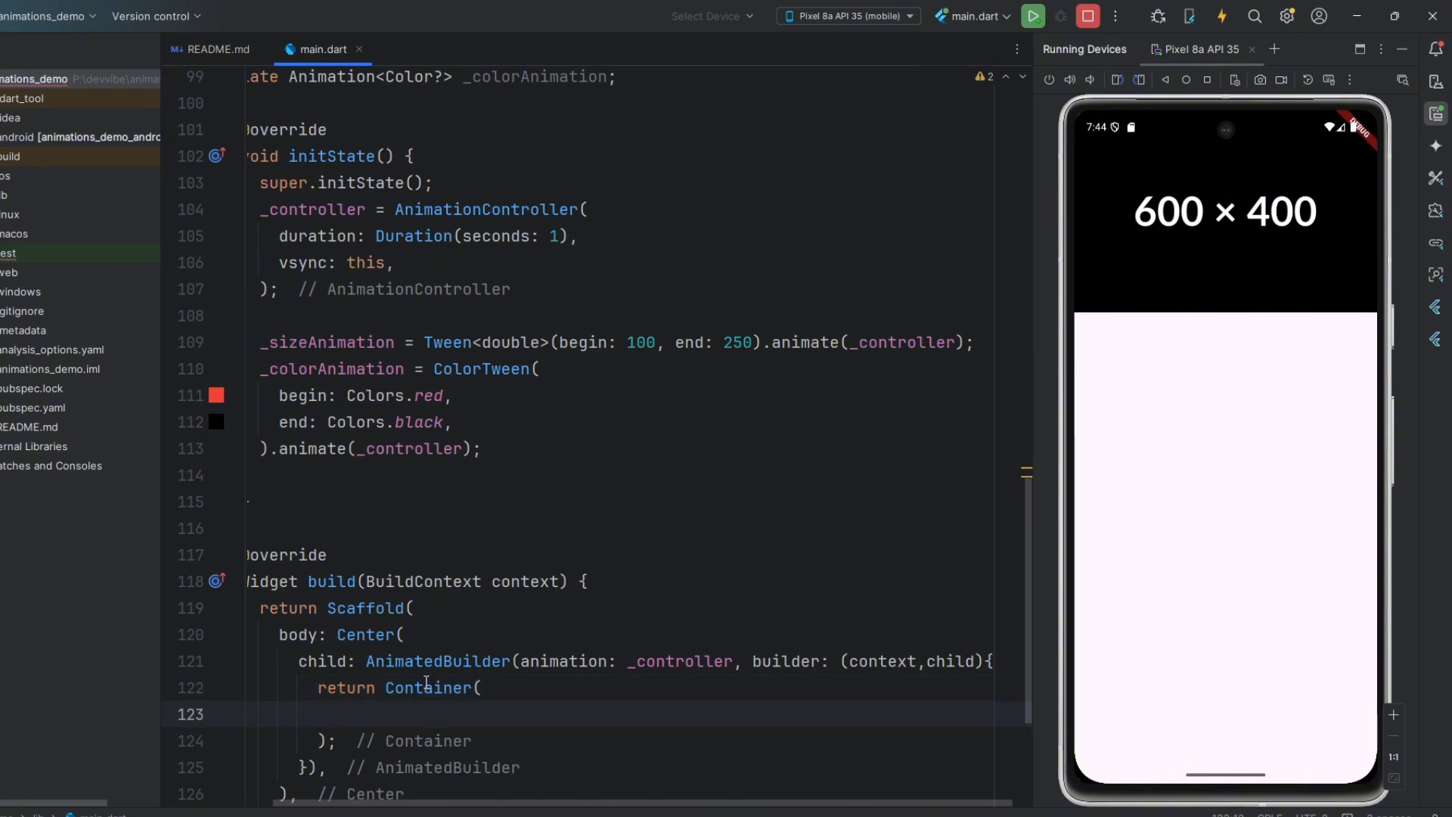
{"action": "type", "text": "width: _sizeAnimation.value,"}
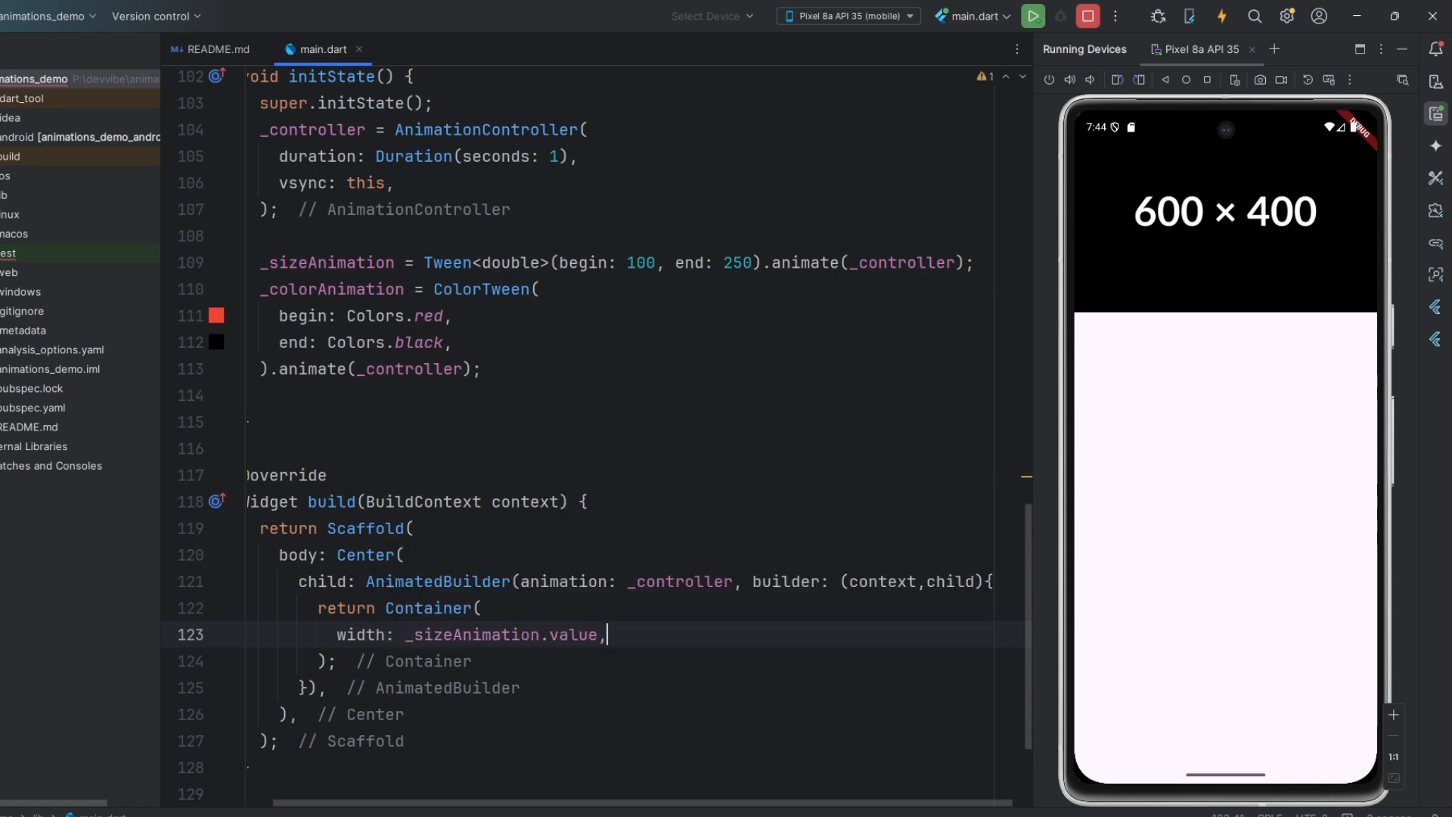
{"action": "type", "text": "height: _sizeAnimation.value,"}
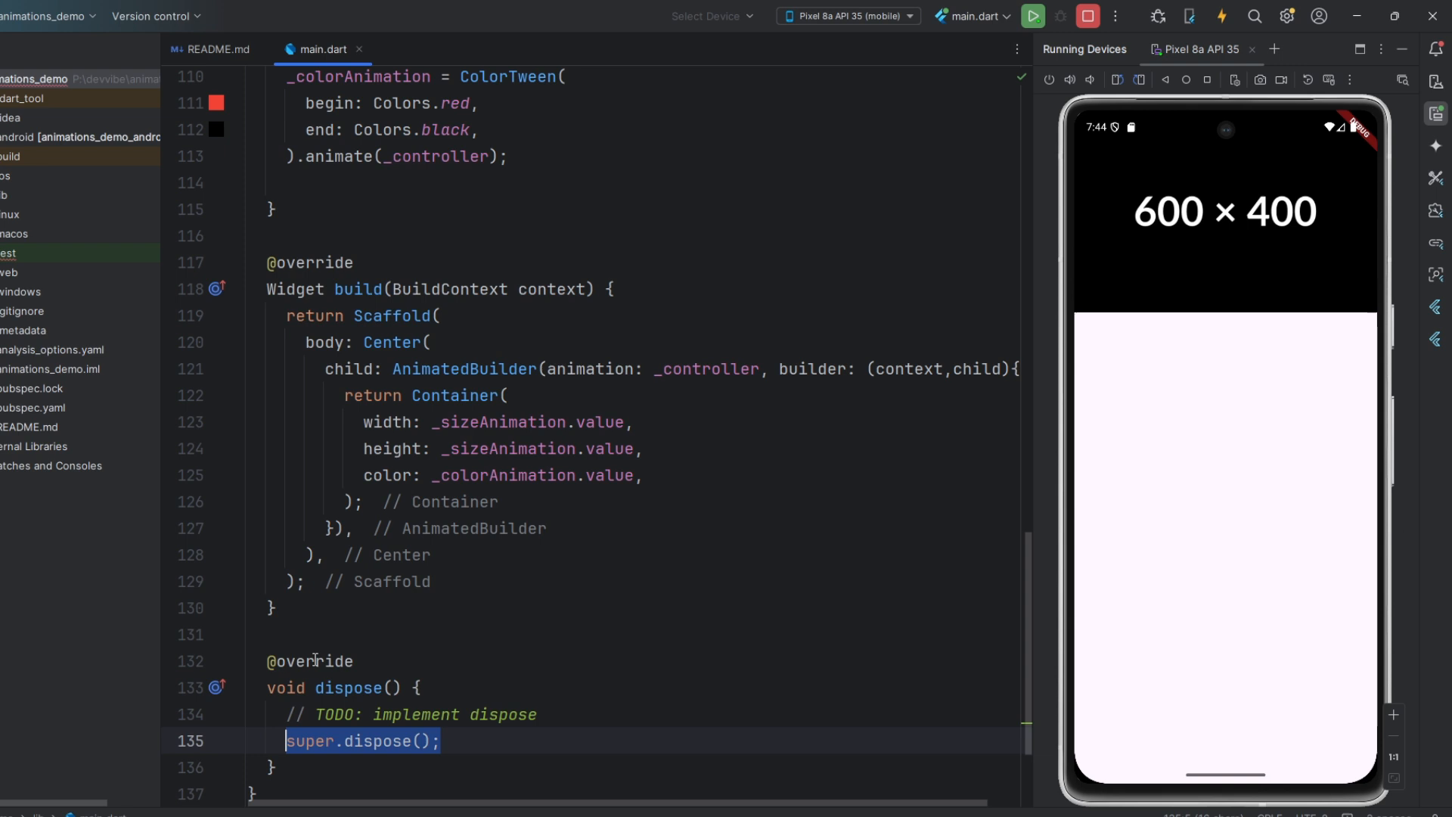
Colour the Container with _colorAnimation.value and wrap it in a GestureDetector whose onTap calls _controller.forward().
{"action": "type", "text": "_"}
{"action": "left_click", "coordinate": [431, 395]}
{"action": "type", "text": "GestureDetect"}
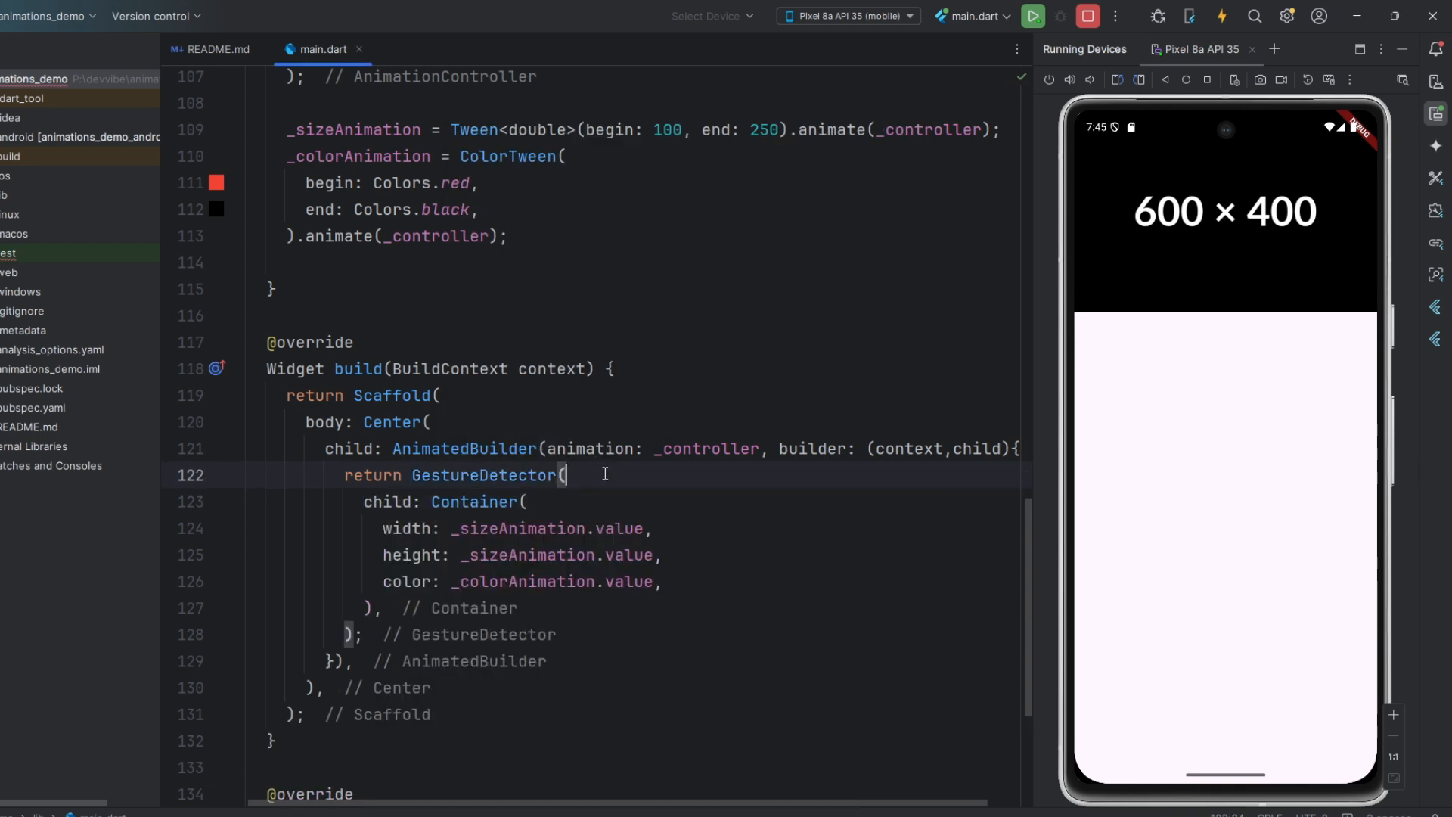
{"action": "type", "text": "onTap: (){"}
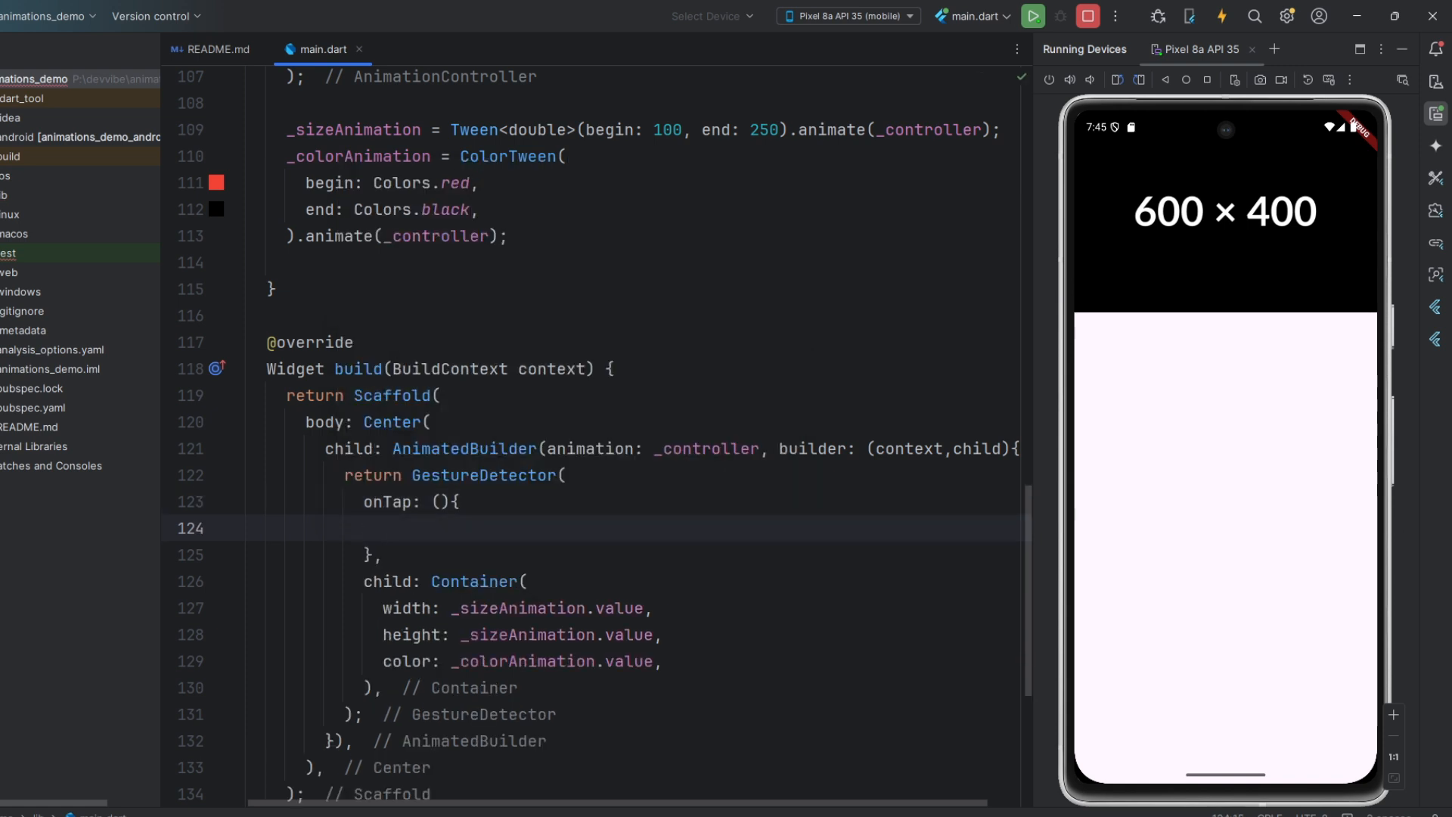
{"action": "type", "text": "_controller."}
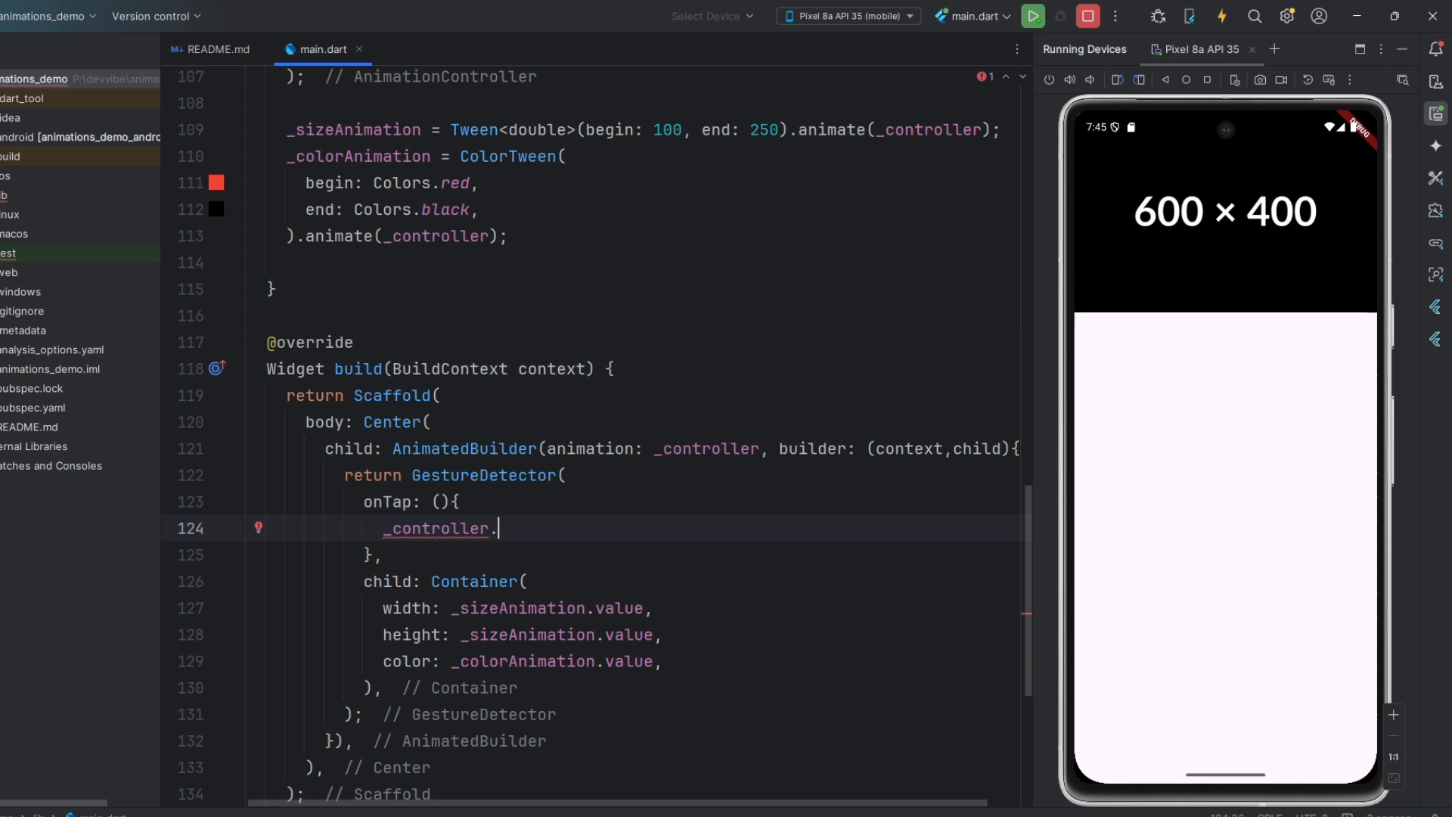
{"action": "type", "text": "forward();"}
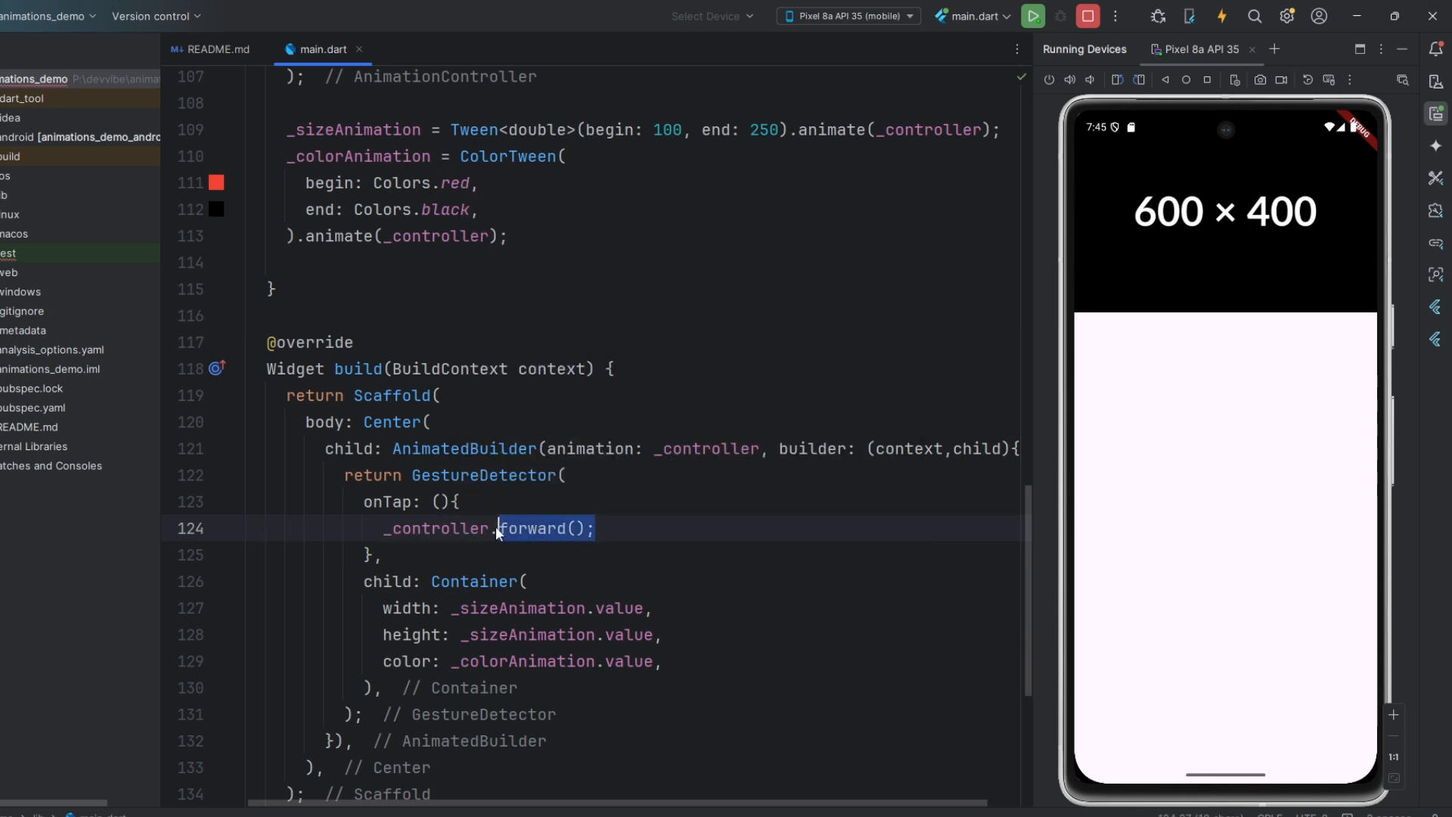
Add the reverse/status handling lines to finish the tap handler code.
{"action": "type", "text": "rev"}
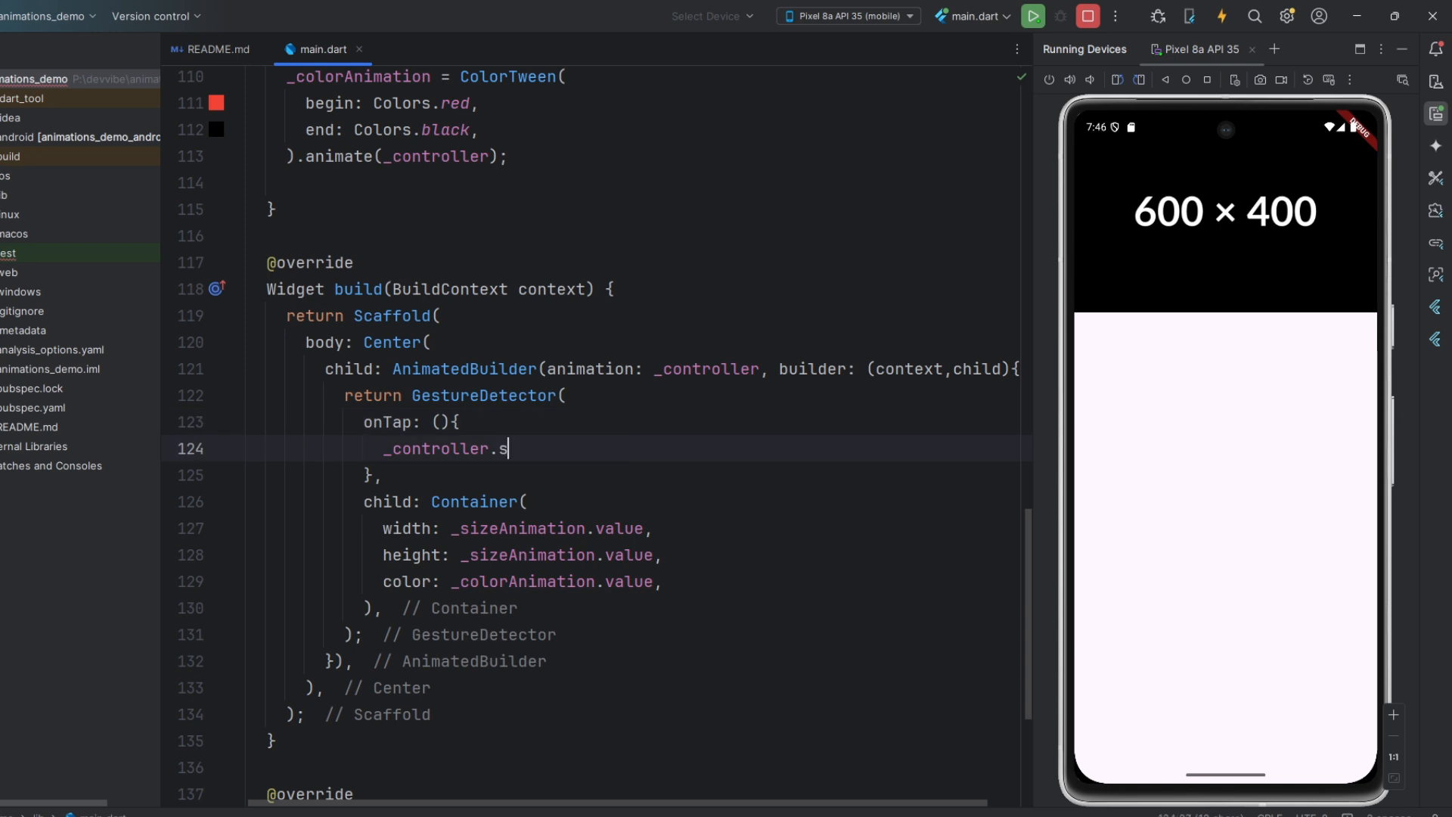
{"action": "type", "text": "tatus;"}
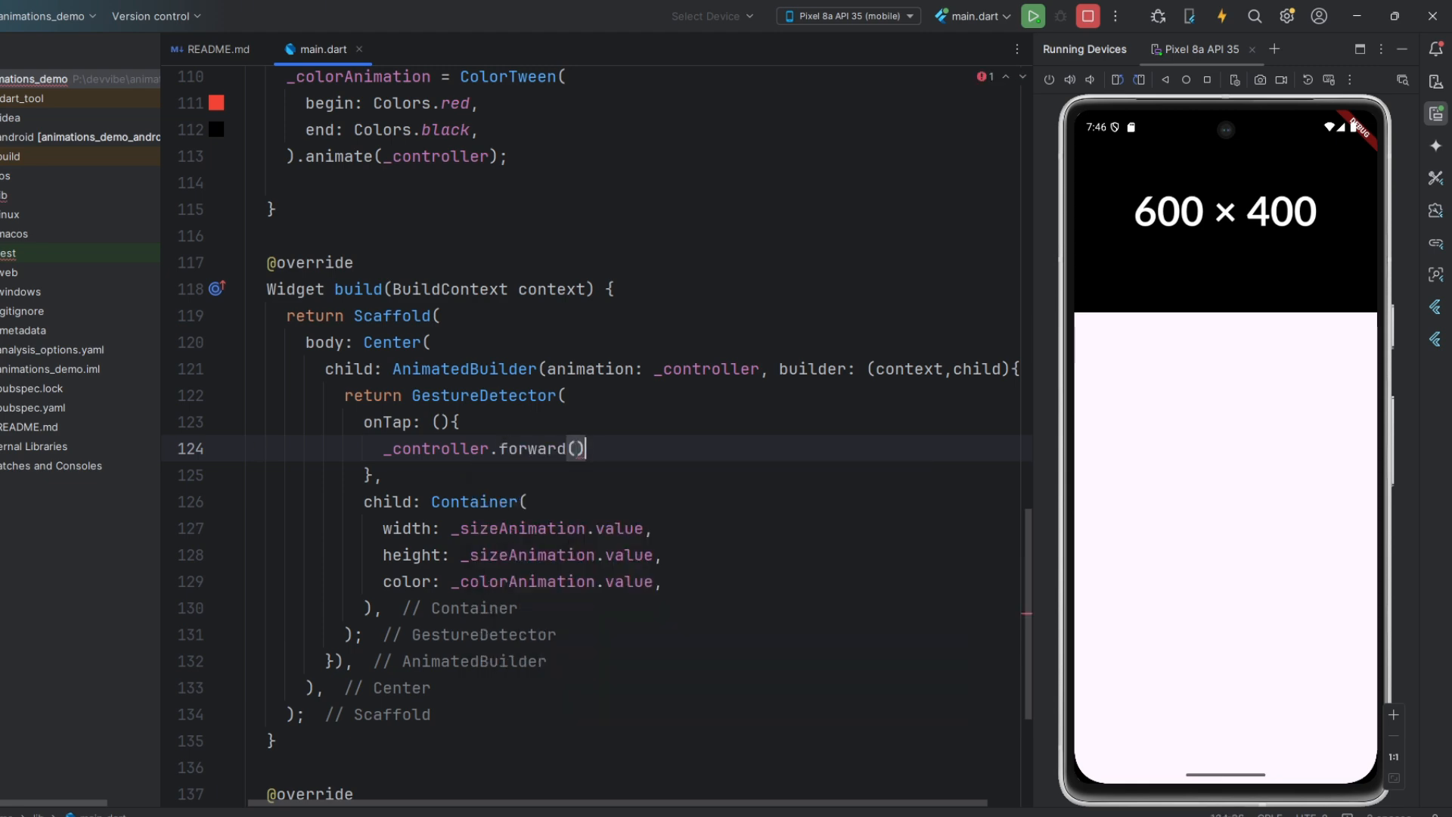
{"action": "type", "text": ";"}
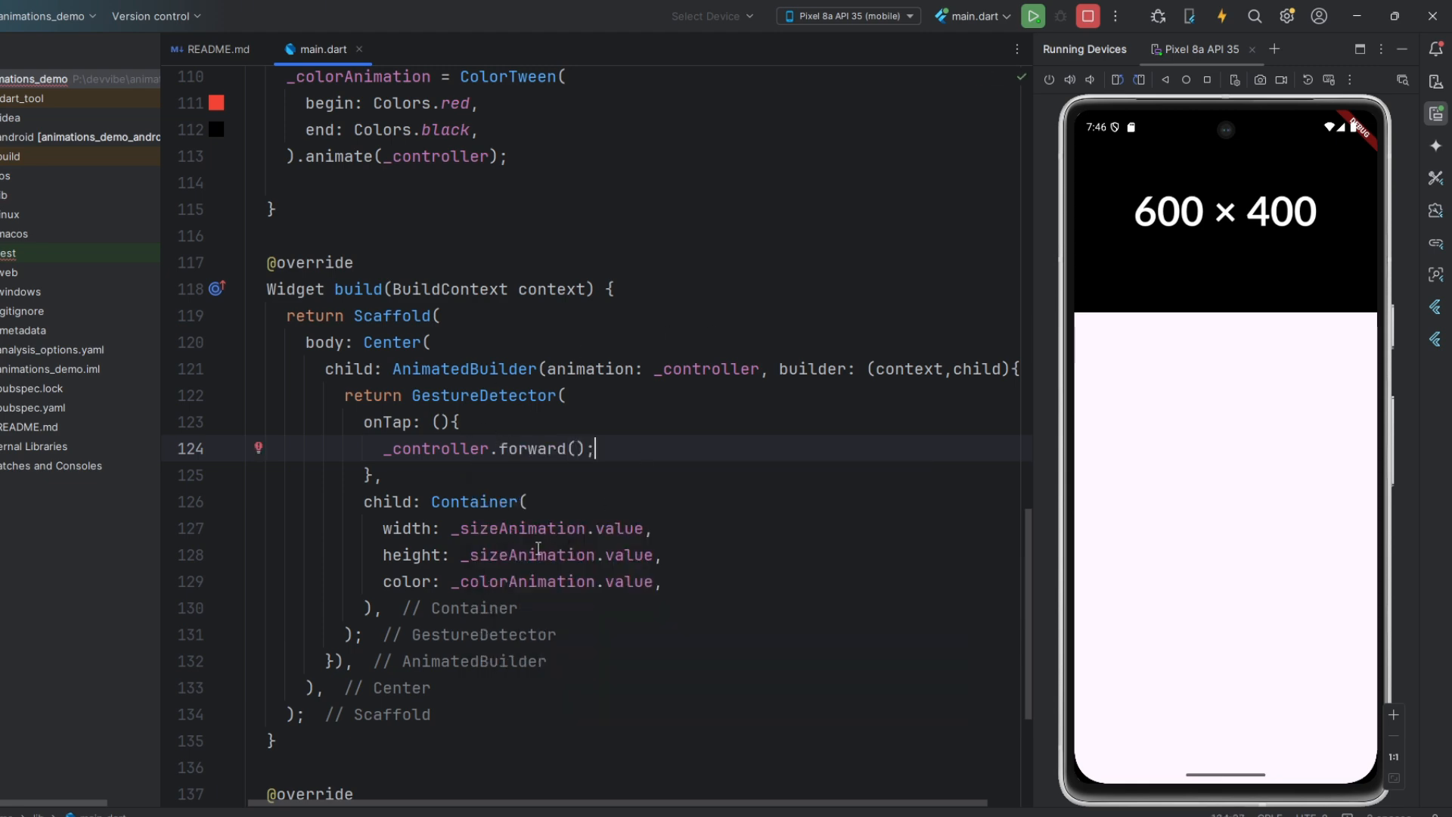
Set the app's home widget in main() to the animation controller demo.
{"action": "scroll", "scroll_direction": "up", "scroll_amount": 3}
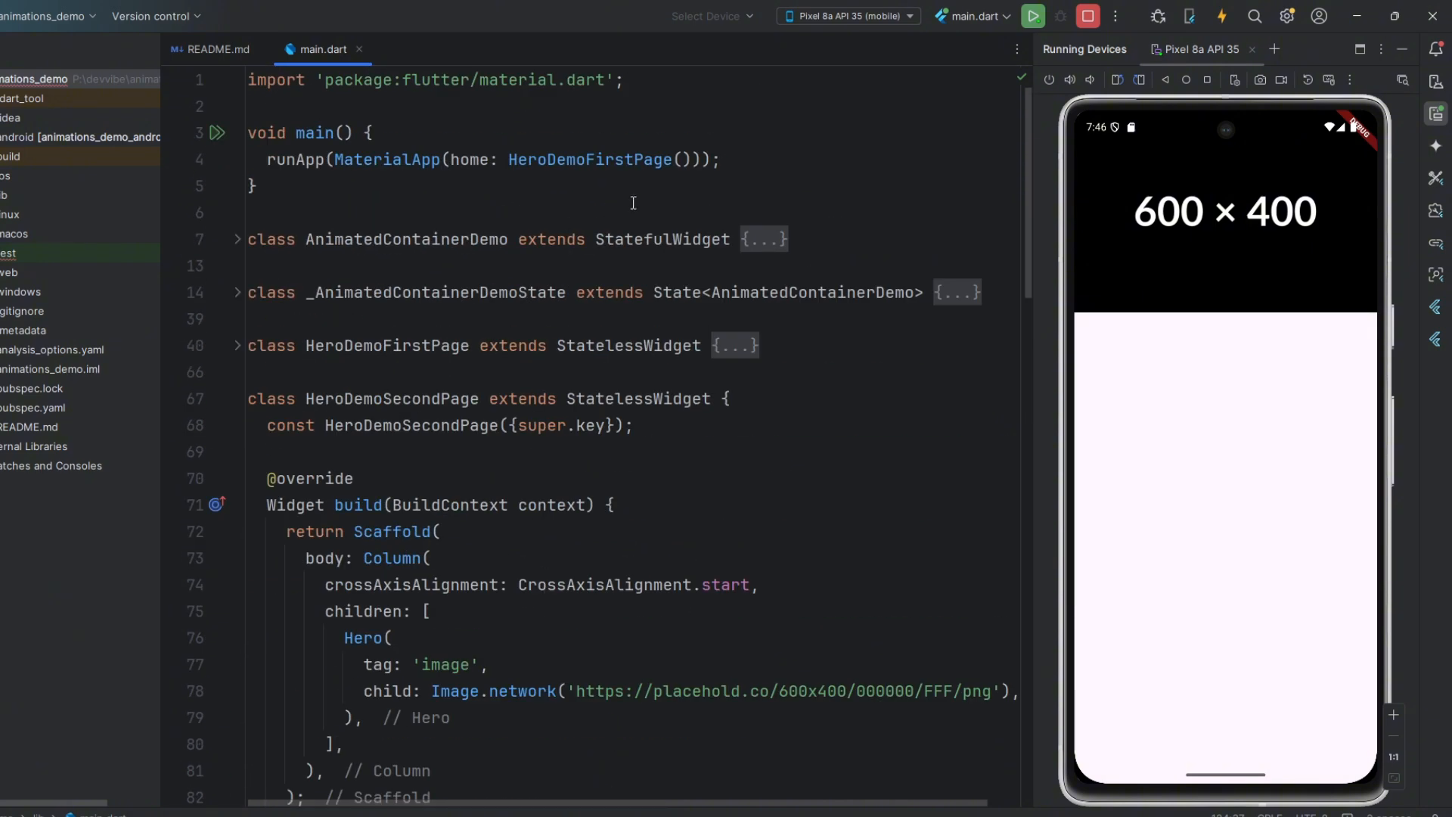
{"action": "type", "text": "A"}
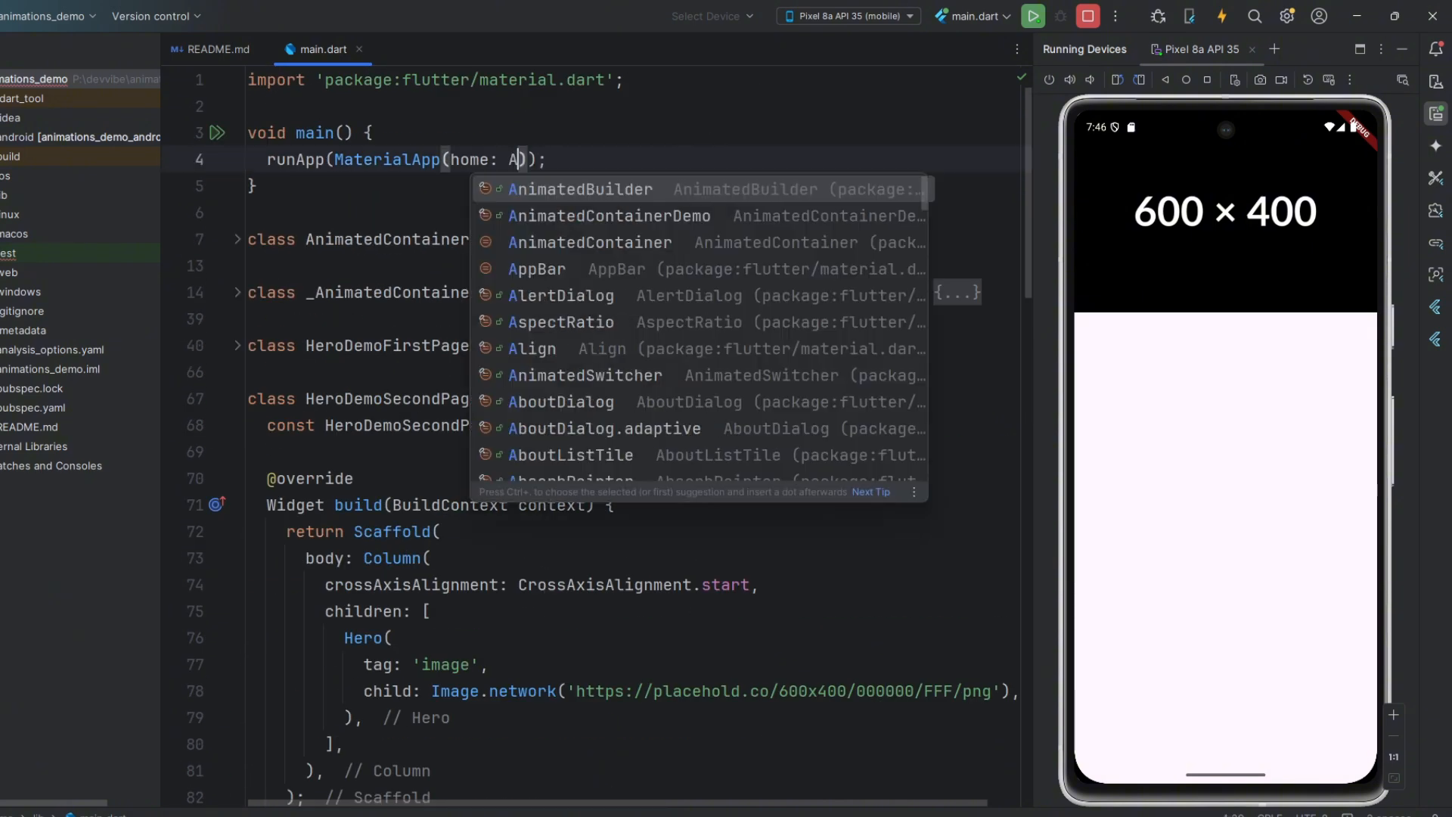
{"action": "type", "text": "C"}
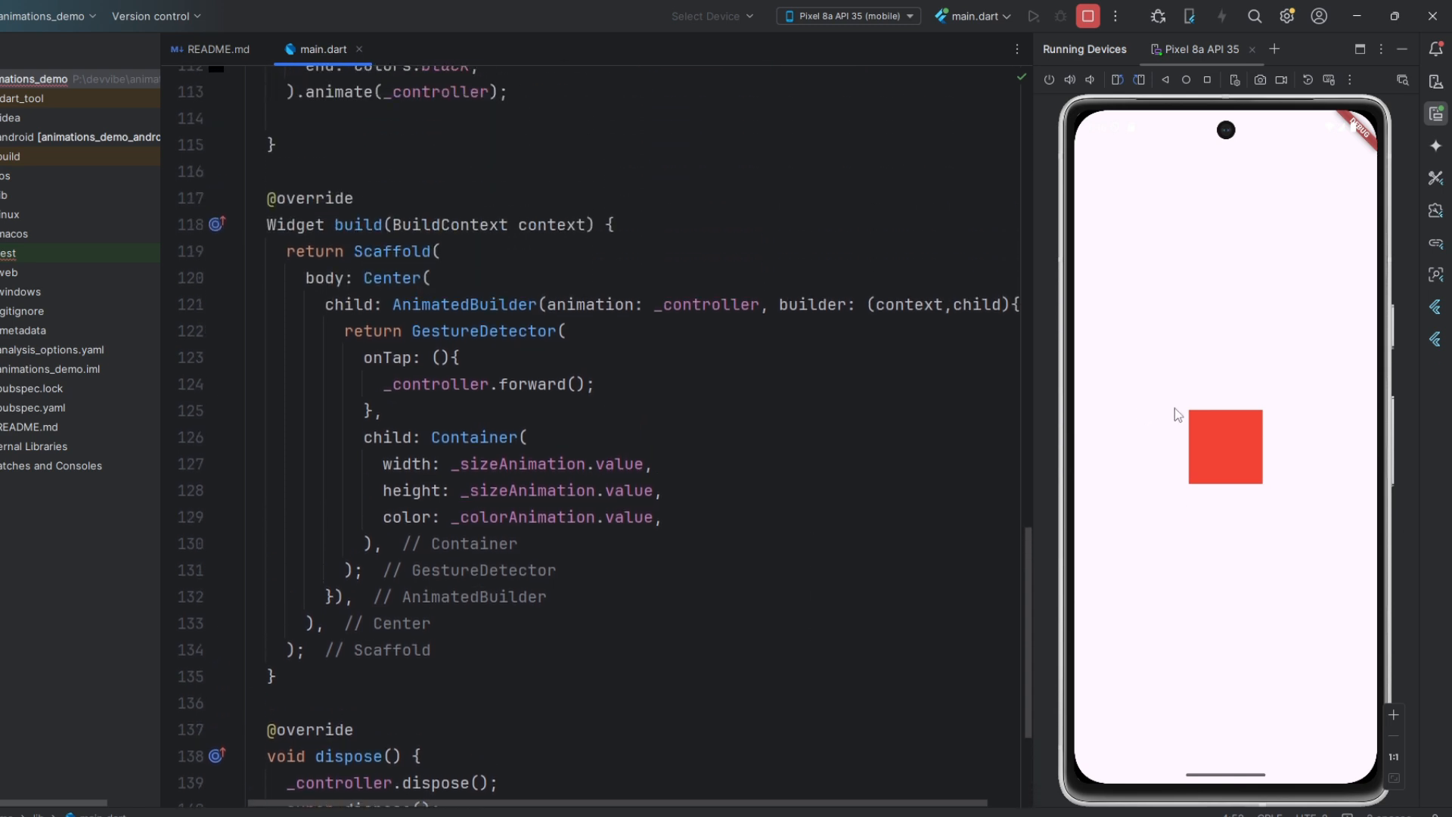
On the emulator, tap the red square so it grows into a black square, then reset it to red.
{"action": "left_click", "coordinate": [1223, 446]}
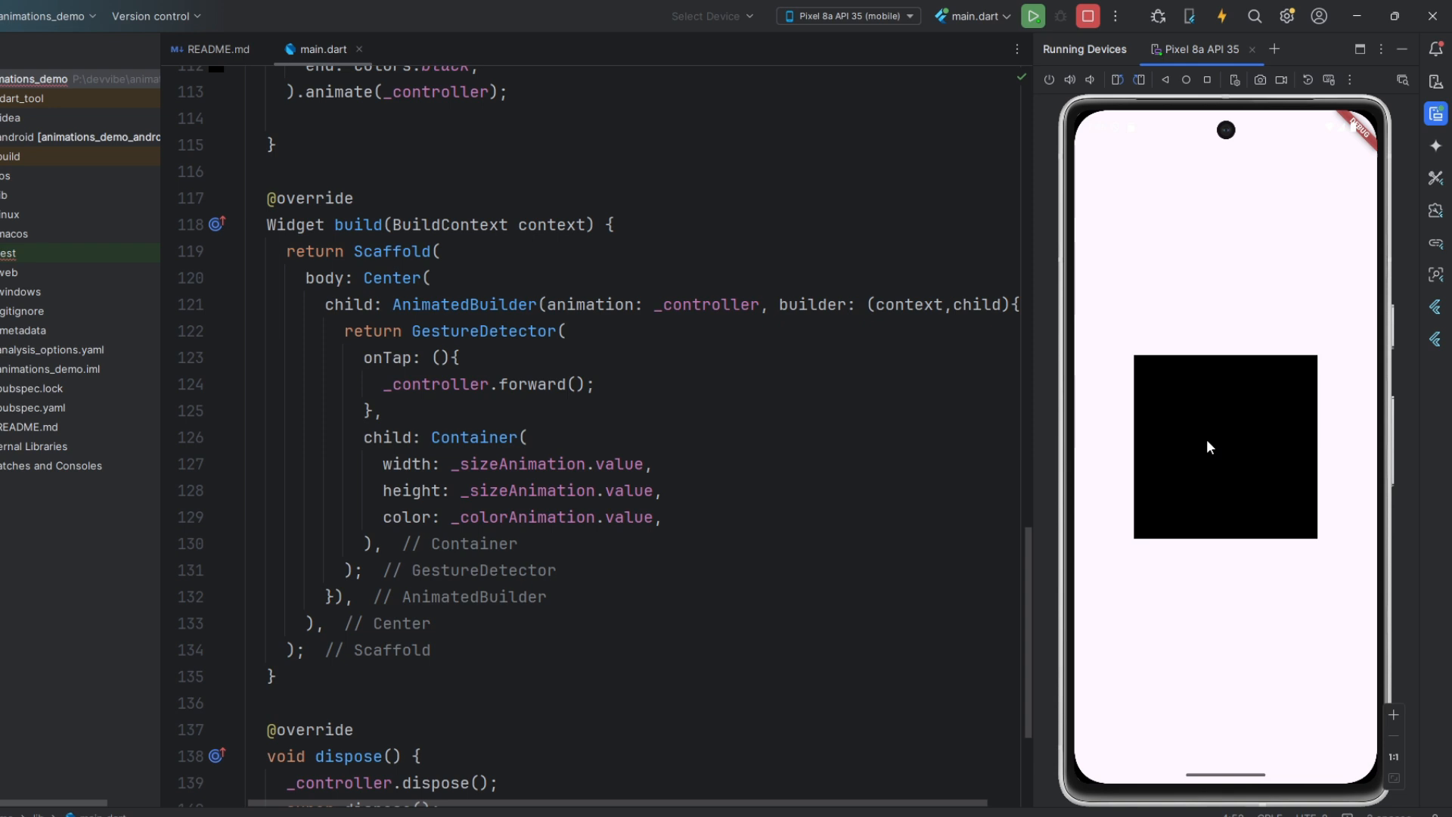
{"action": "mouse_move", "coordinate": [1303, 319]}
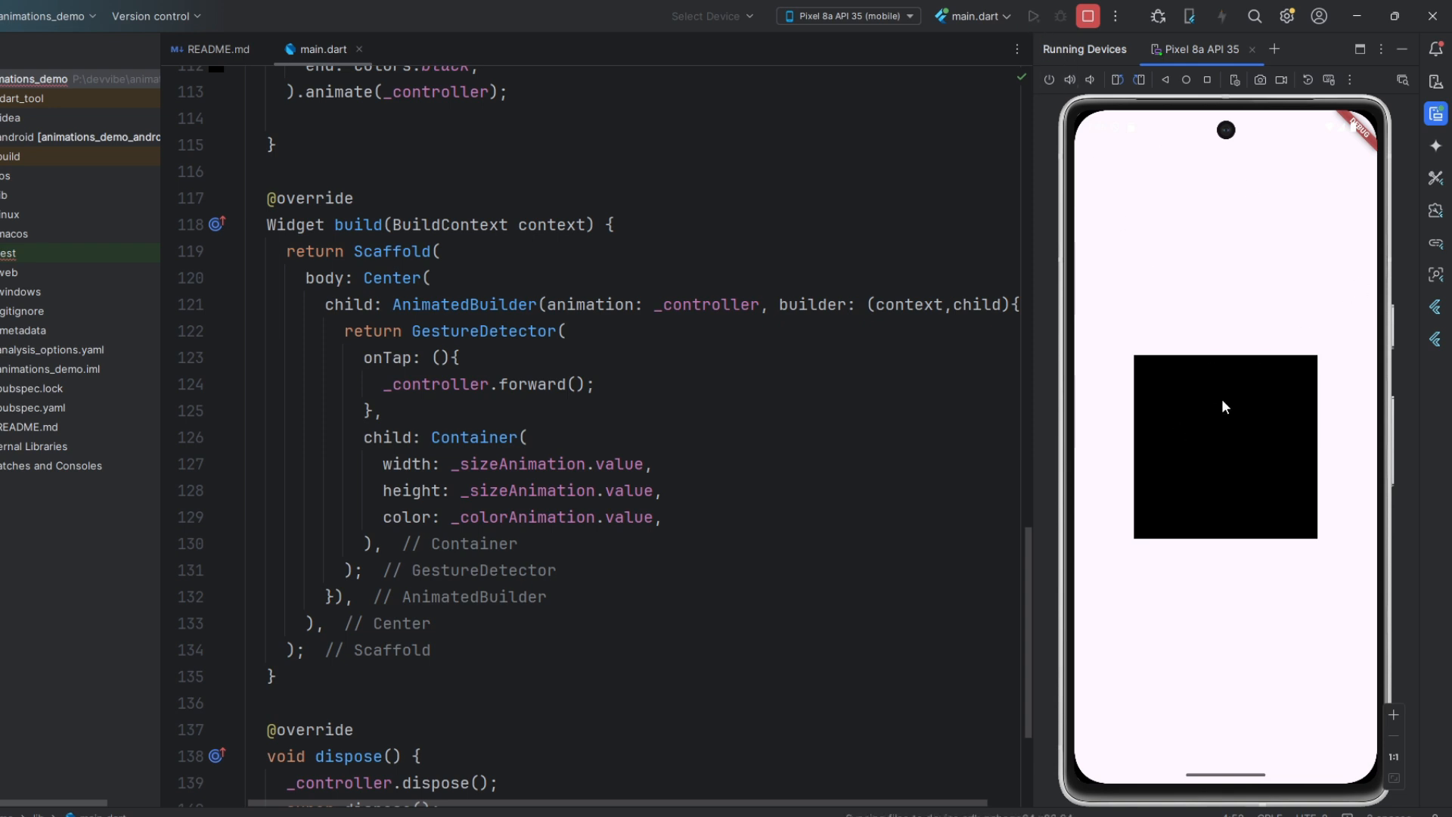
{"action": "left_click", "coordinate": [1224, 445]}
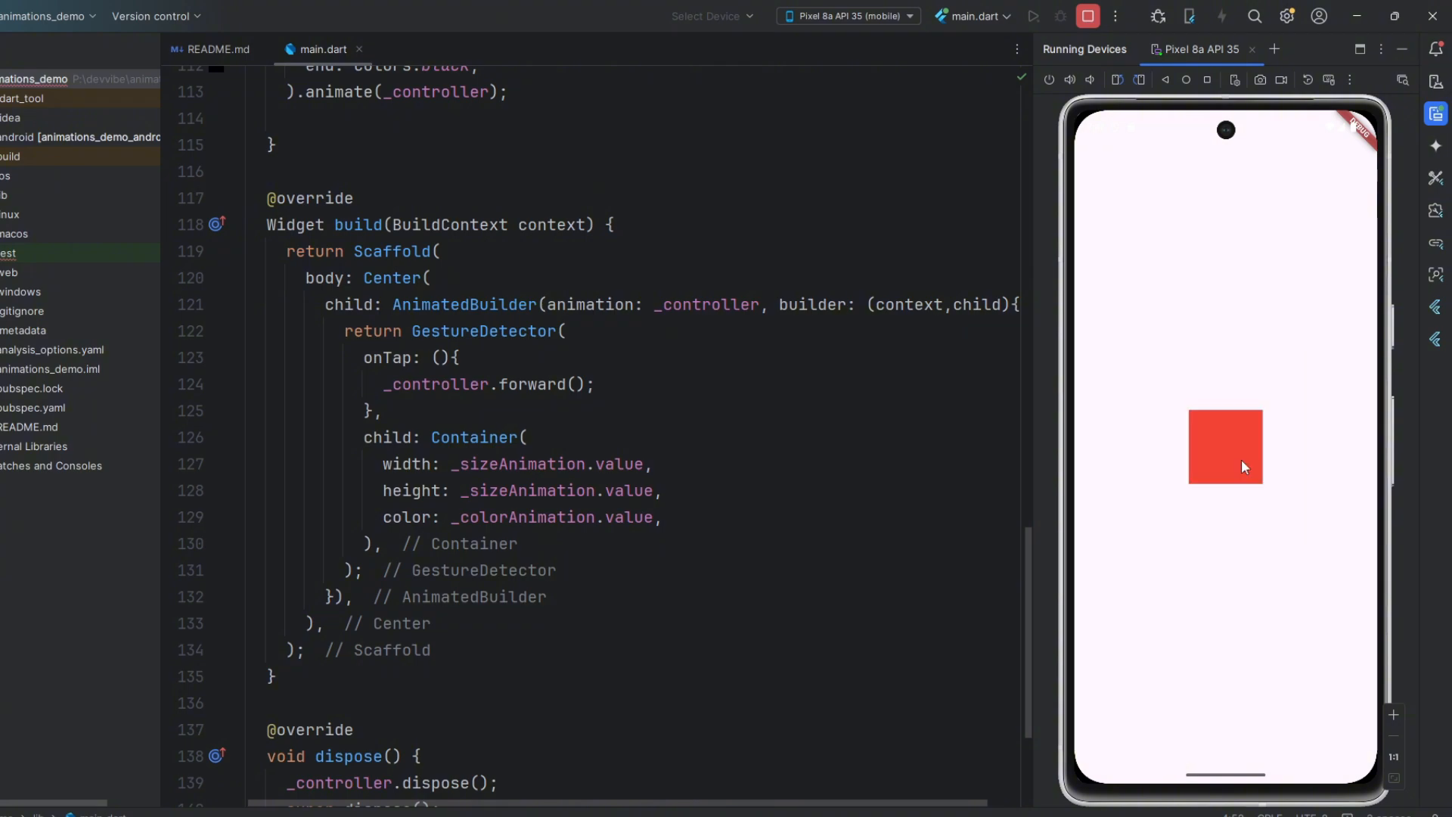